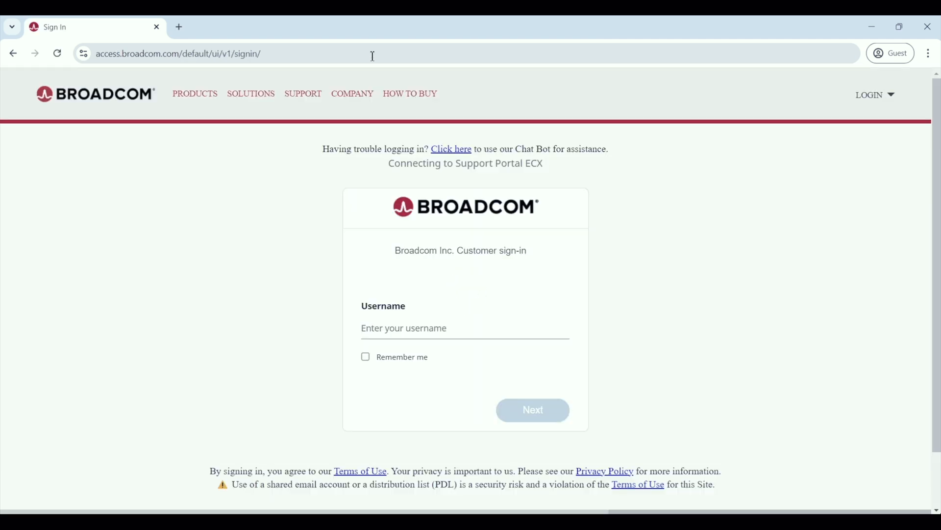
- Start a Broadcom account registration, entering the email and captcha 'MELS', and submit
left_click(869, 94)
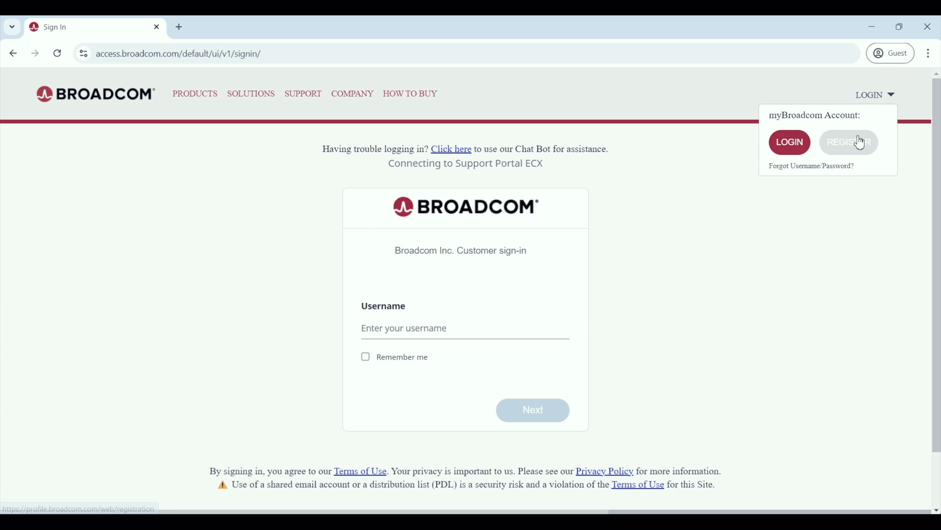
left_click(848, 142)
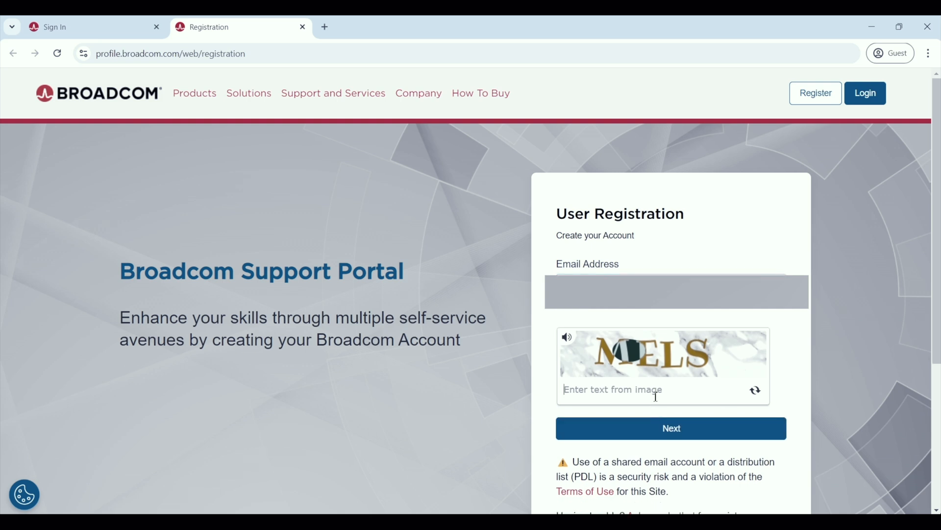
type("MELS")
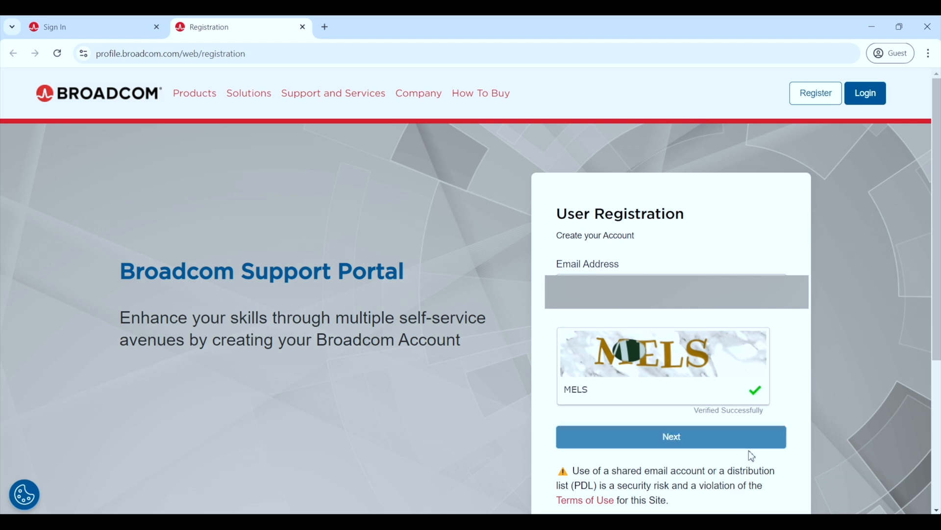
left_click(670, 436)
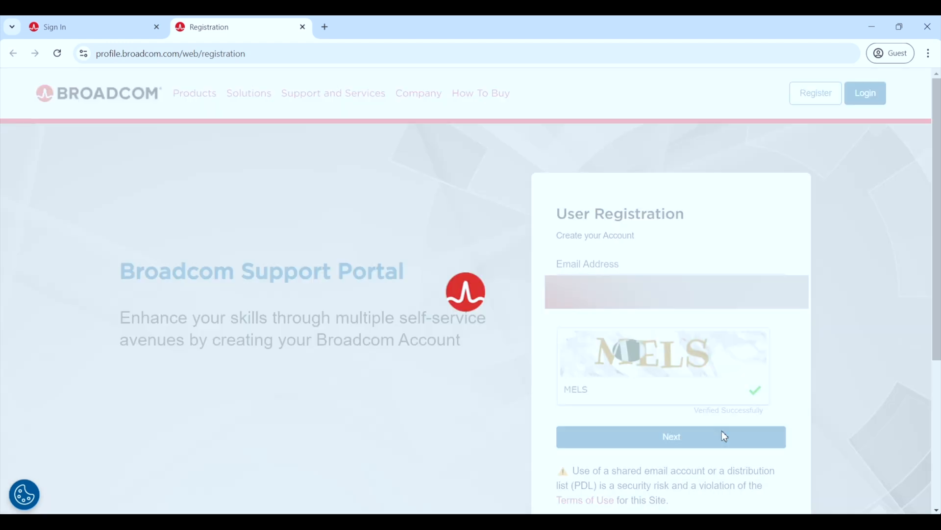
left_click(671, 436)
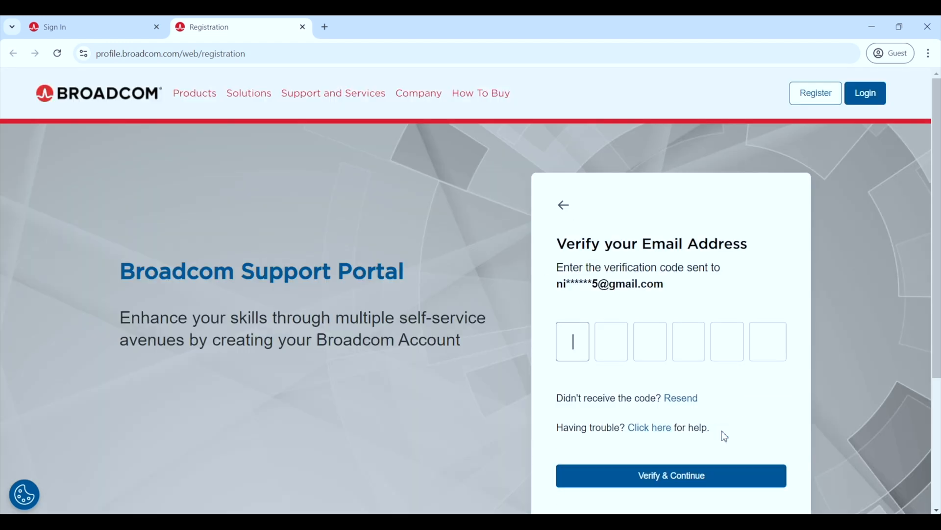
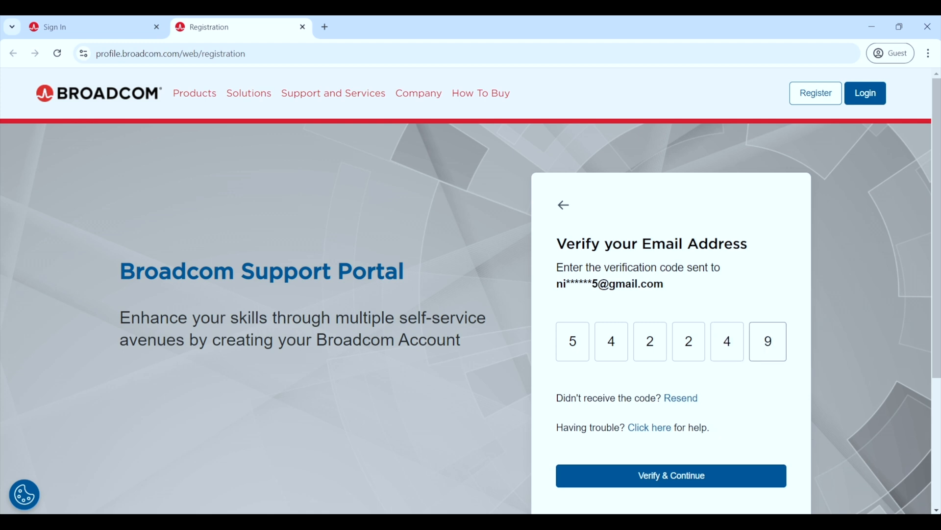
mouse_move(691, 481)
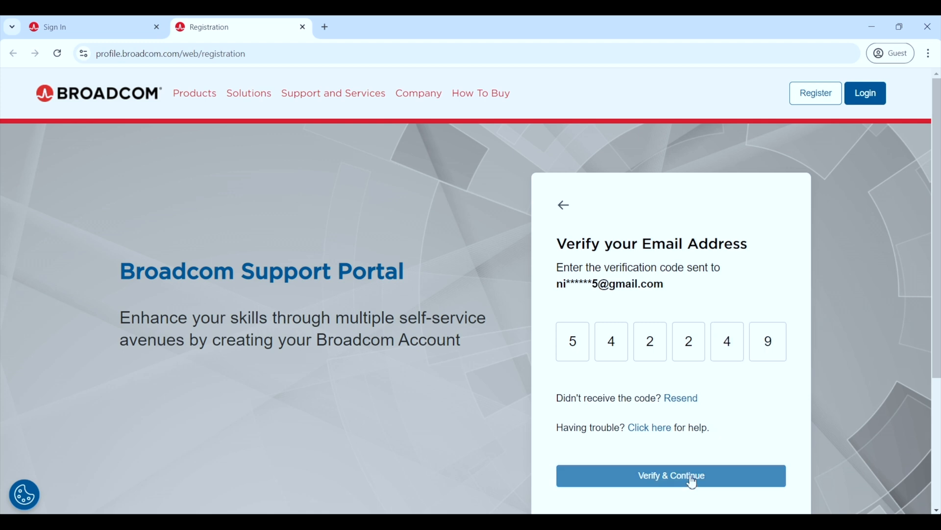
- Confirm the code, fill in name, country, job title and password, and accept the terms
left_click(671, 476)
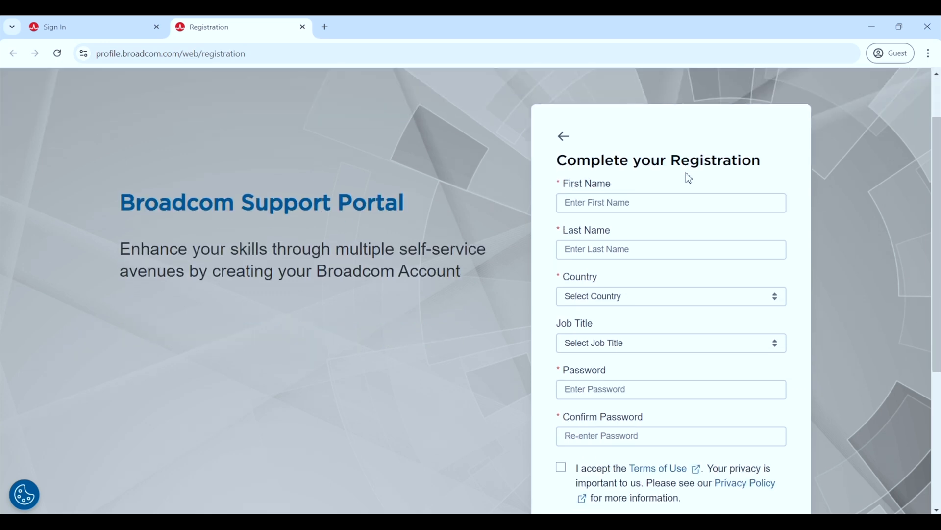
left_click(666, 297)
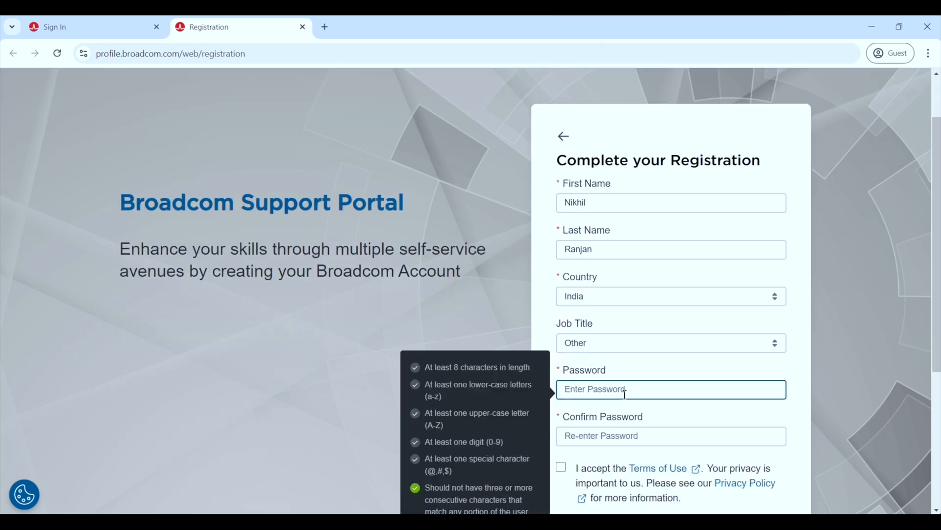
type("••")
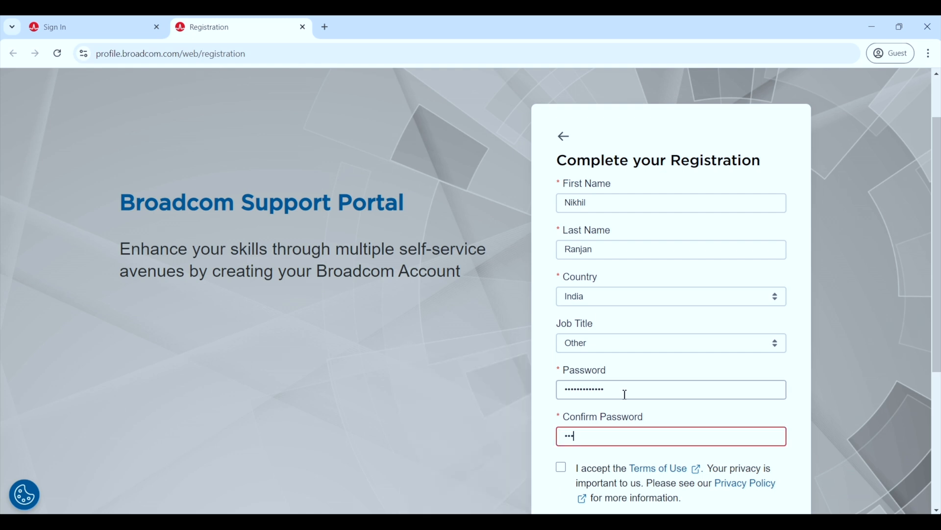
left_click(560, 307)
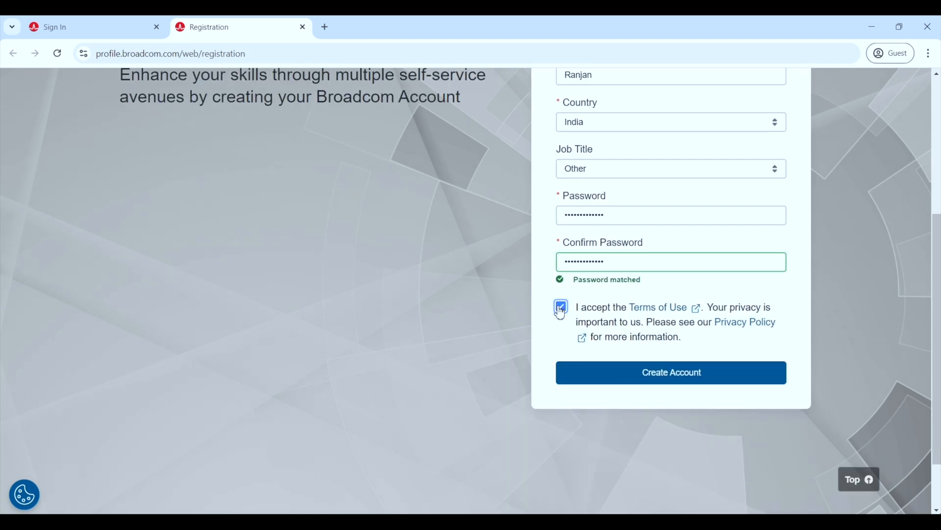
- Create the account and skip profile building with 'I'll do it later'
left_click(671, 371)
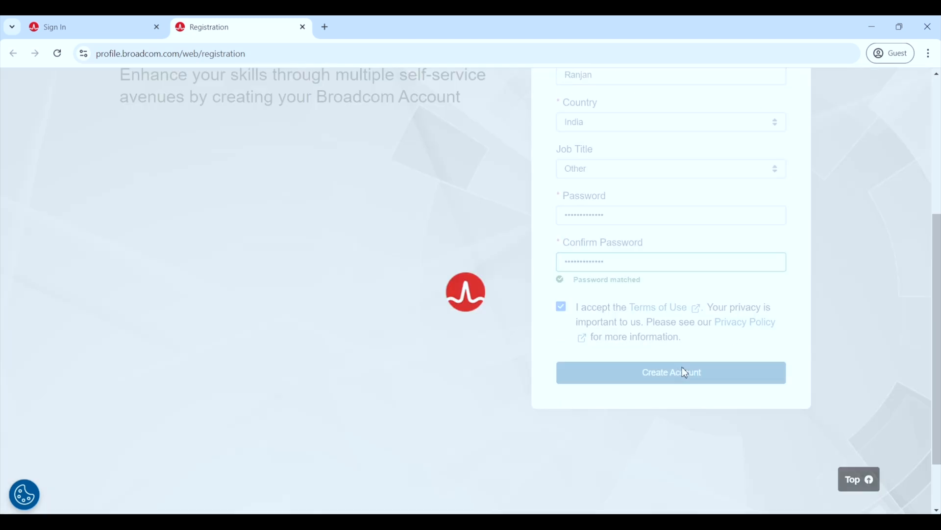
left_click(671, 372)
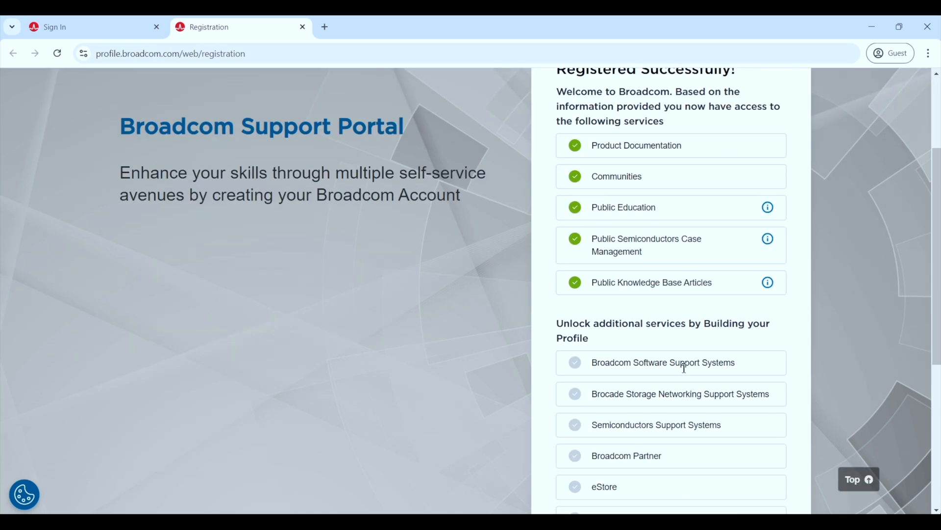
scroll("down", 3)
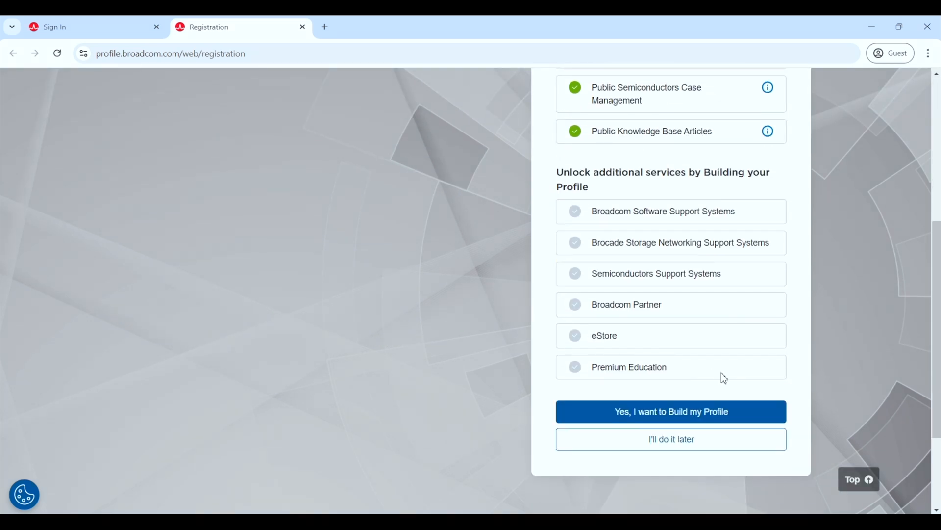
left_click(670, 439)
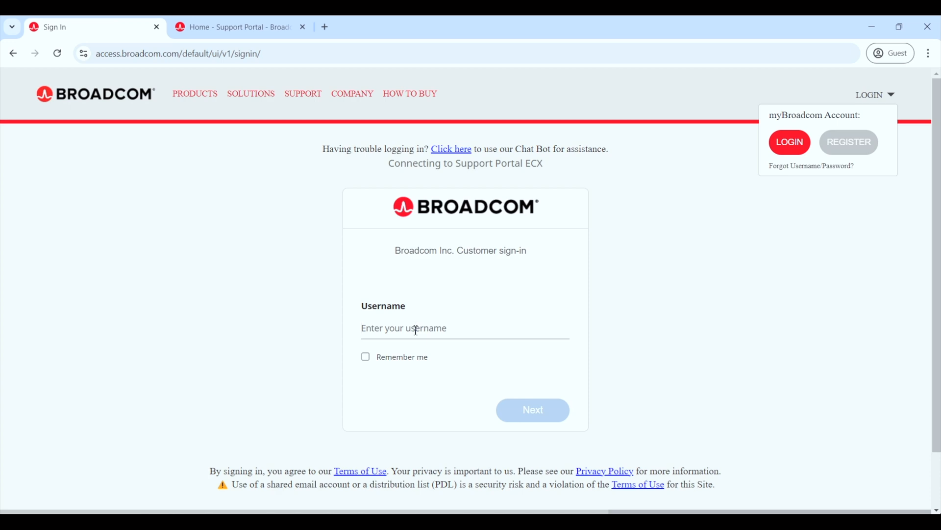
- Sign in with the new username and password, with Remember me ticked
left_click(465, 328)
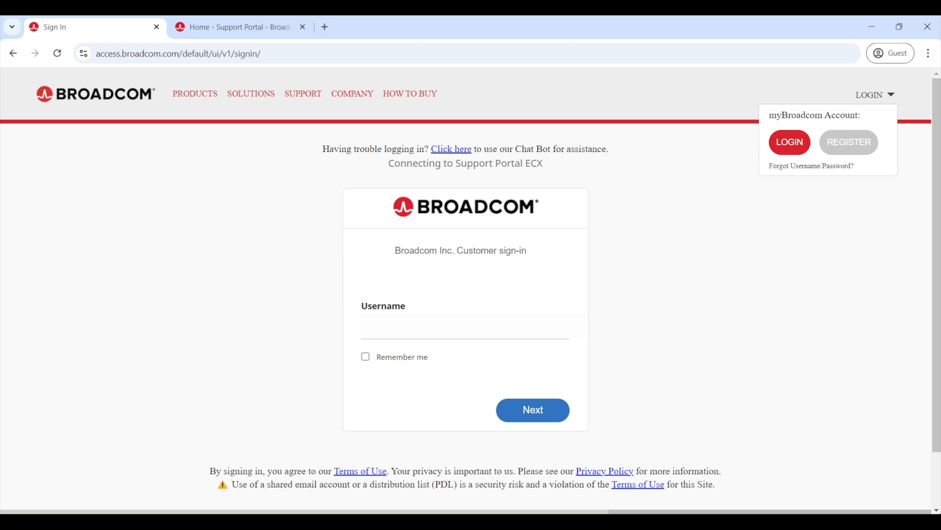
left_click(364, 356)
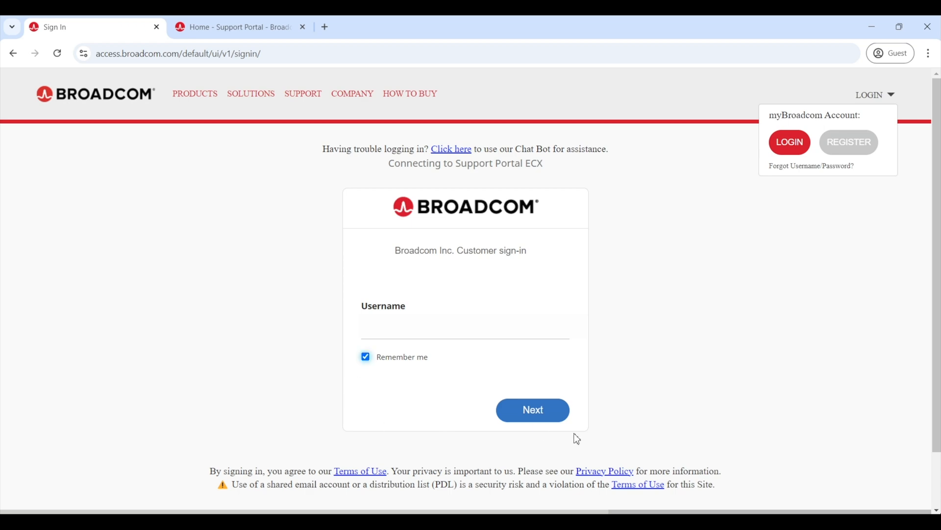
left_click(532, 410)
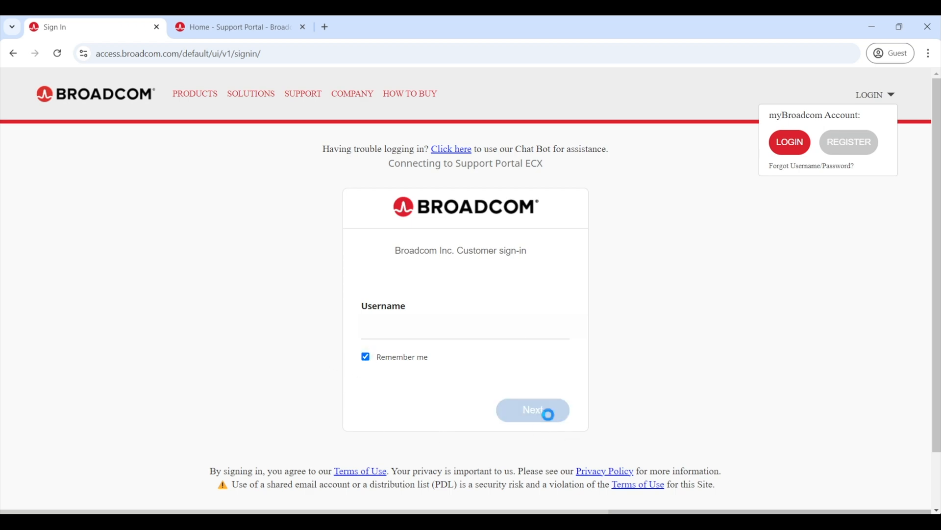
left_click(532, 409)
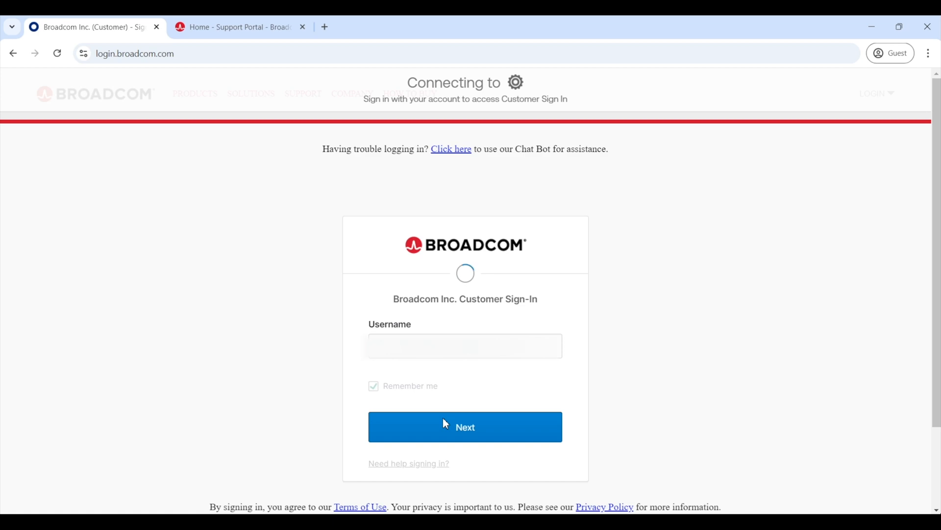
left_click(464, 426)
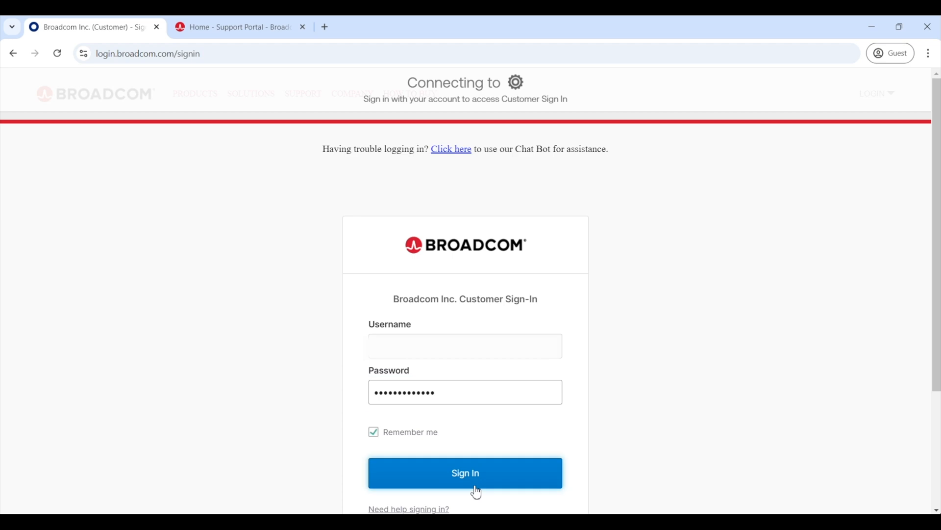
left_click(465, 473)
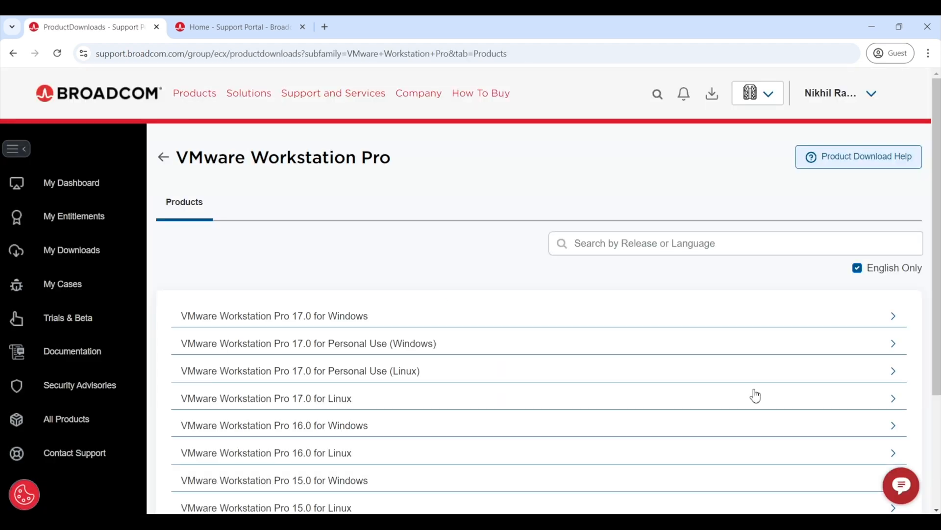
- Find VMware Workstation Pro for Personal Use (Windows) and open its 17.6 release
scroll("down", 3)
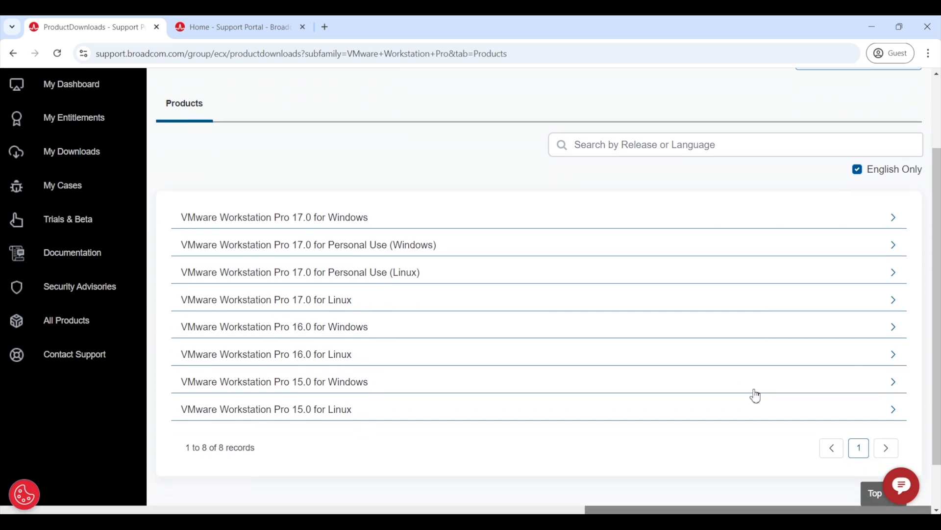
scroll("down", 3)
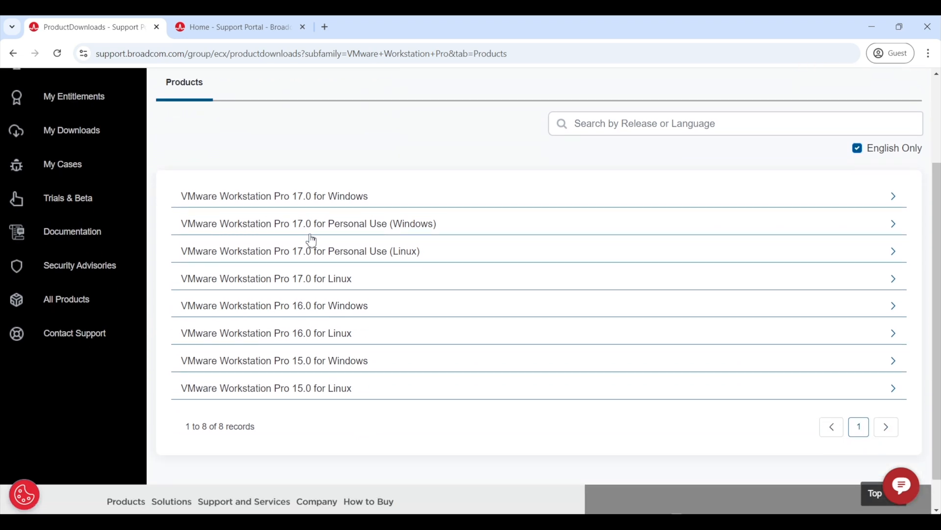
mouse_move(213, 233)
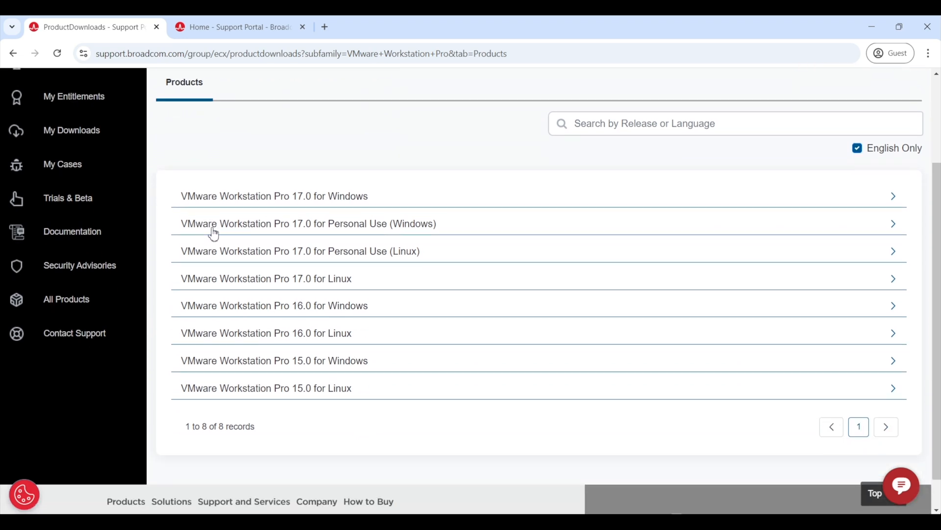
mouse_move(311, 233)
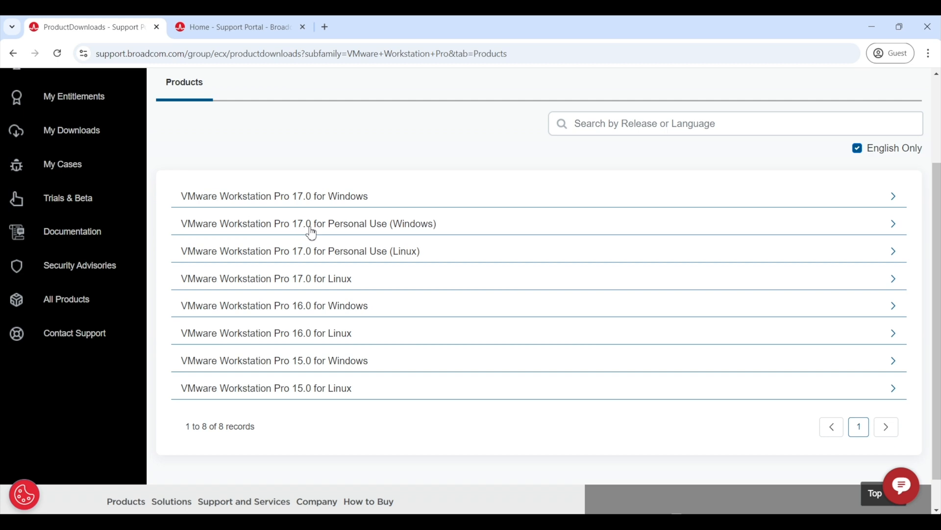
mouse_move(403, 229)
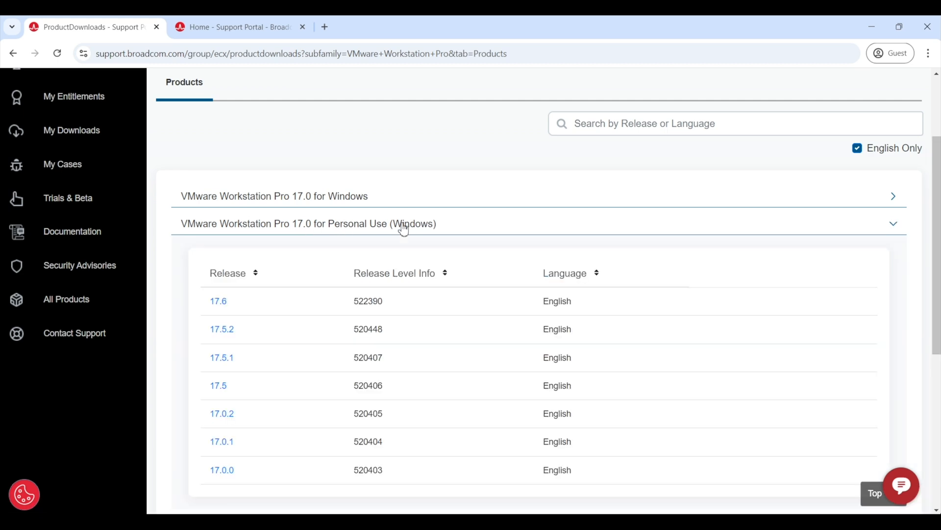
scroll("down", 3)
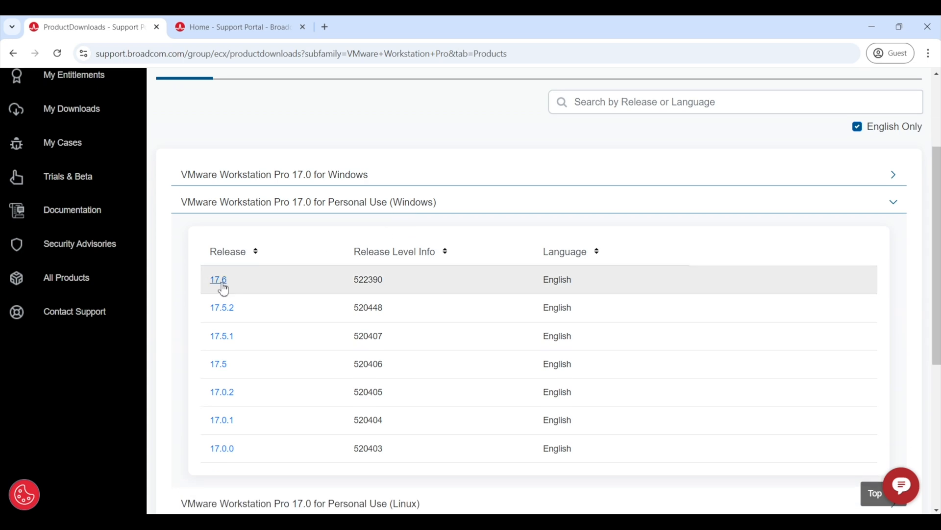
left_click(217, 279)
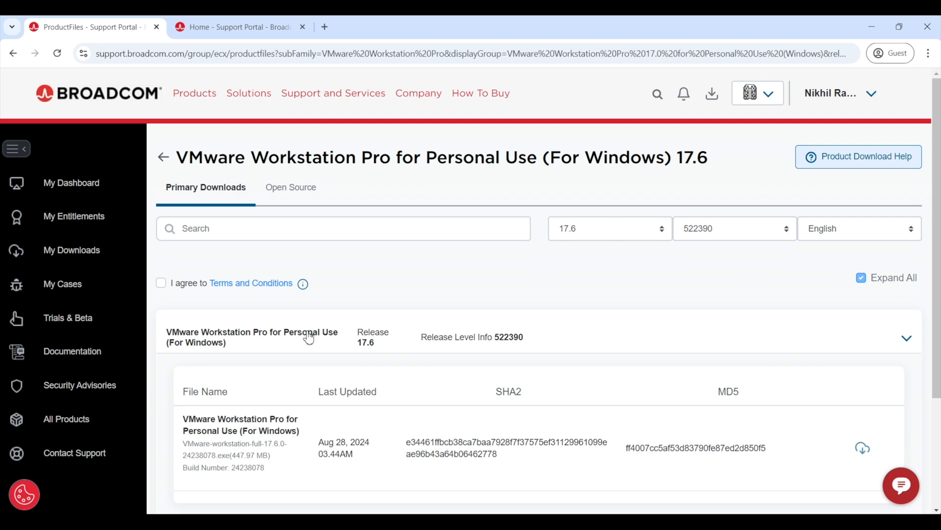
- Agree to the Terms and Conditions and request the Workstation Pro 17.6 installer download
scroll("down", 3)
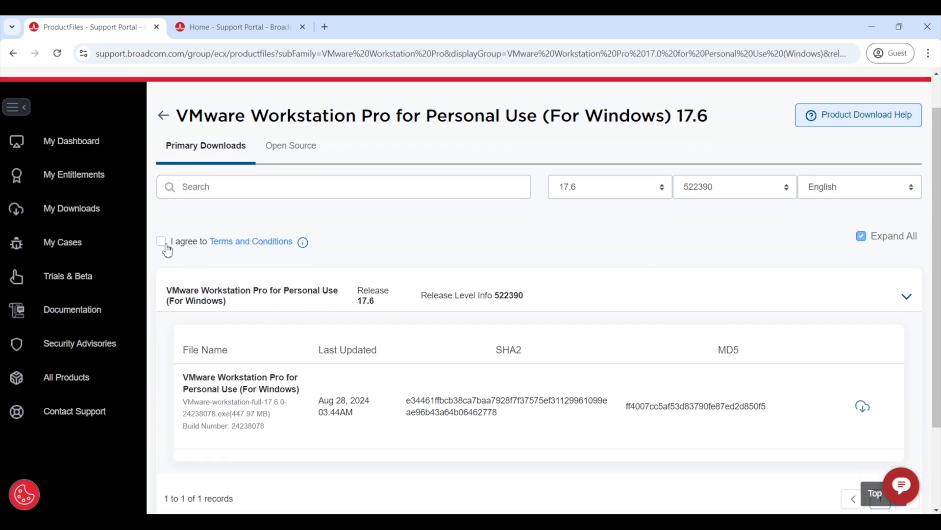
left_click(161, 241)
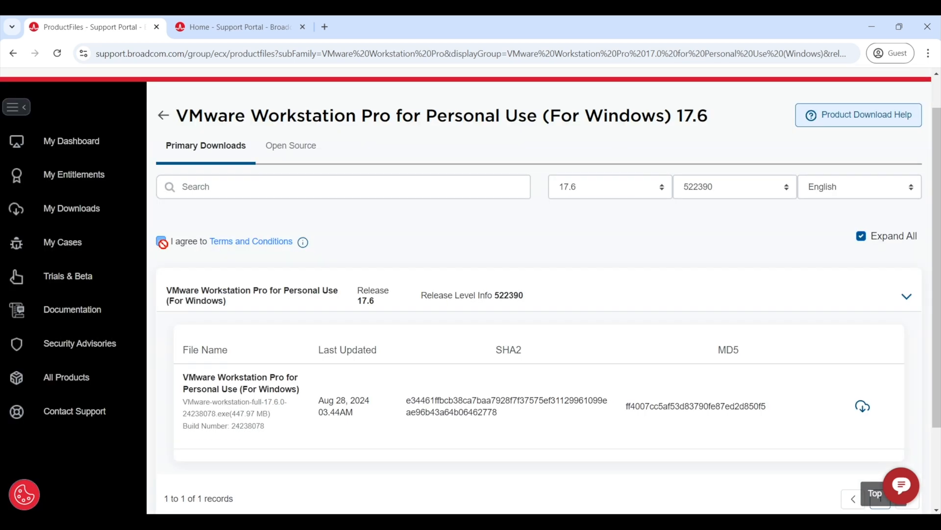
scroll("down", 3)
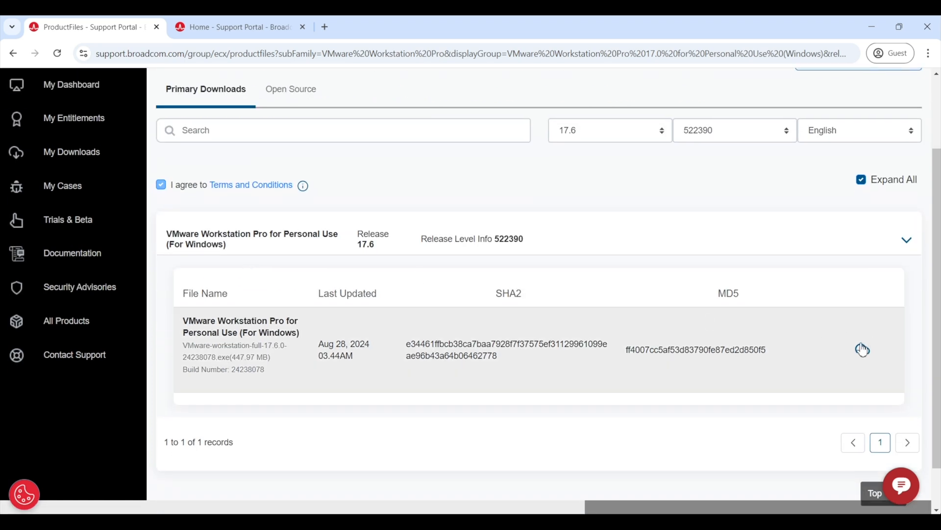
left_click(862, 349)
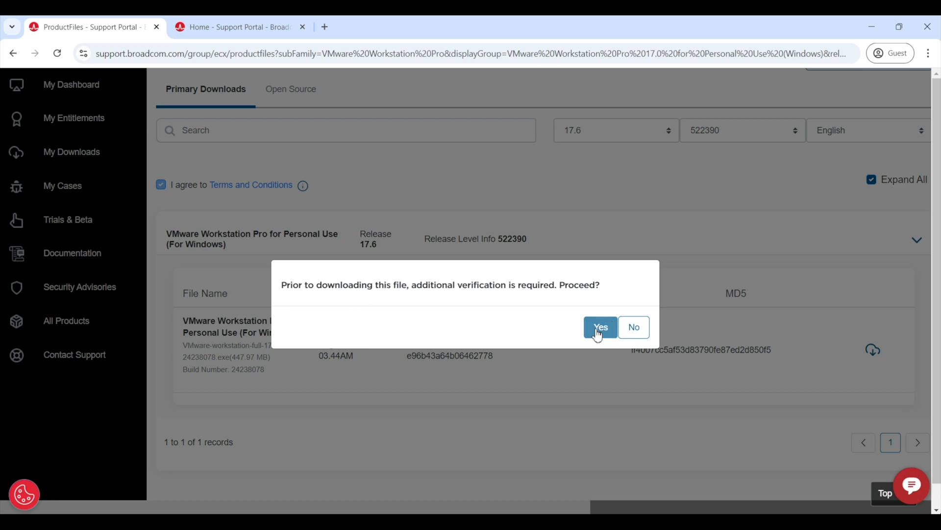
- Submit trade compliance verification with address 'AB', state 'karnataka' and postal code 560037
left_click(599, 327)
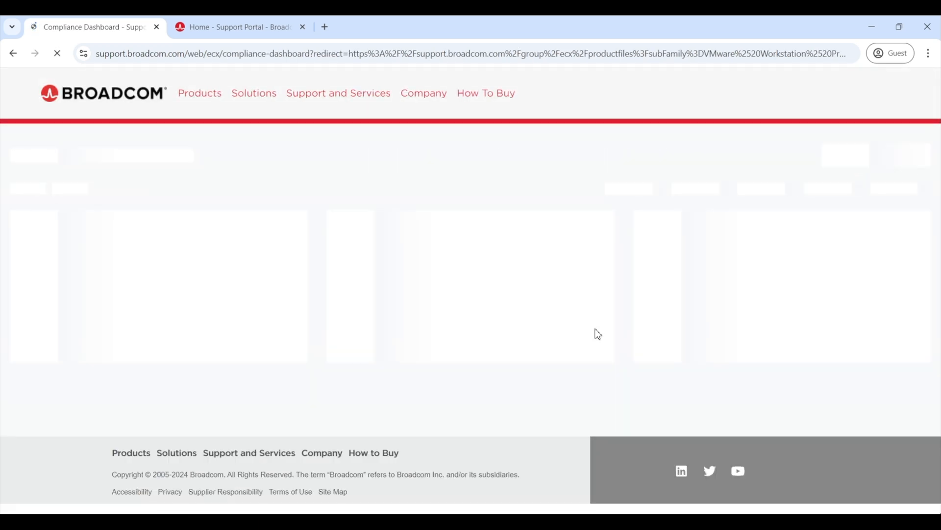
type("ABC")
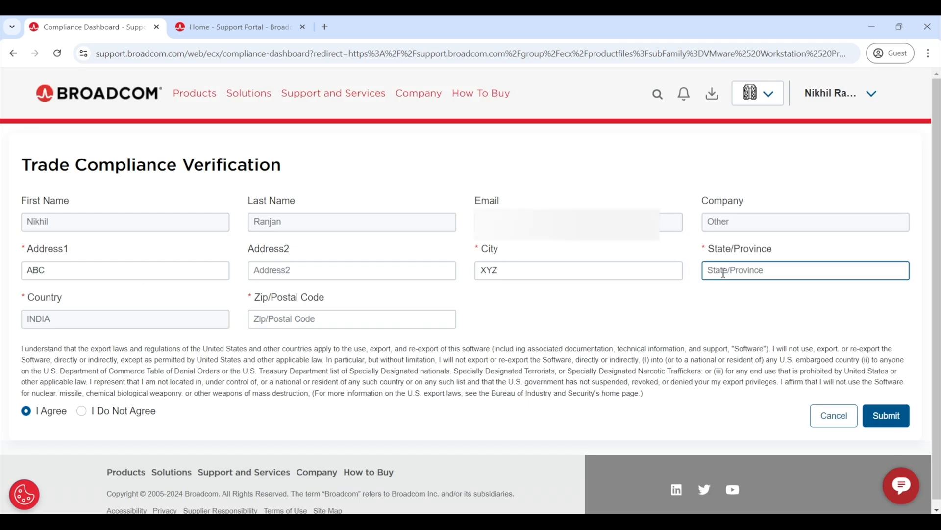
type("karnataka")
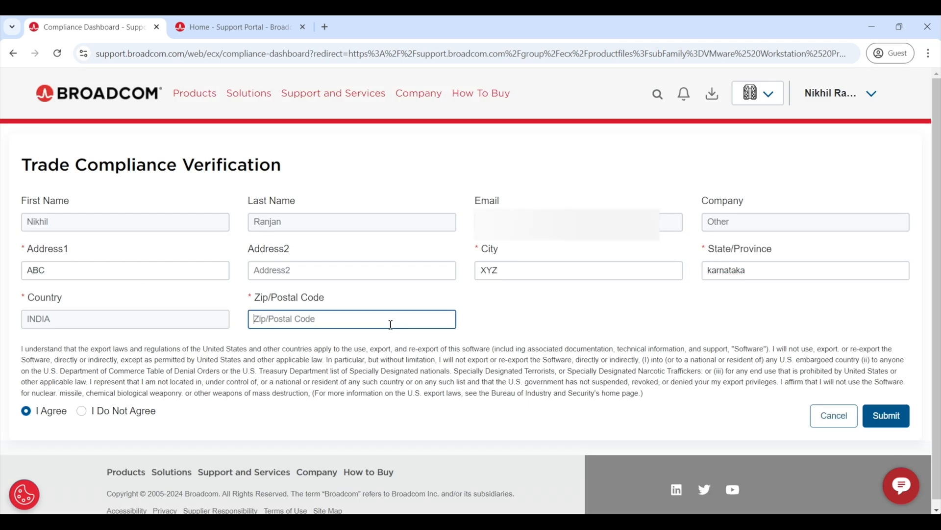
type("560037")
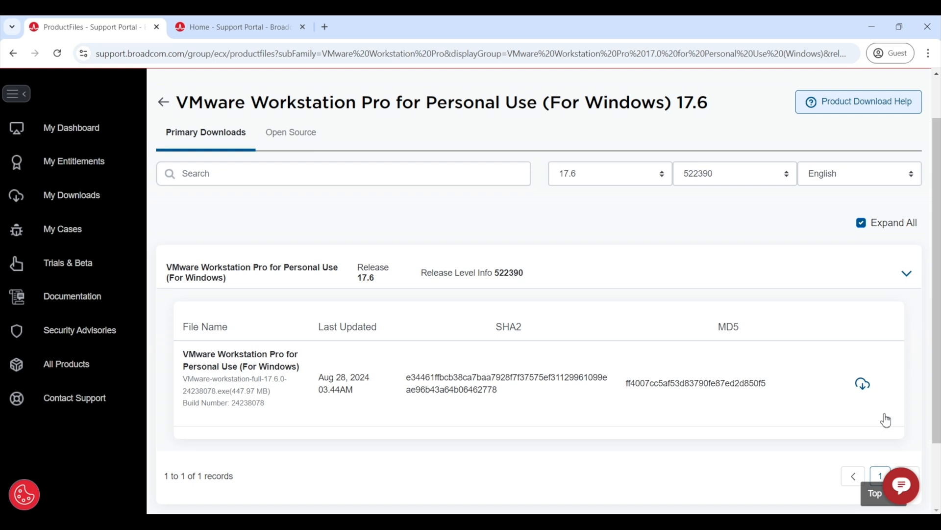
- Download the Workstation Pro 17.6 installer and view it in the Downloads folder
scroll("down", 3)
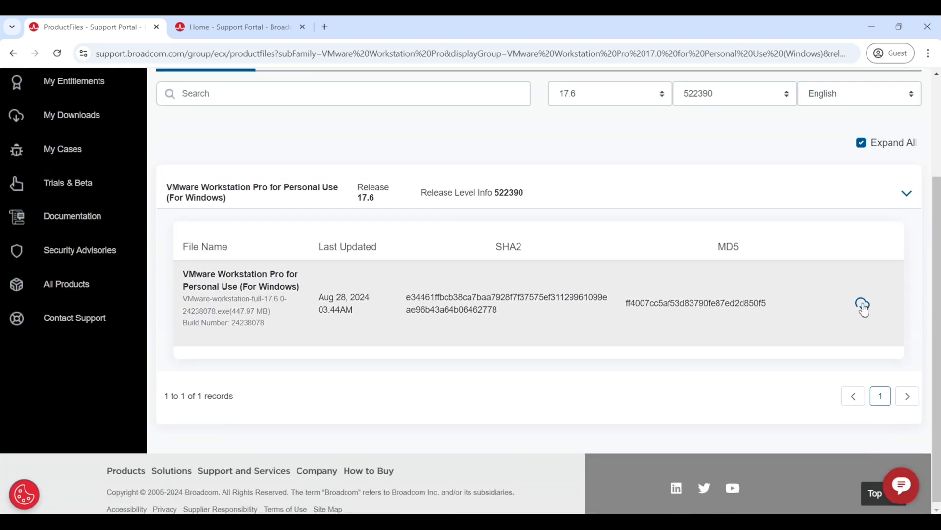
left_click(863, 303)
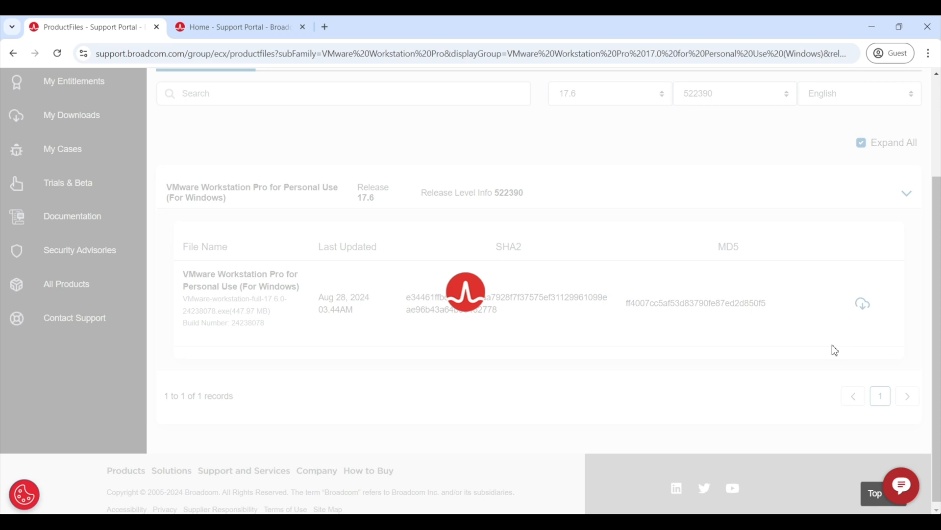
left_click(862, 303)
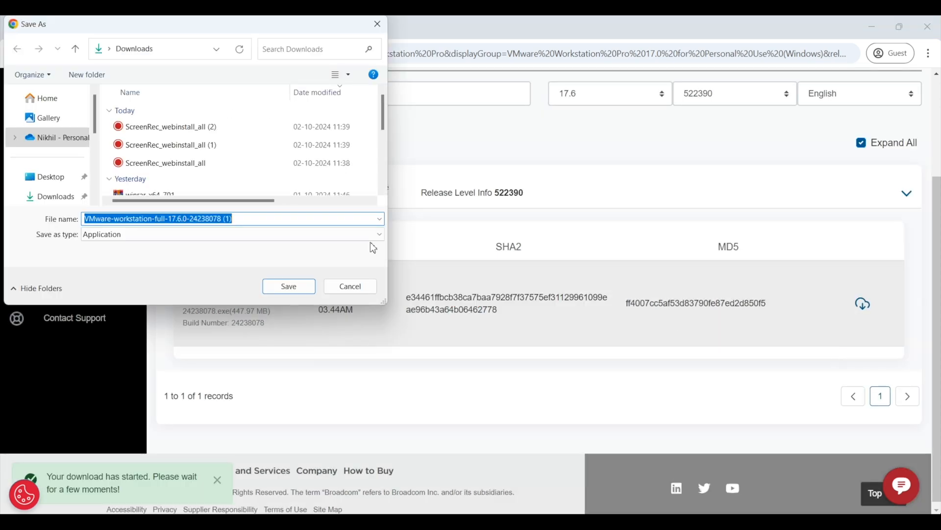
mouse_move(54, 196)
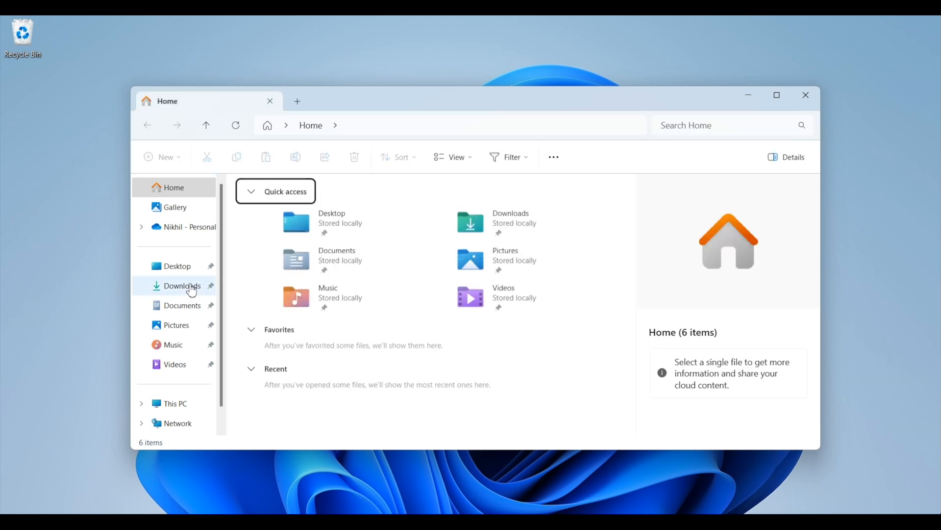
left_click(181, 286)
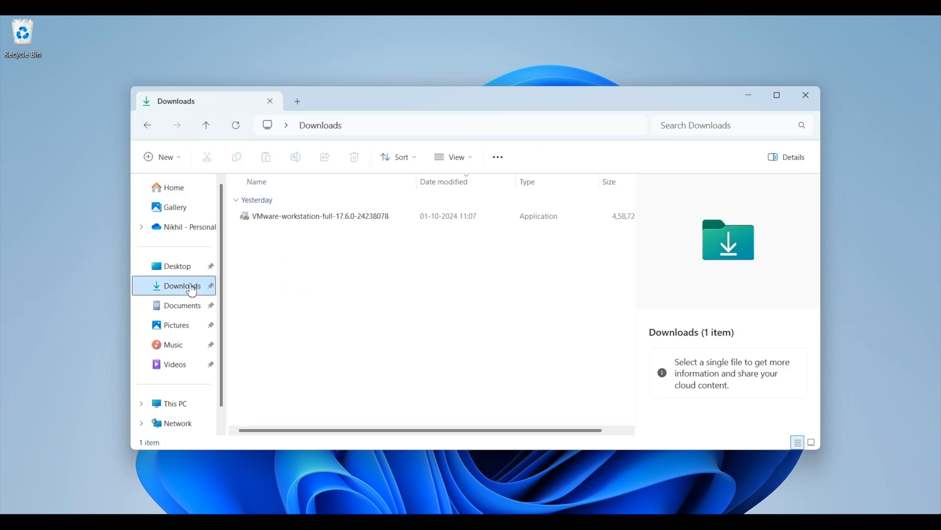
- Run VMware-workstation-full-17.6.0-24238078 from Downloads to open the setup wizard
left_click(320, 216)
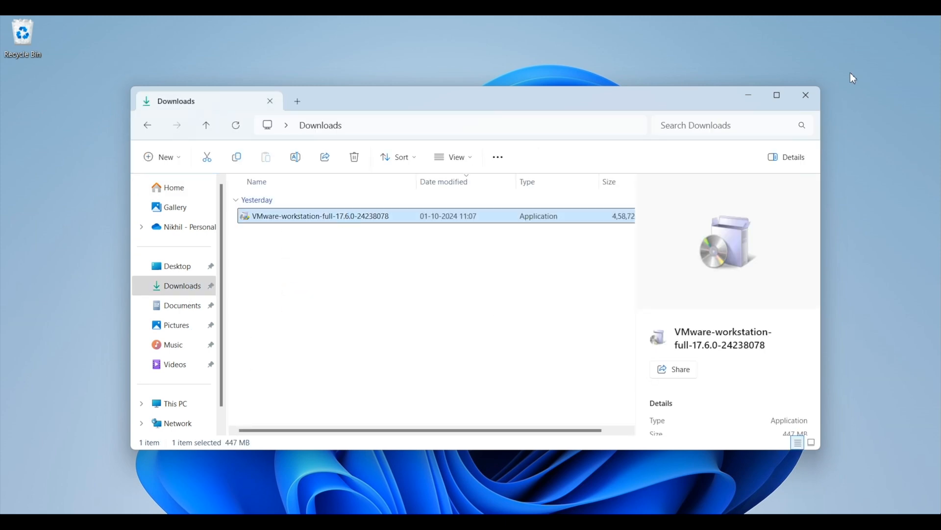
double_click(320, 216)
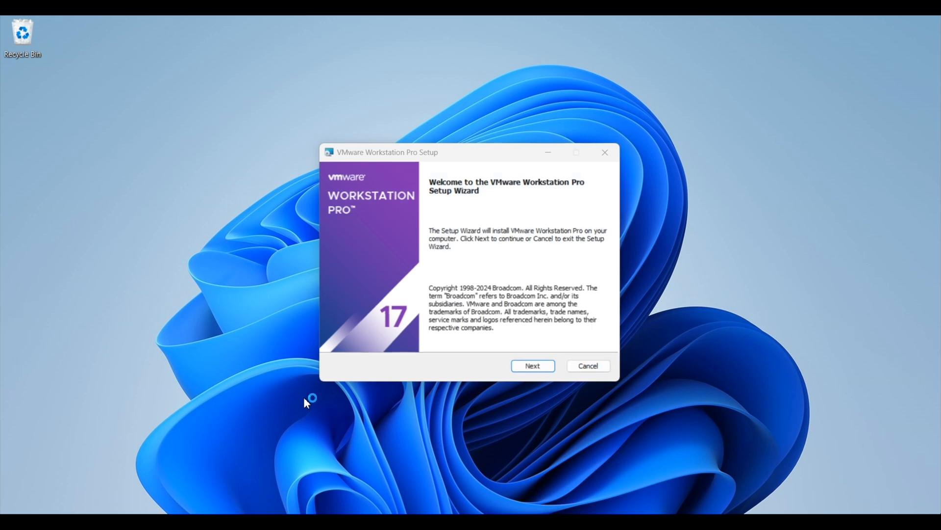
mouse_move(532, 366)
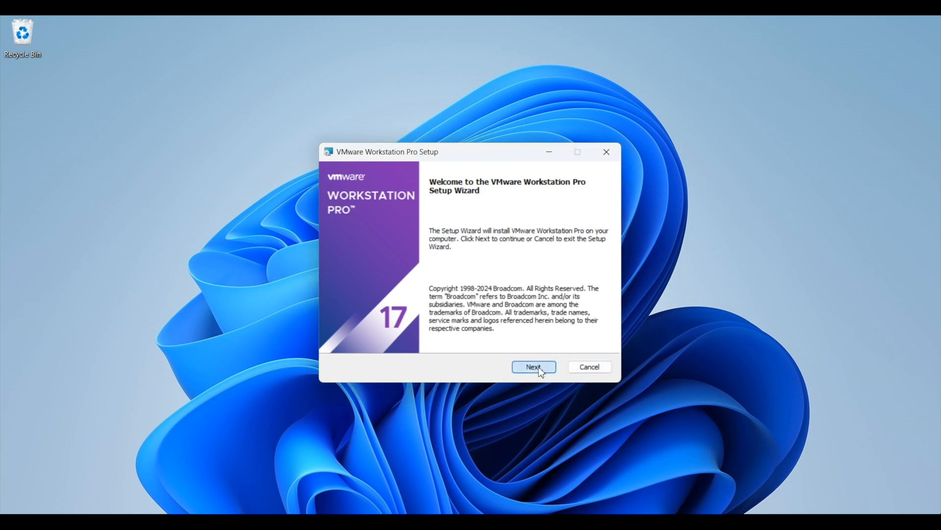
- Accept the license agreement and keep the default install location
left_click(533, 367)
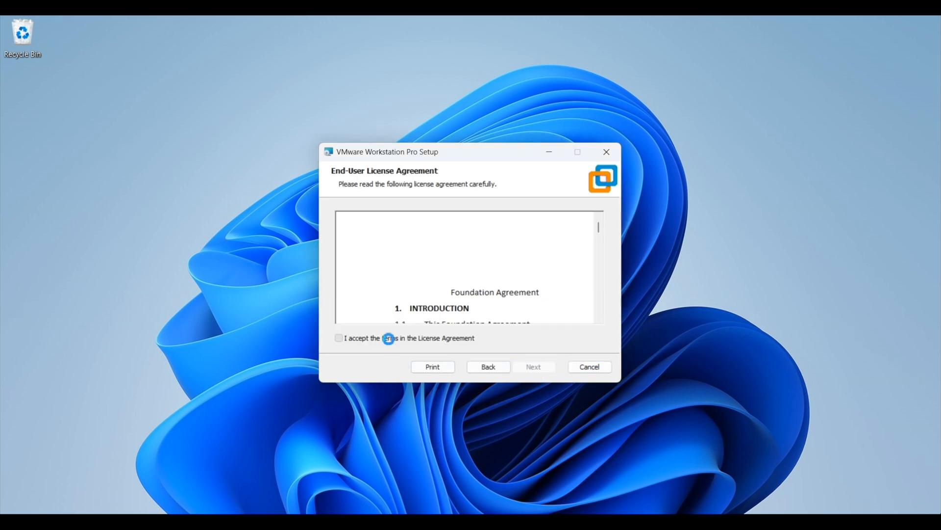
left_click(339, 337)
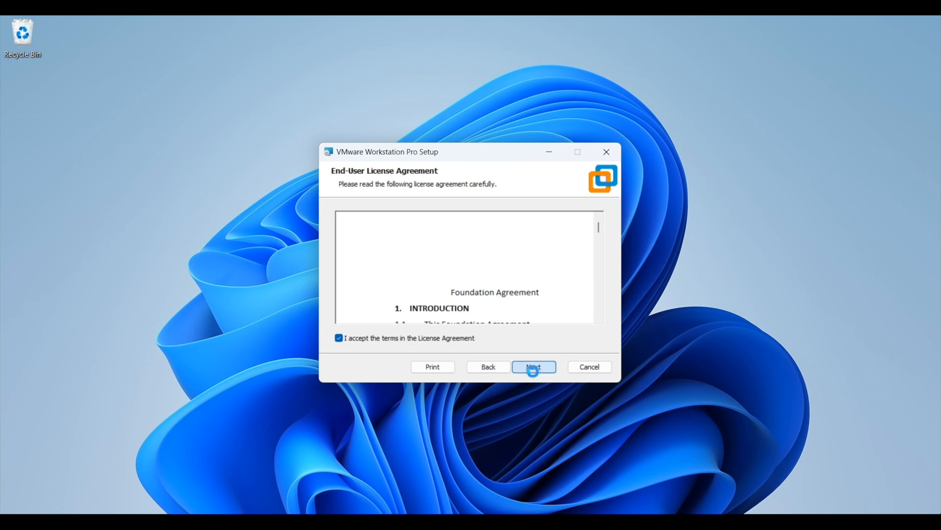
left_click(533, 366)
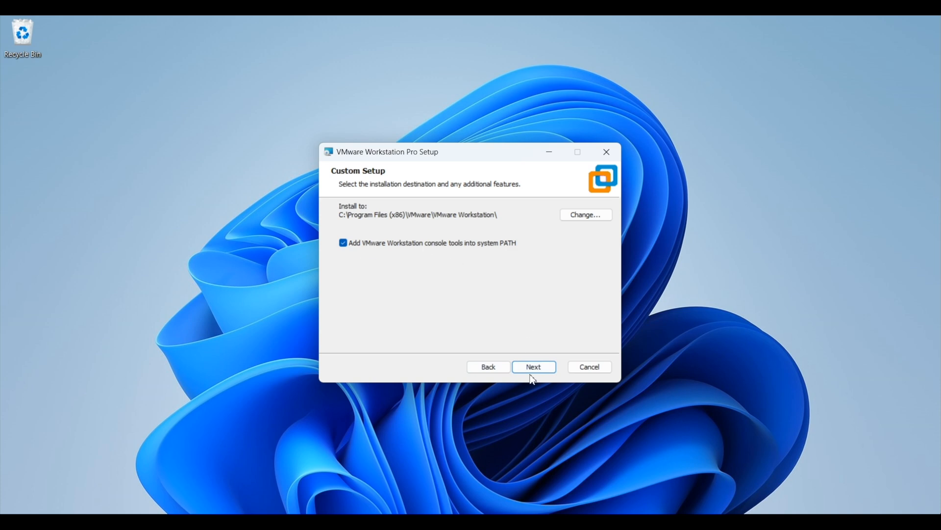
left_click(533, 366)
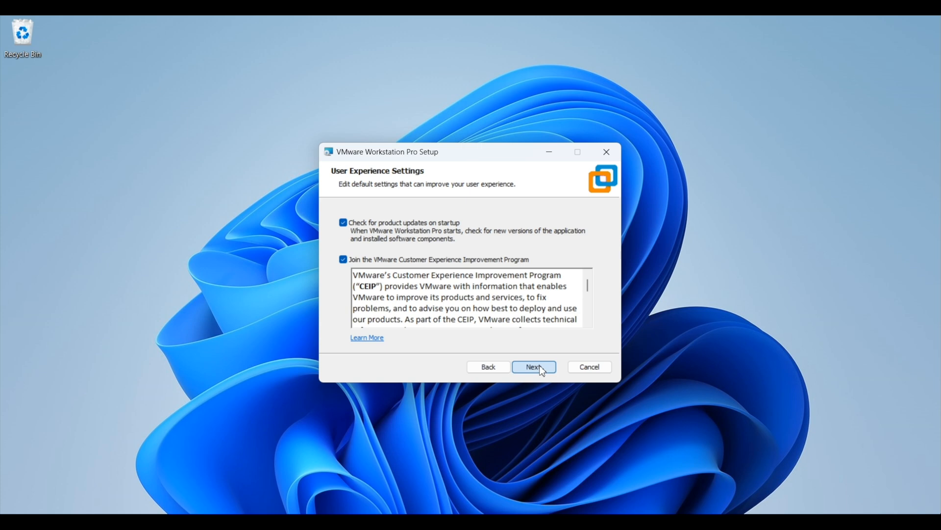
- Keep the default user experience settings and both shortcut options enabled
left_click(534, 366)
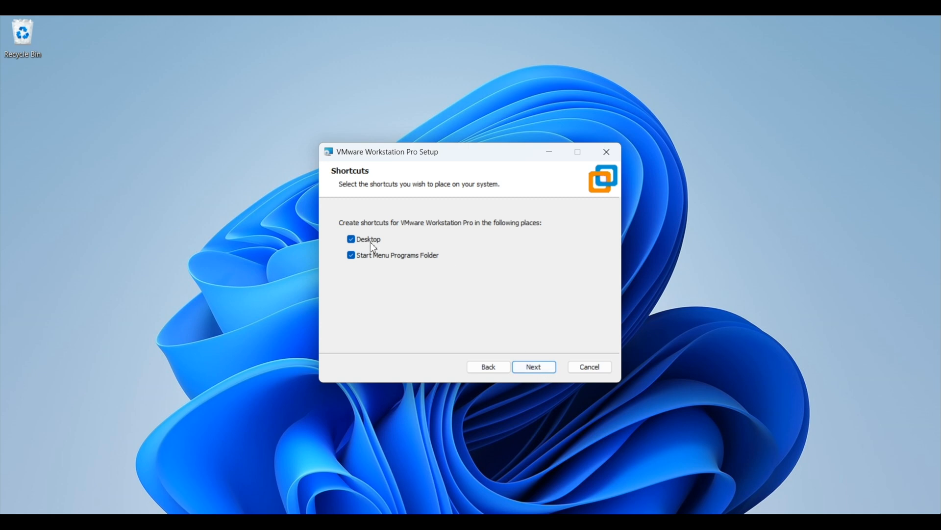
left_click(352, 239)
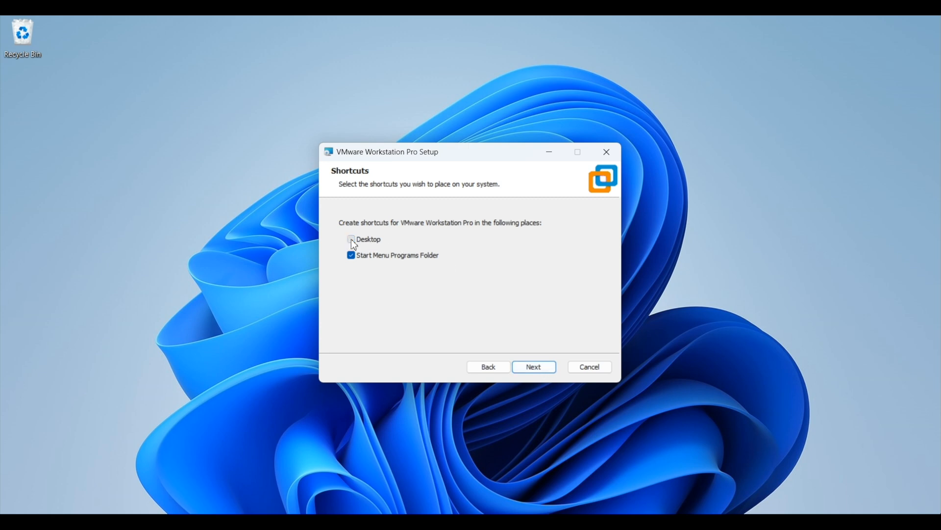
left_click(351, 239)
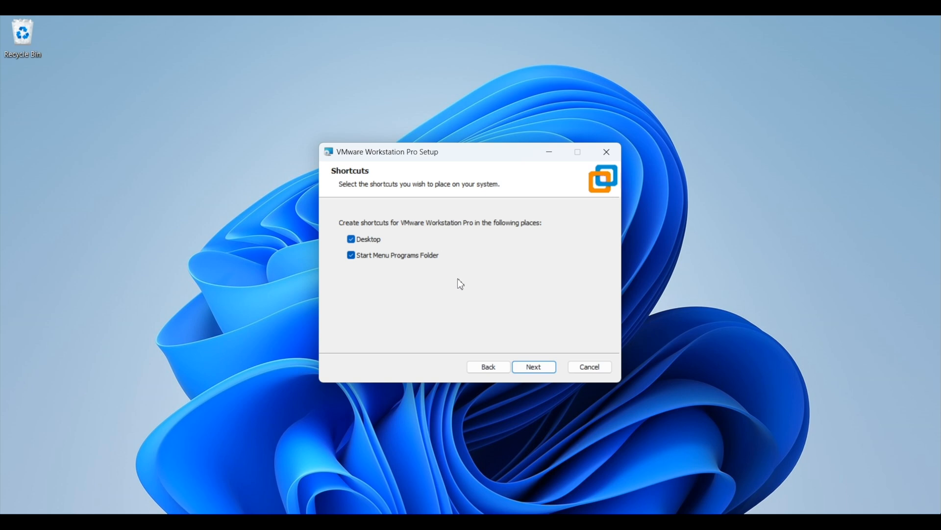
left_click(533, 367)
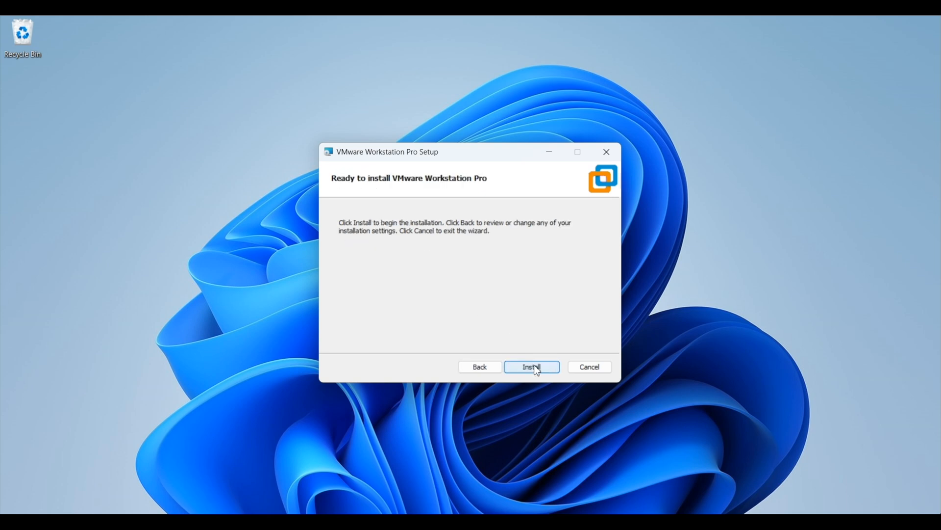
- Run the Workstation Pro installation, then dismiss the completed wizard with Finish
left_click(530, 366)
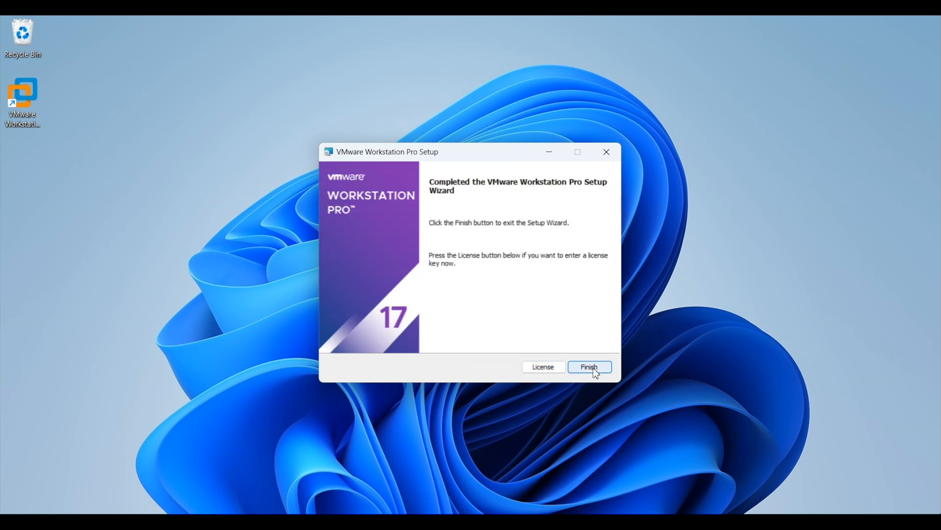
left_click(588, 366)
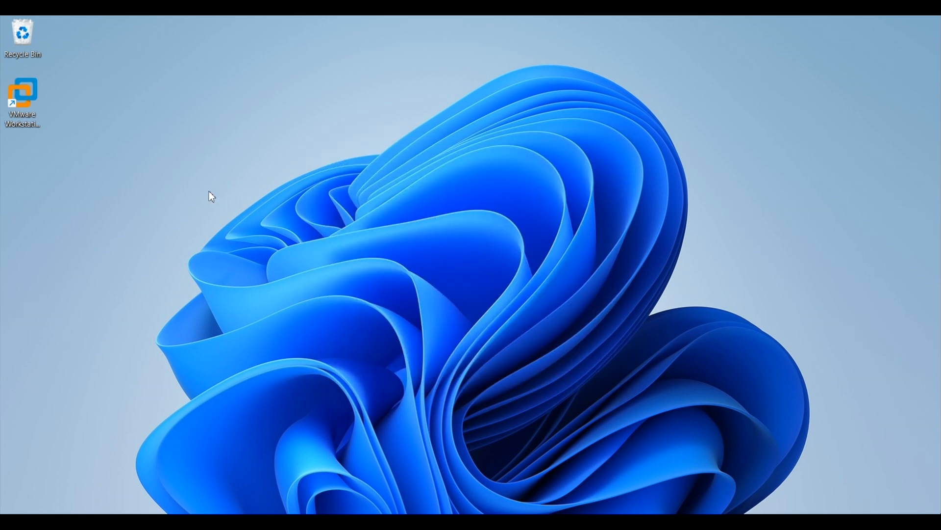
- Launch Workstation Pro from the desktop shortcut and complete welcome setup for personal use
left_click(22, 96)
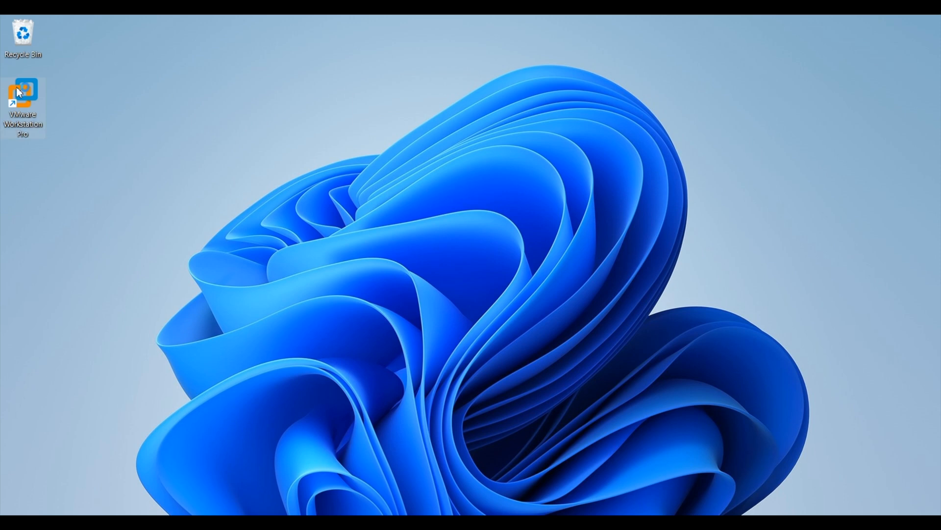
double_click(22, 98)
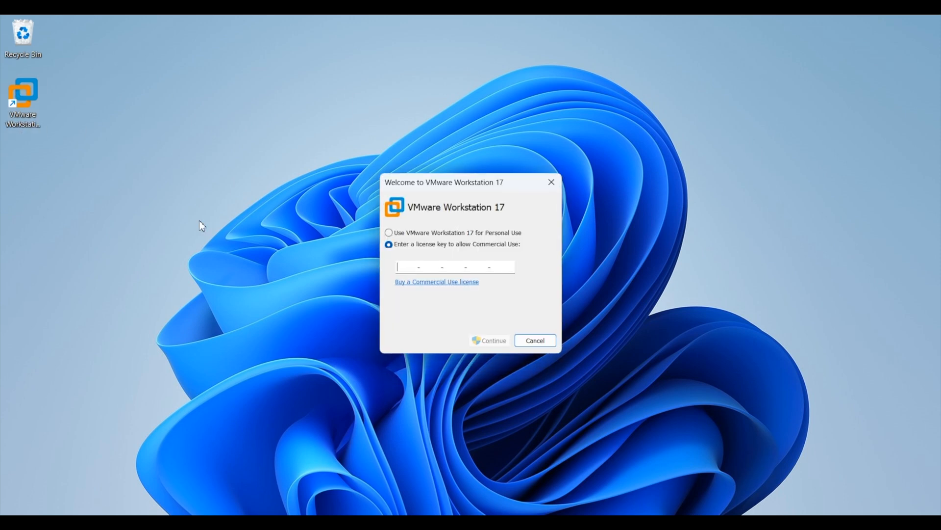
mouse_move(353, 262)
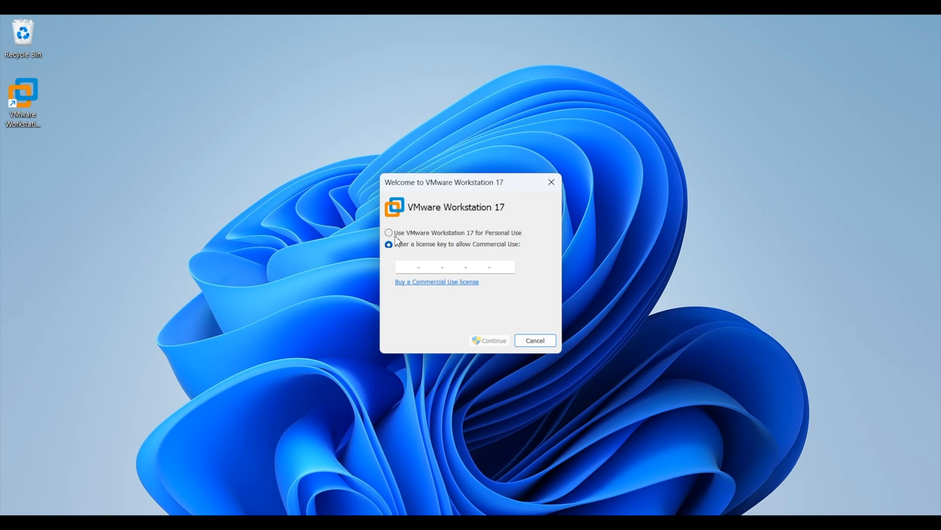
mouse_move(510, 245)
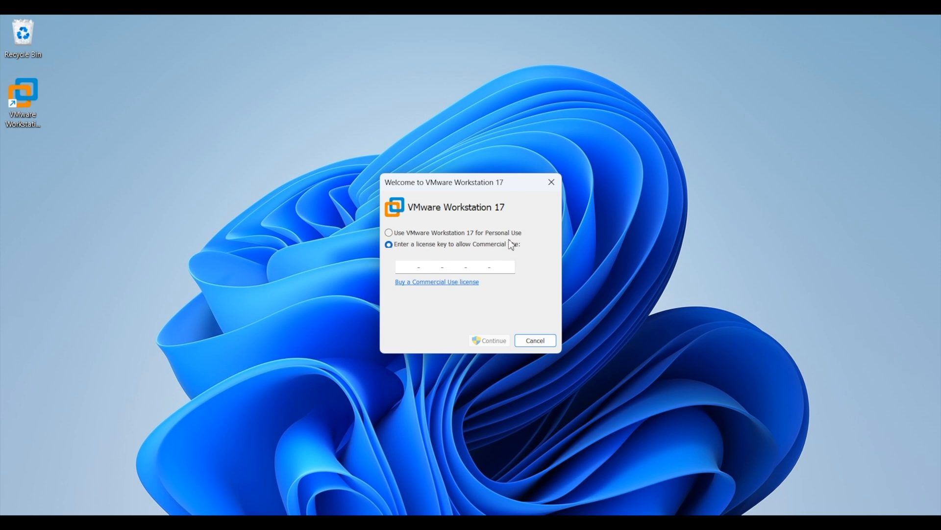
left_click(388, 233)
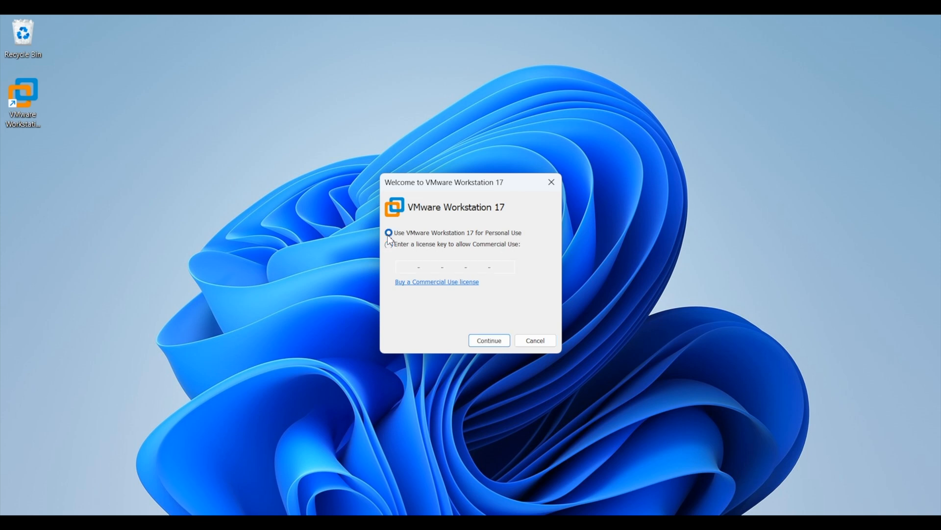
left_click(388, 233)
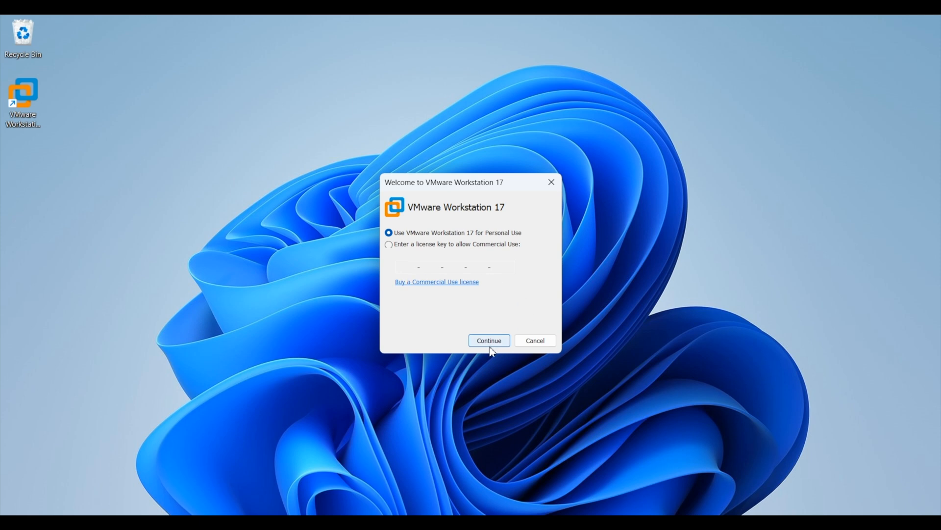
left_click(489, 340)
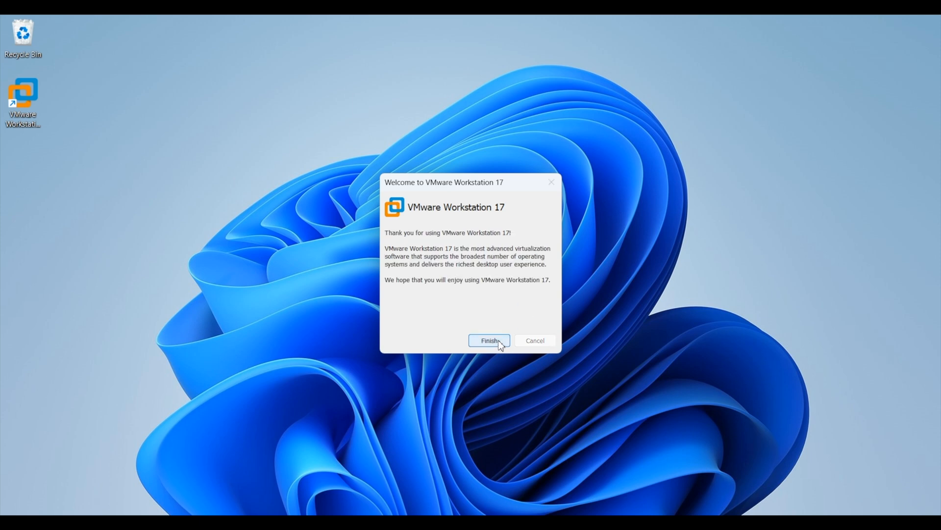
left_click(488, 340)
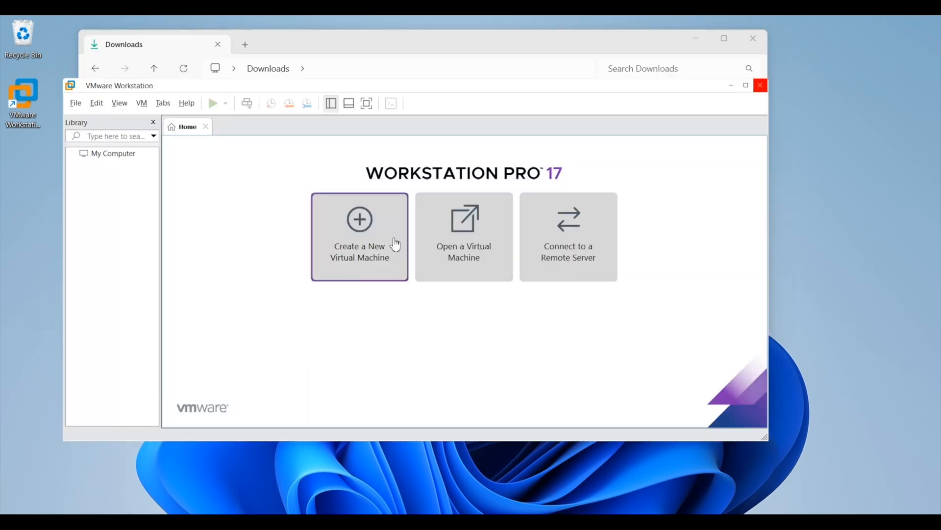
- Start a new virtual machine set to install the operating system later
left_click(359, 236)
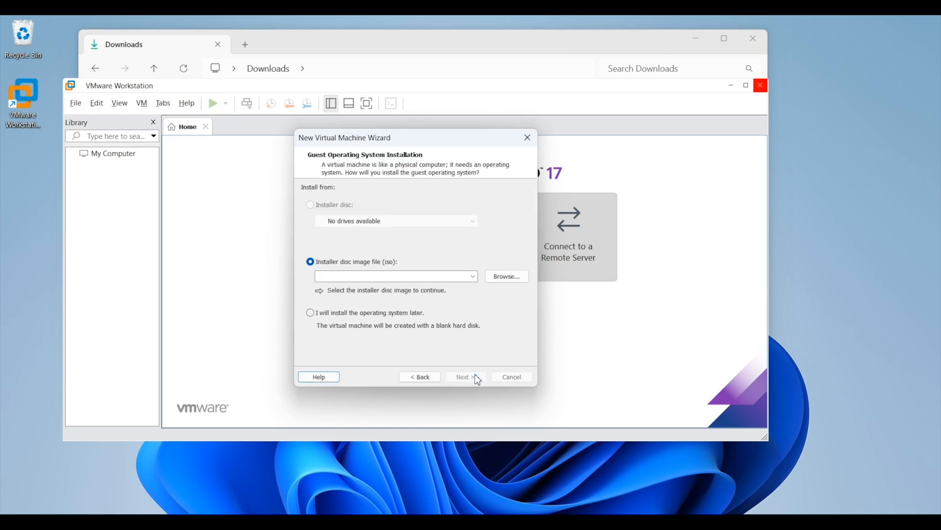
left_click(311, 312)
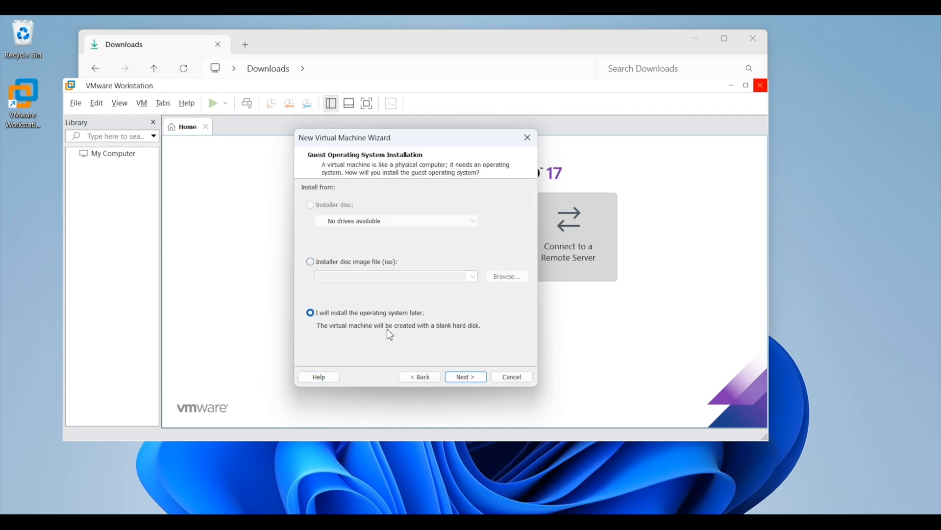
left_click(466, 376)
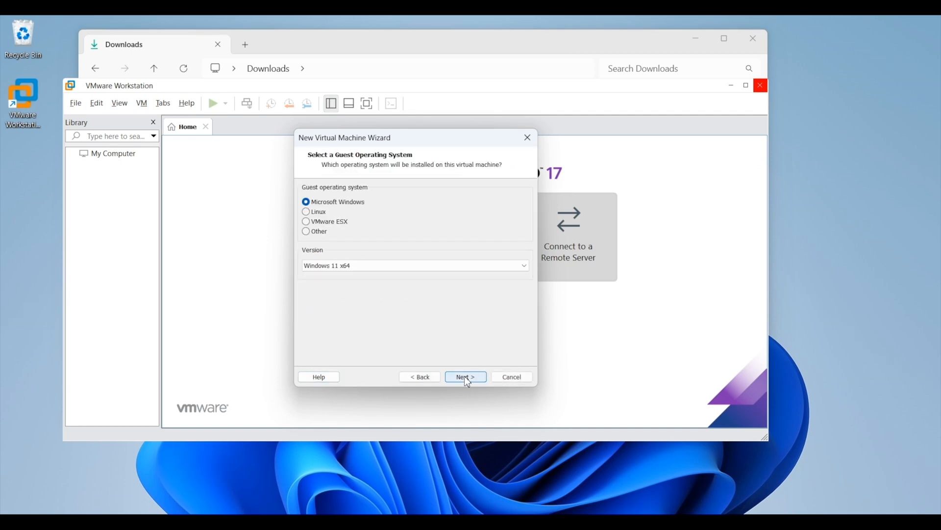
mouse_move(436, 351)
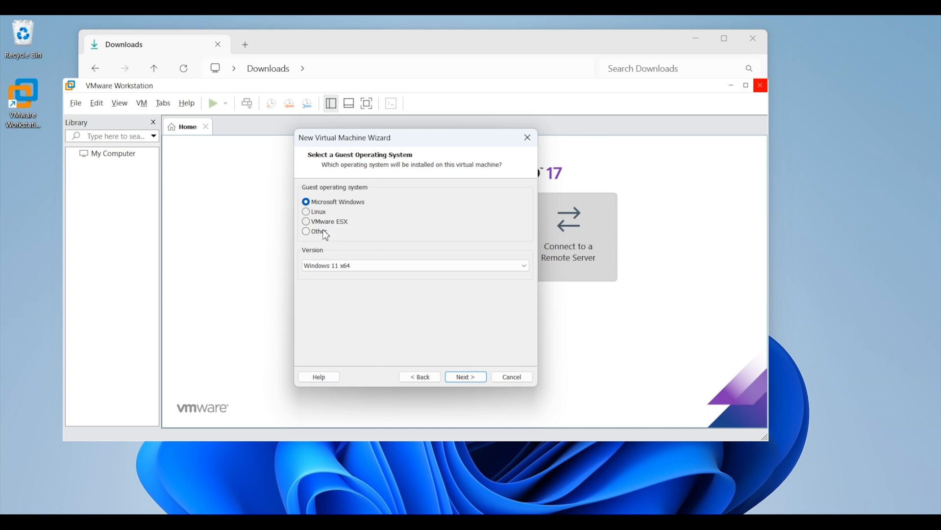
mouse_move(329, 227)
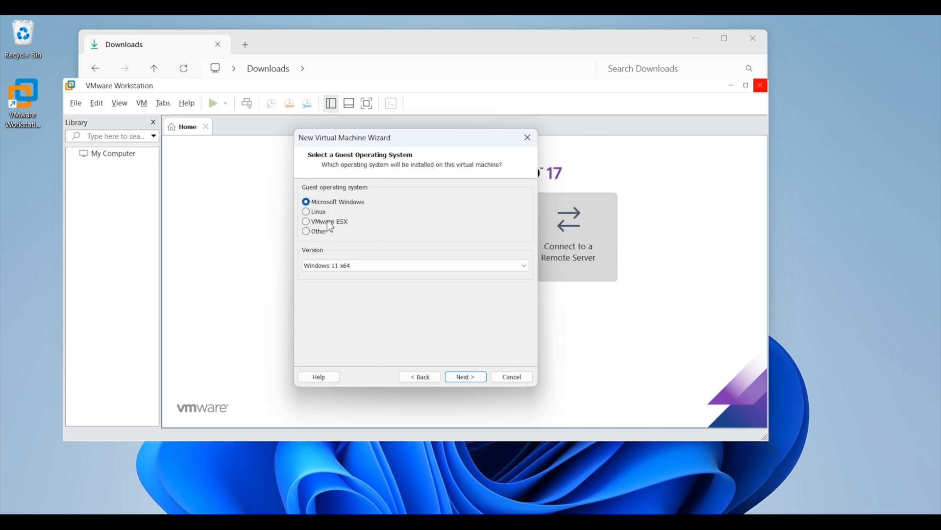
mouse_move(492, 353)
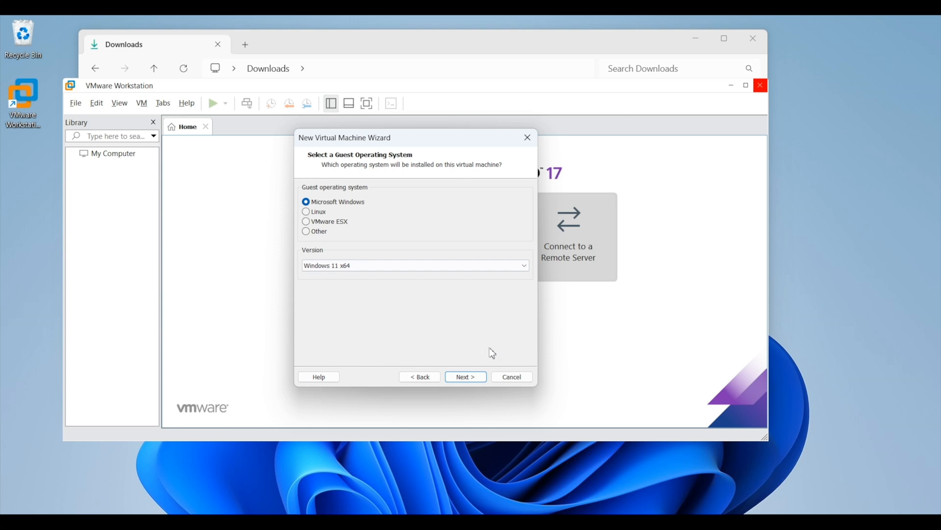
mouse_move(511, 377)
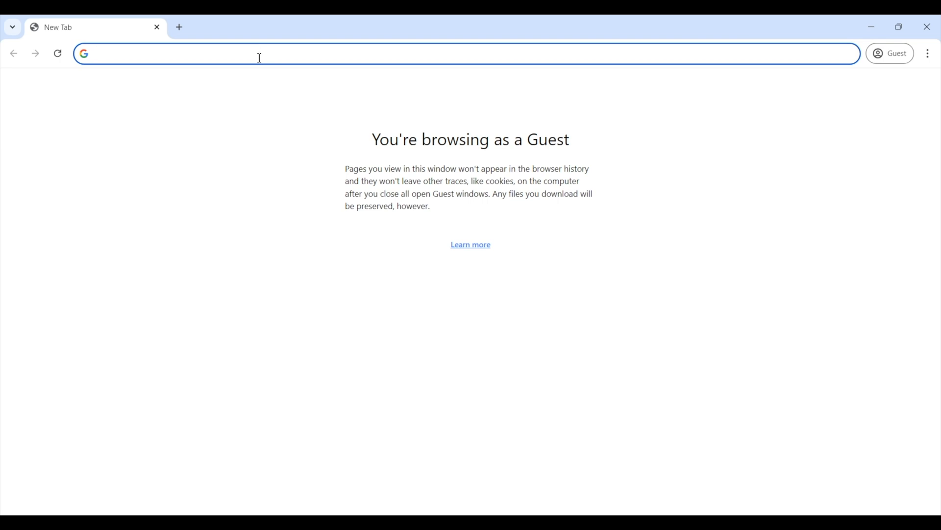
- Download Unlocker-v2.0.1-x64.zip from the paolo-projects/auto-unlocker v2.0.1 release into Downloads
type("github.com/paolo-projects/auto-unlocker")
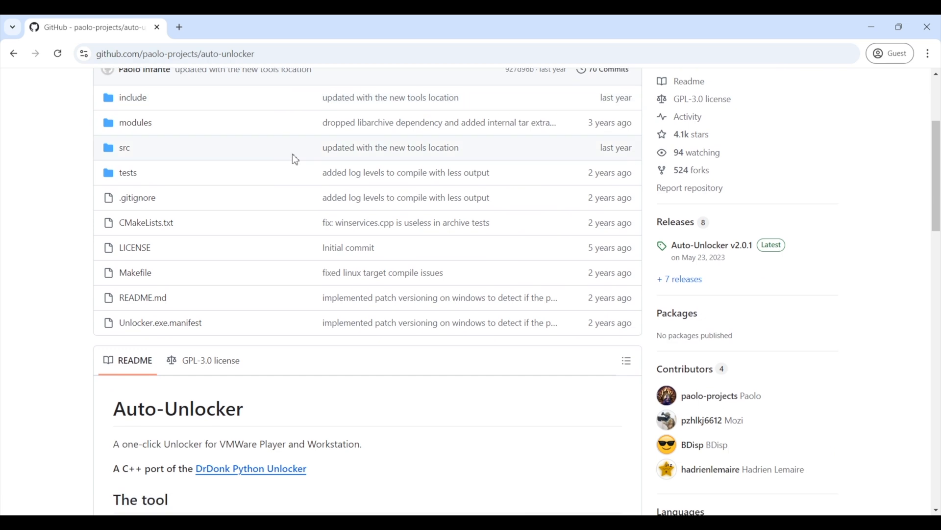
mouse_move(712, 245)
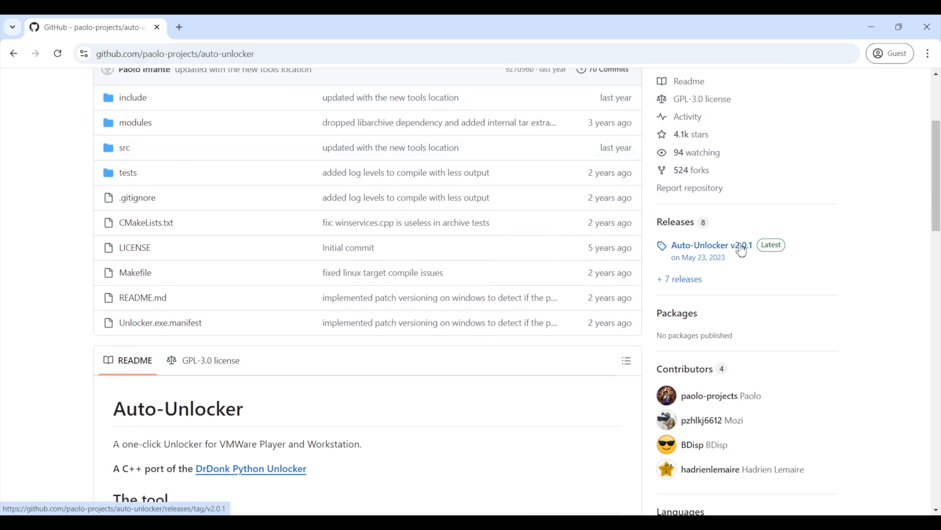
left_click(711, 245)
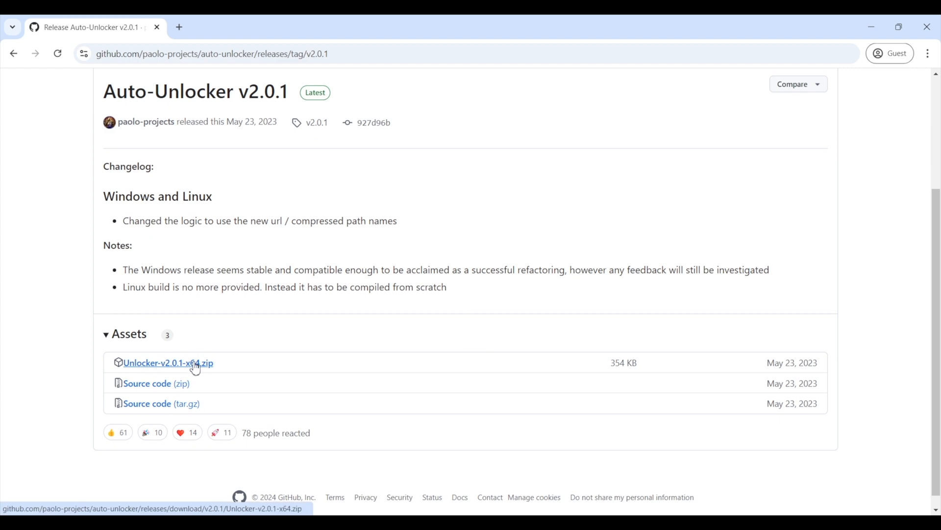
mouse_move(167, 369)
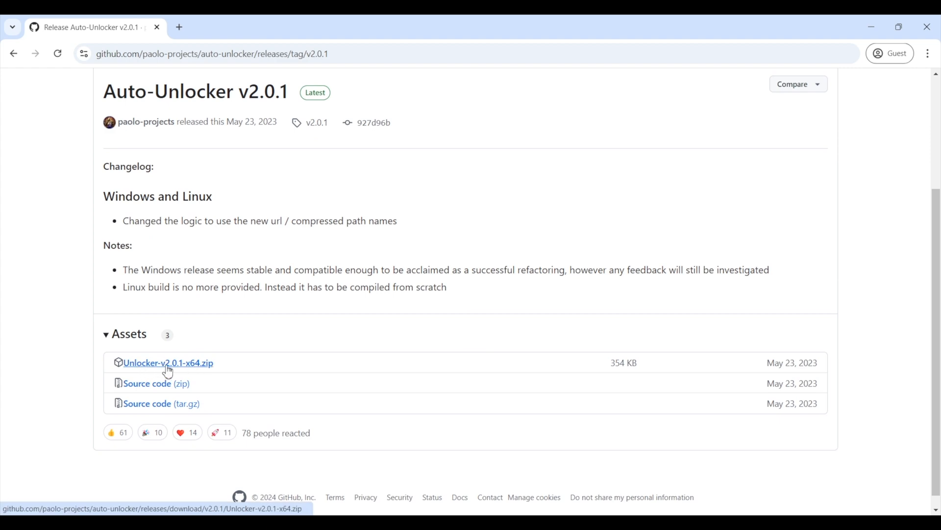
mouse_move(227, 368)
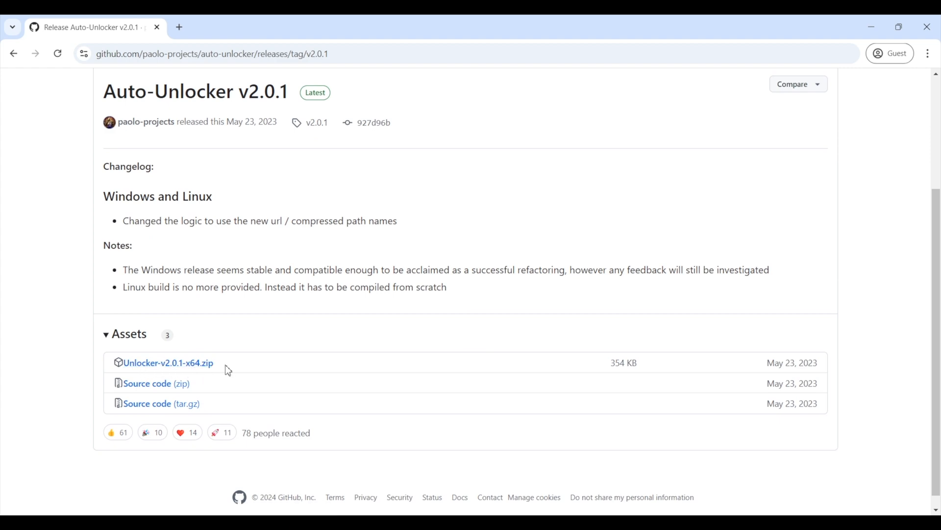
left_click(167, 362)
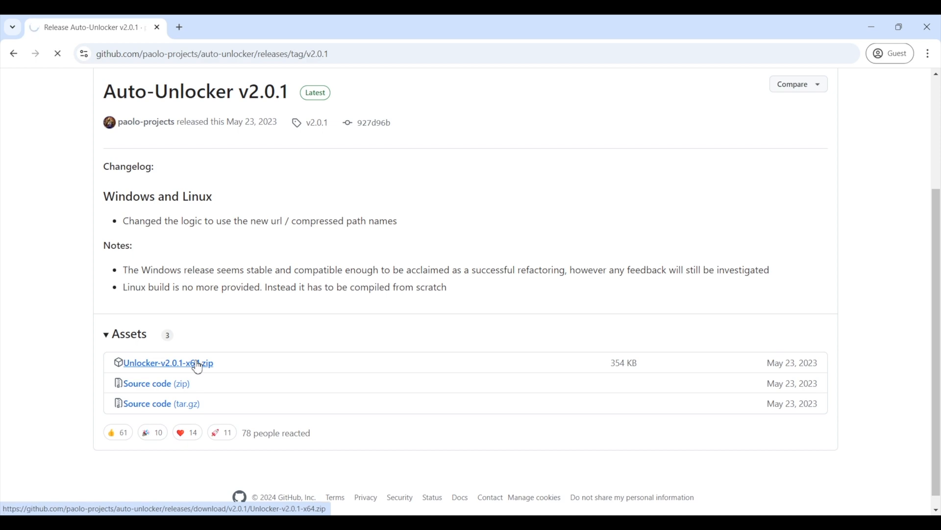
left_click(164, 362)
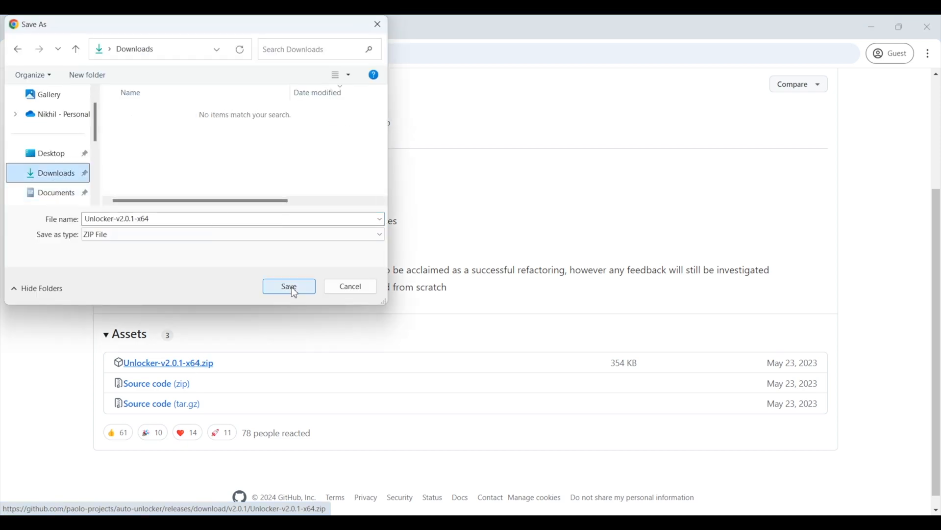
left_click(288, 286)
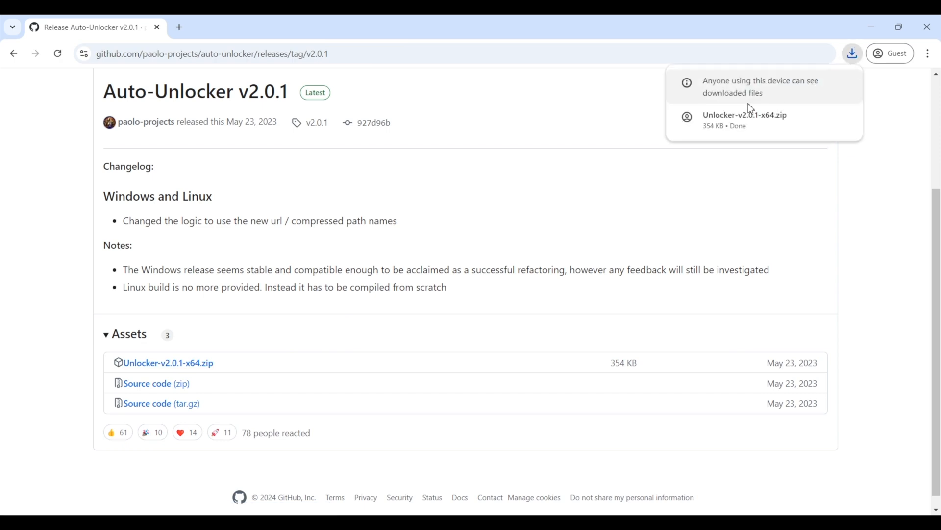
mouse_move(820, 118)
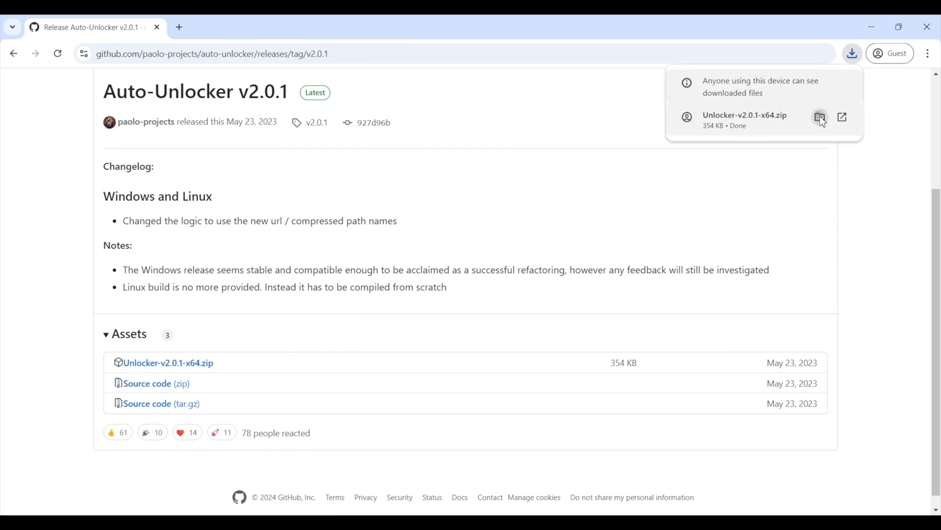
- Extract the downloaded Unlocker zip into its suggested folder in Downloads
left_click(820, 117)
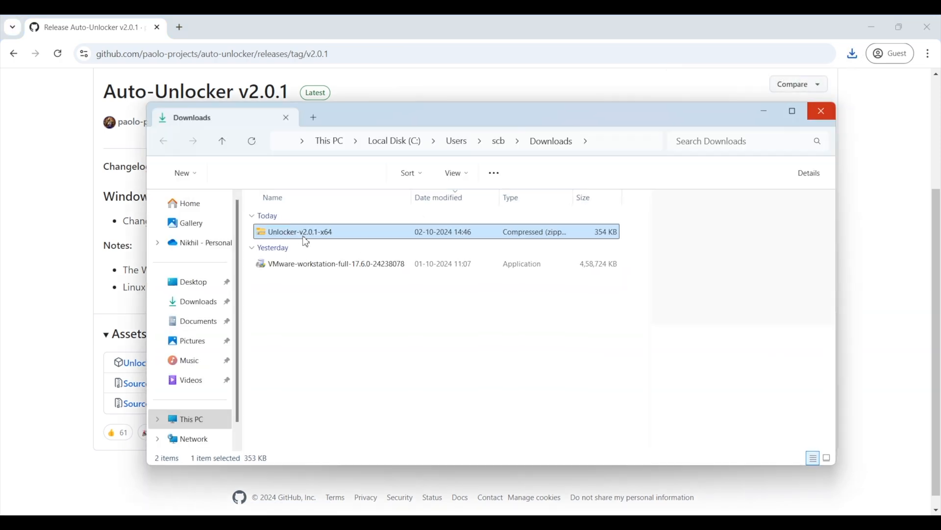
right_click(299, 231)
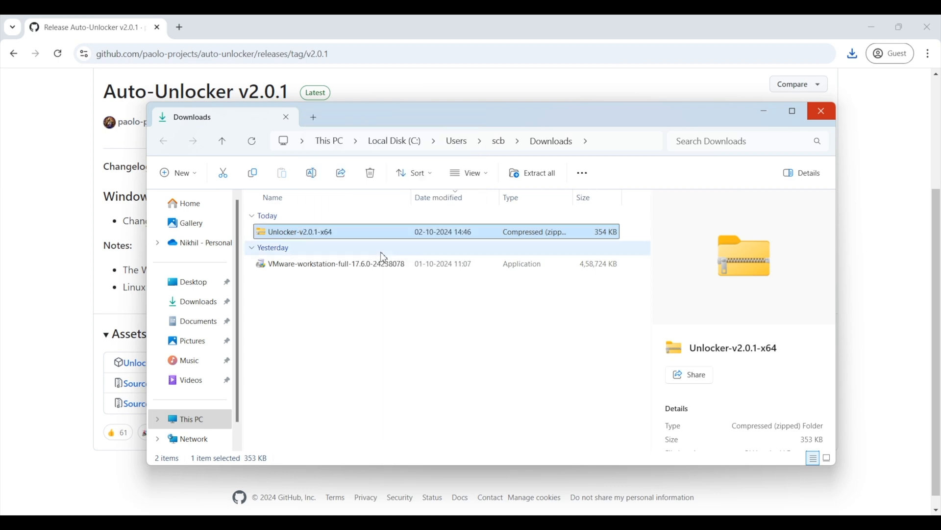
left_click(538, 173)
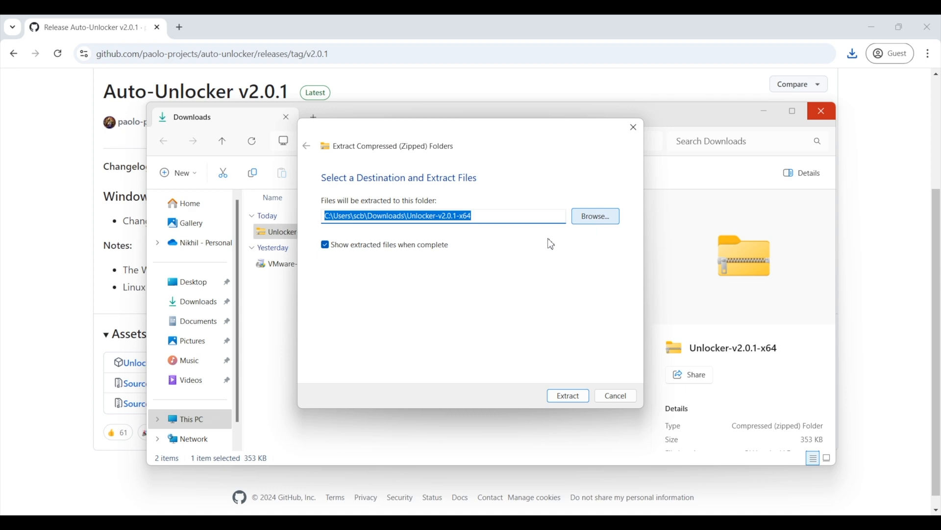
mouse_move(581, 308)
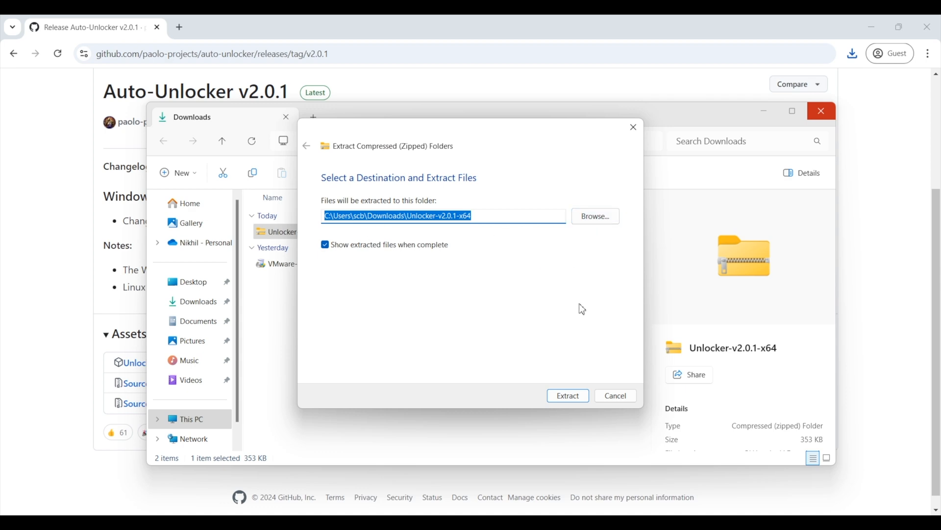
mouse_move(566, 395)
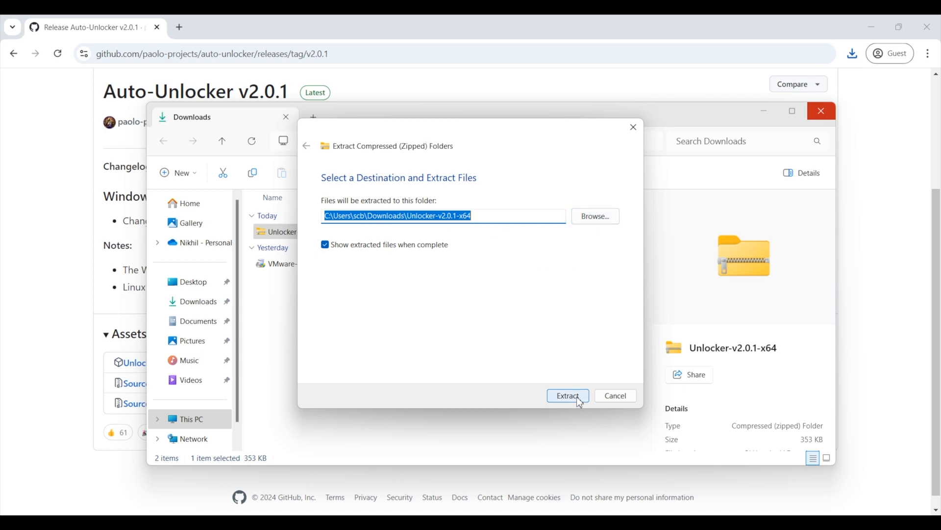
left_click(567, 395)
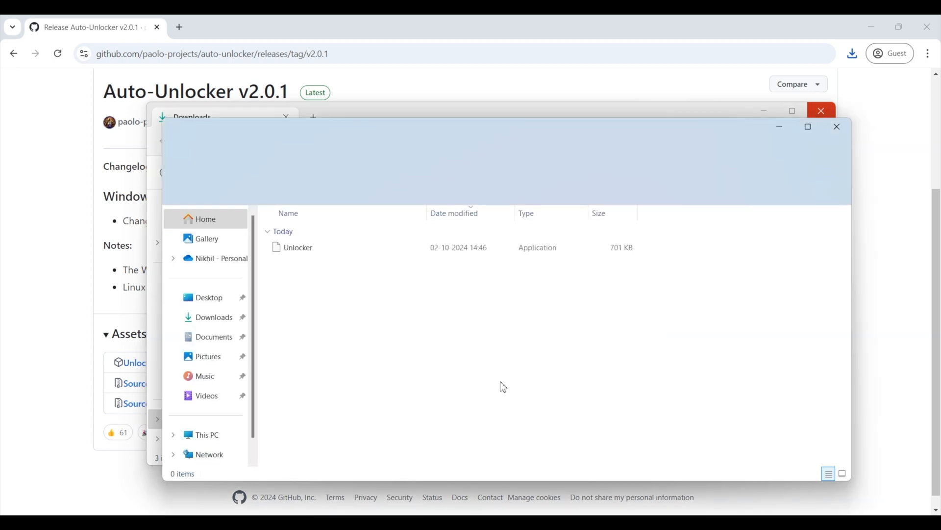
right_click(297, 247)
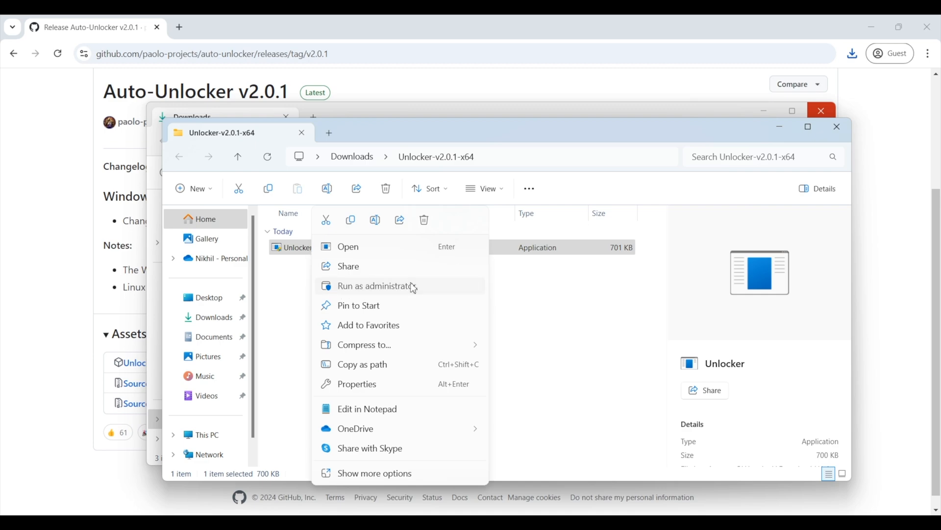
- Run Unlocker as administrator, apply the patch, dismiss the success message and close it
left_click(360, 286)
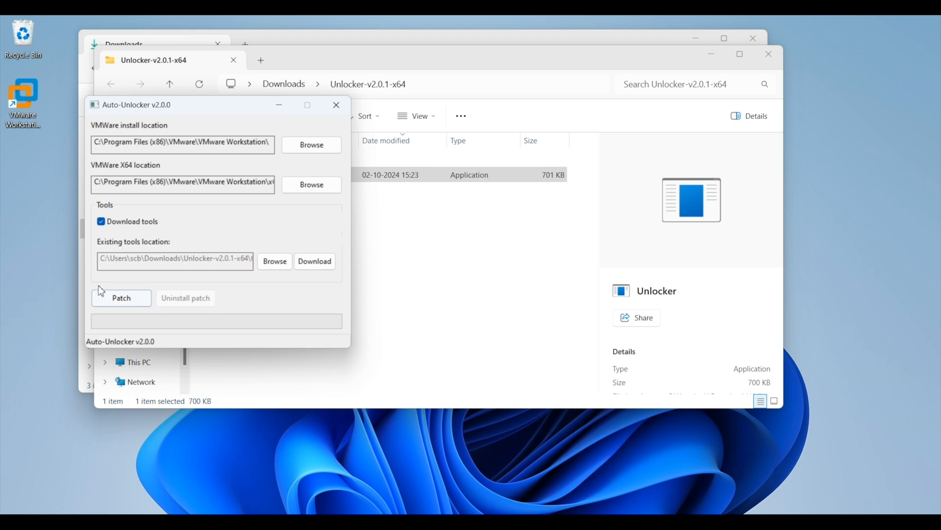
left_click(121, 298)
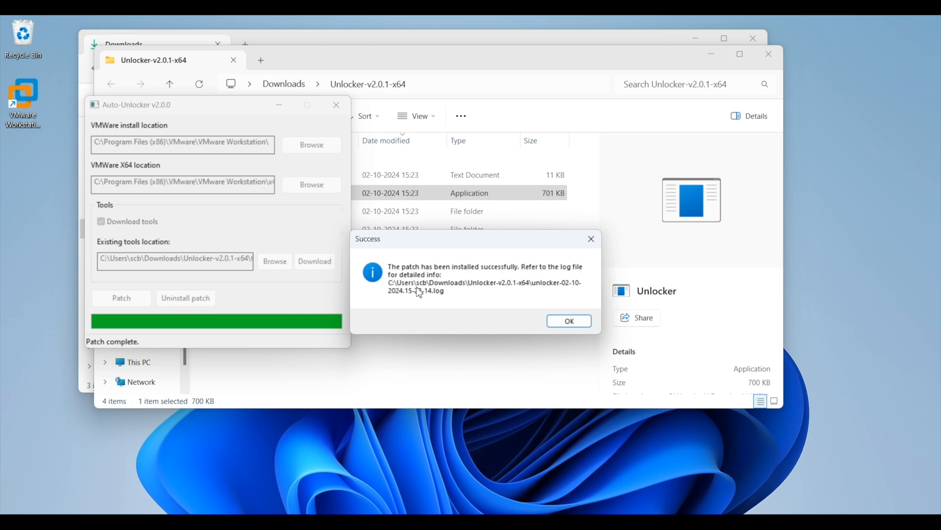
mouse_move(452, 290)
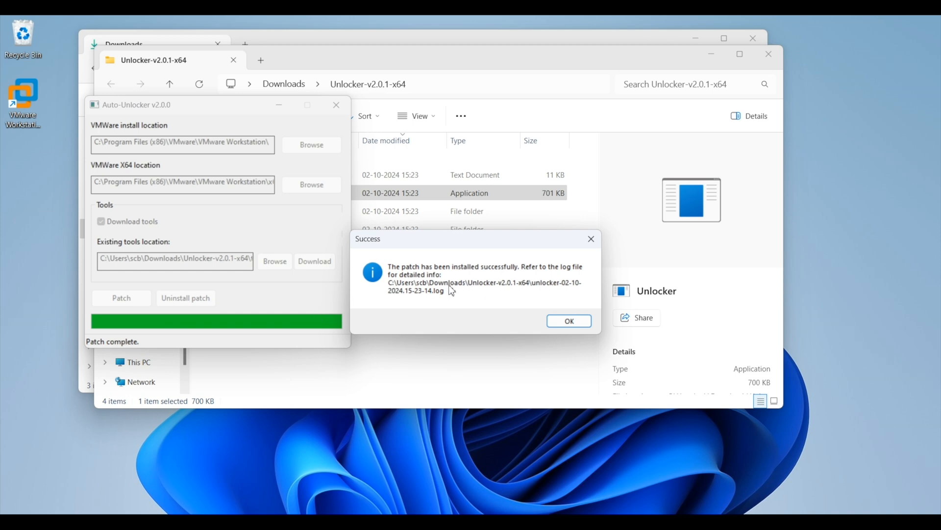
left_click(568, 320)
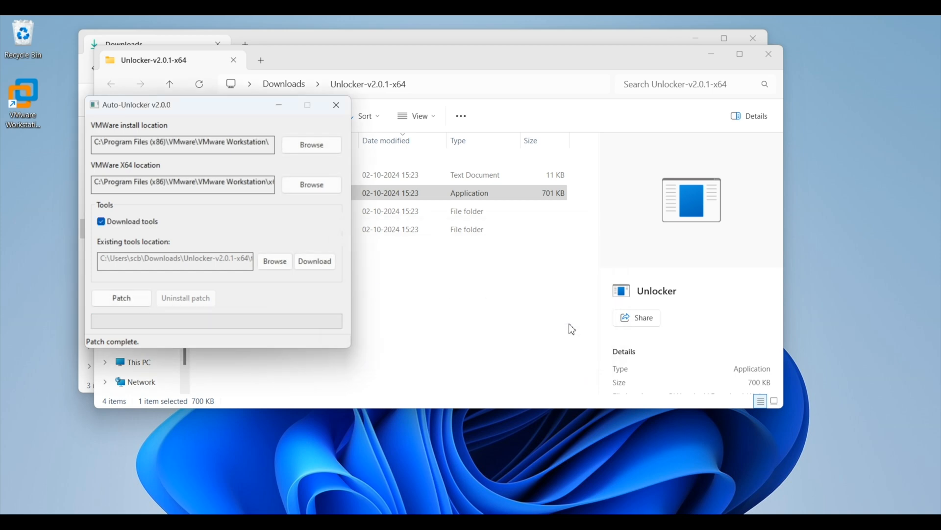
left_click(337, 104)
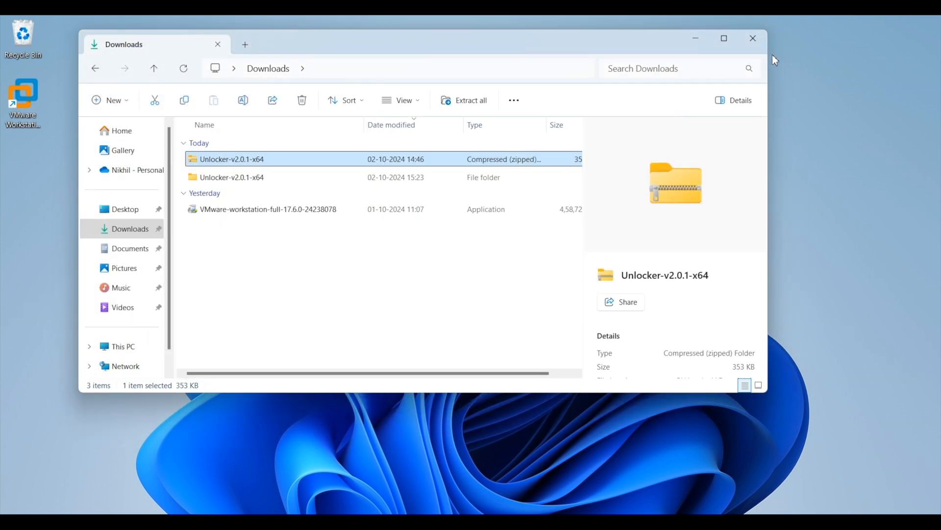
- Relaunch Workstation and start a Typical new VM with the OS installed later
left_click(752, 39)
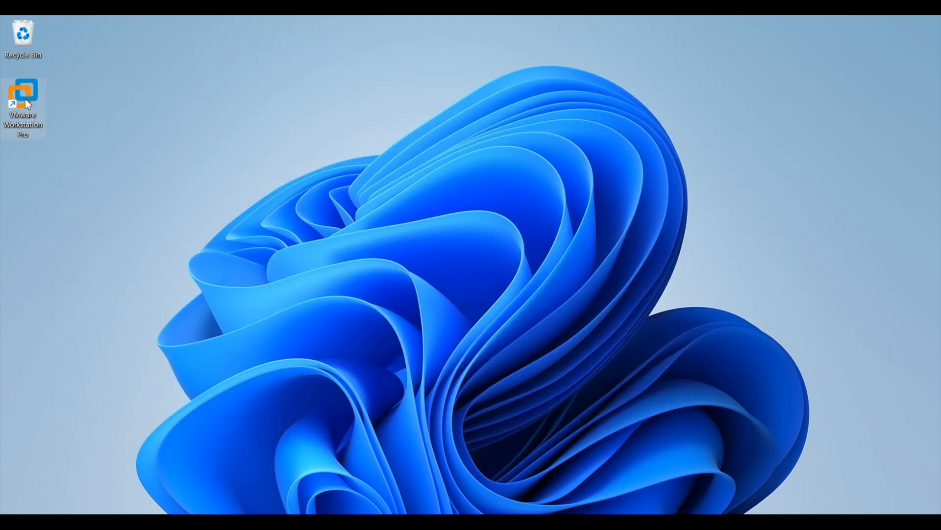
double_click(24, 97)
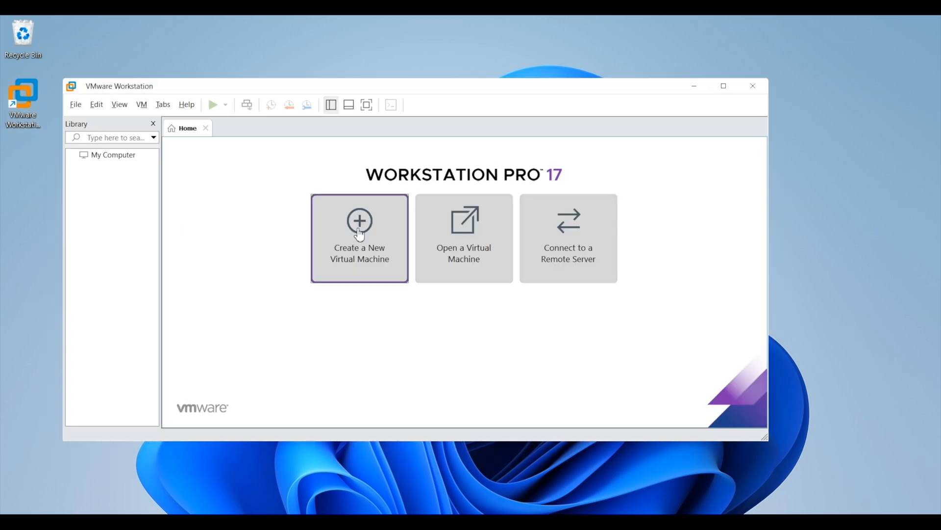
left_click(359, 234)
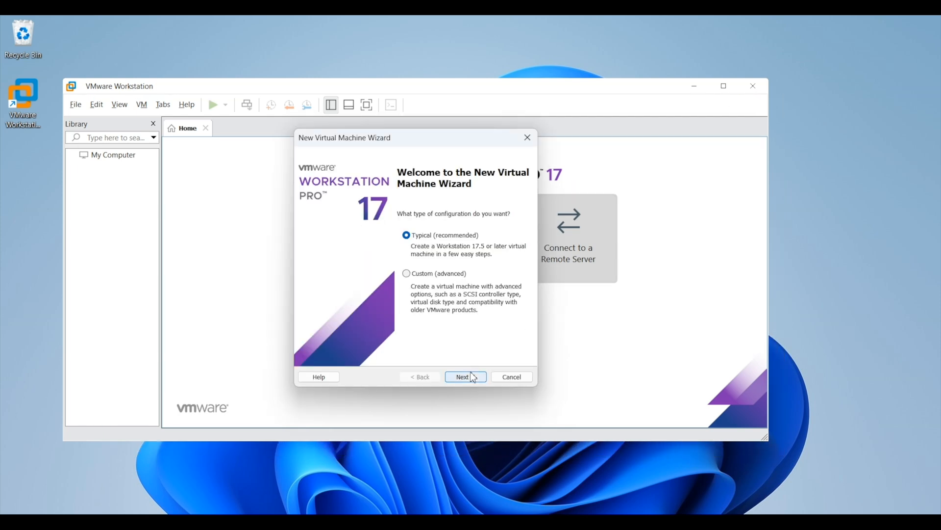
left_click(462, 376)
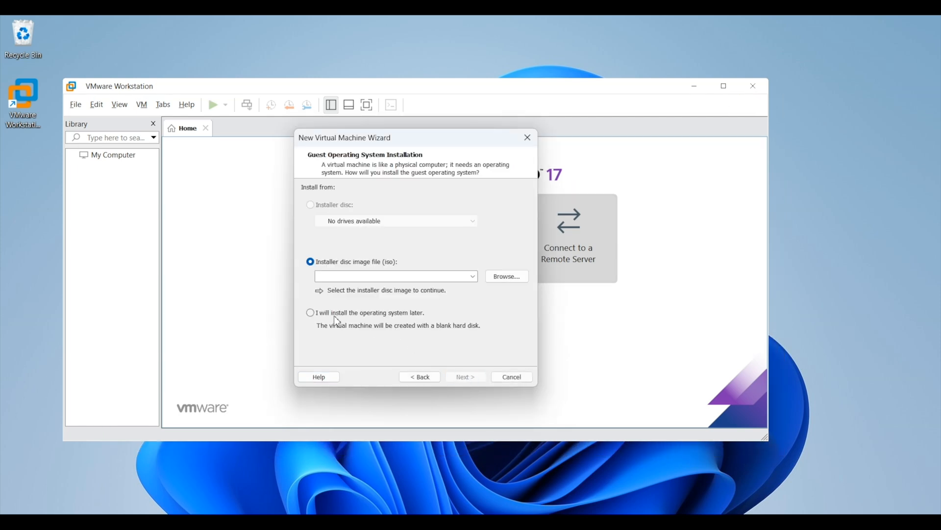
left_click(310, 313)
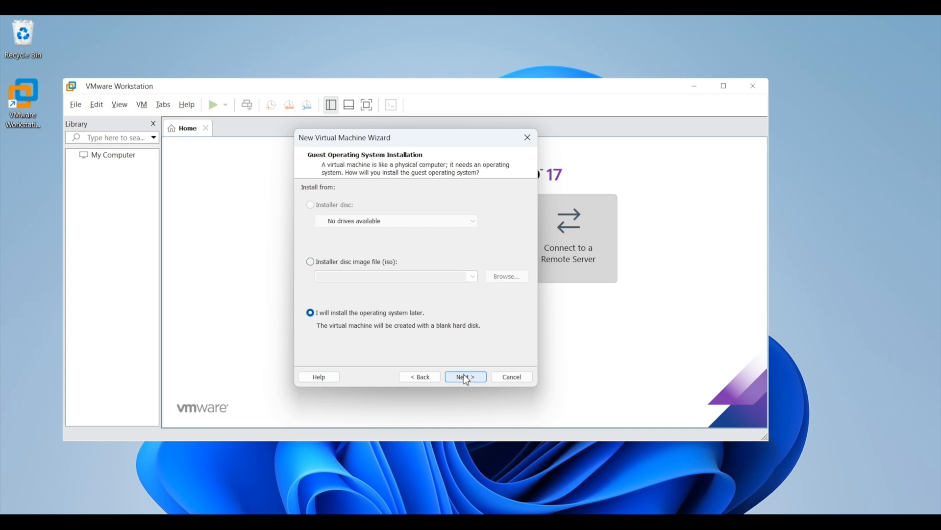
left_click(465, 376)
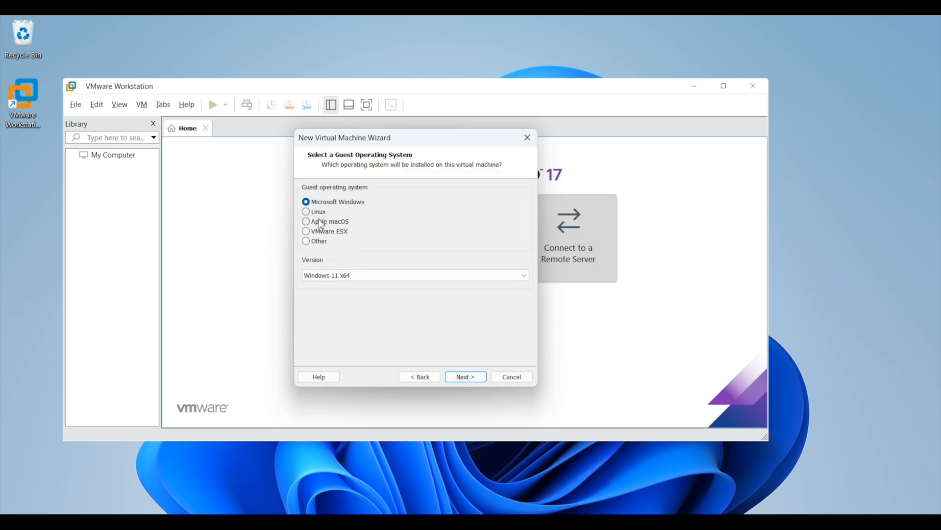
- Select Apple macOS as the guest with version macOS 14
left_click(306, 221)
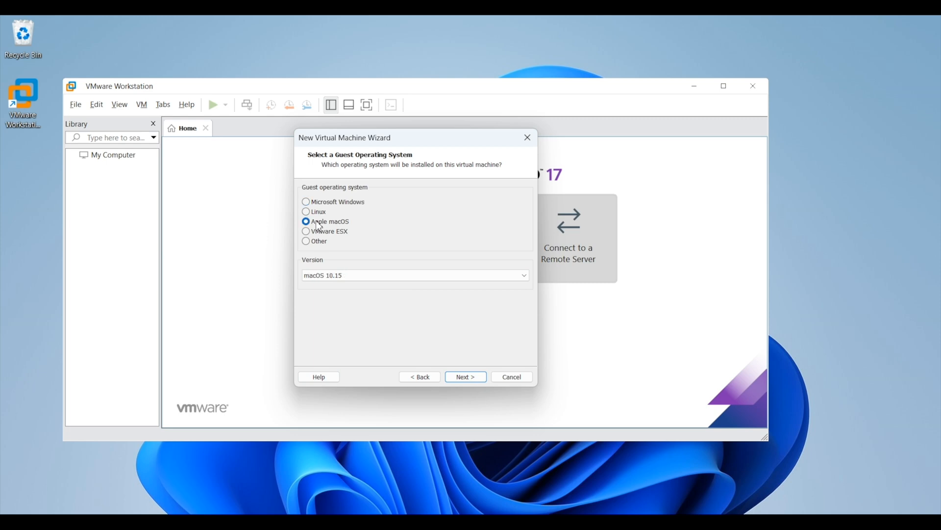
left_click(412, 275)
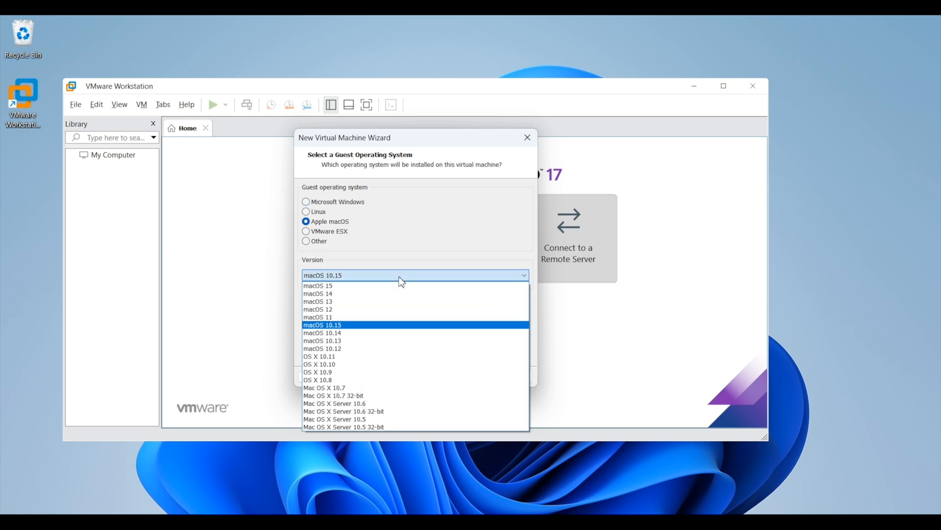
mouse_move(377, 369)
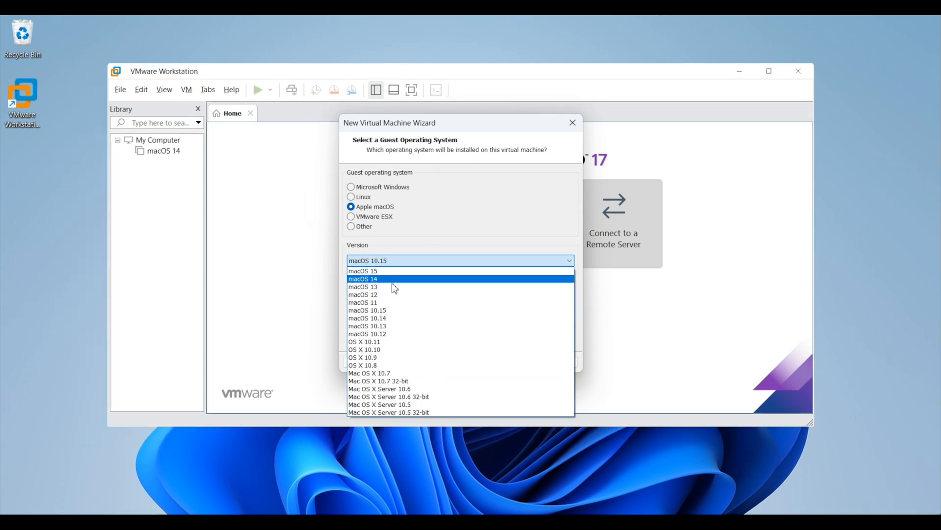
left_click(363, 278)
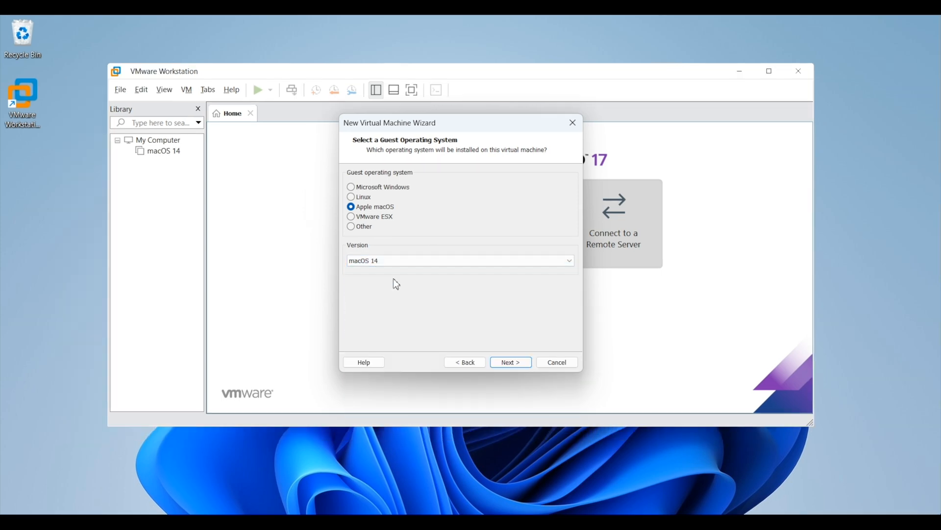
mouse_move(477, 334)
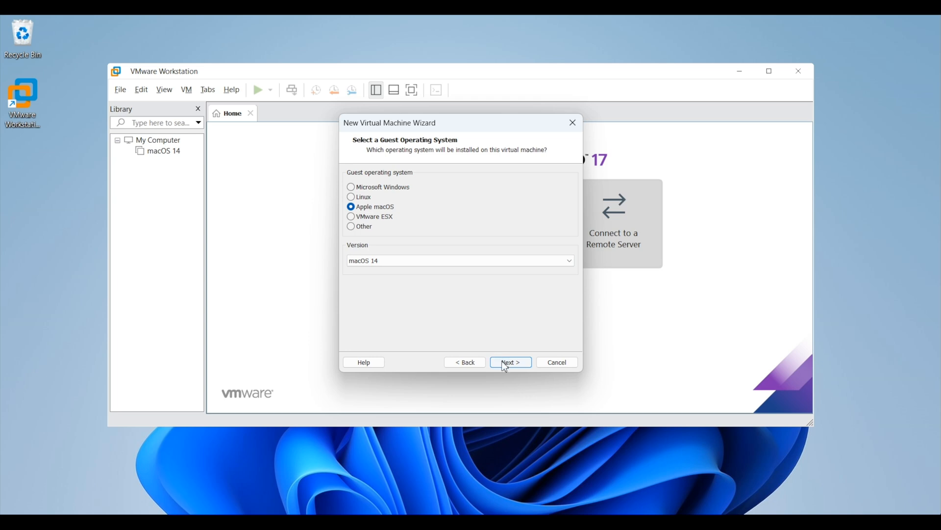
- Keep the name macOS 14 and set the storage location to drive D:\
left_click(510, 362)
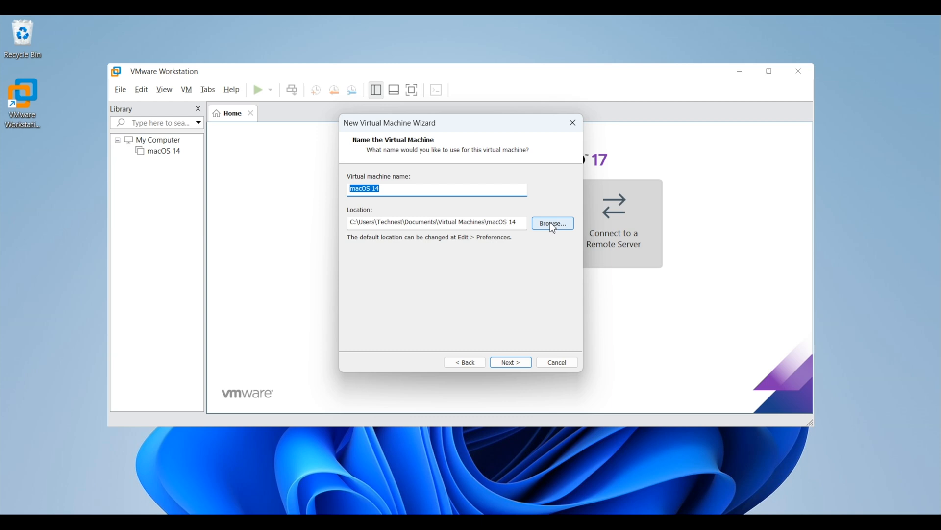
left_click(551, 224)
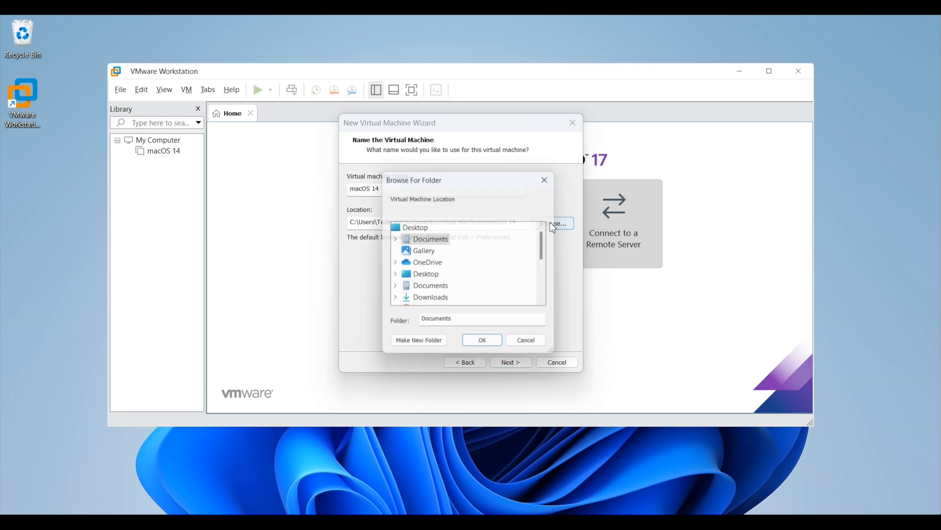
left_click(430, 287)
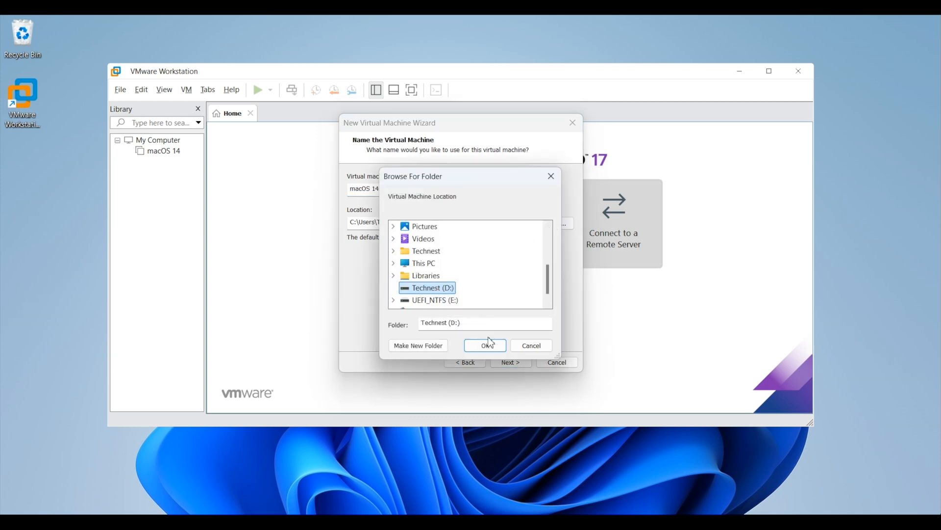
left_click(485, 345)
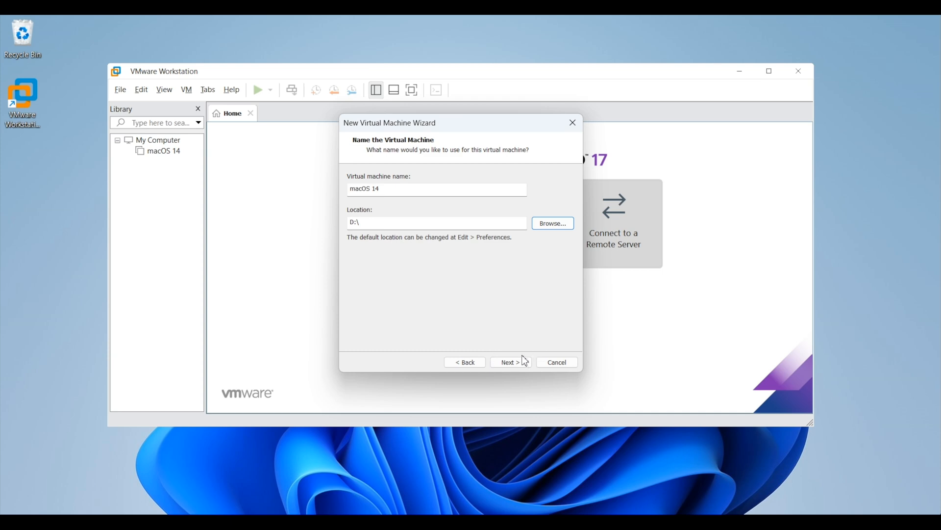
left_click(510, 361)
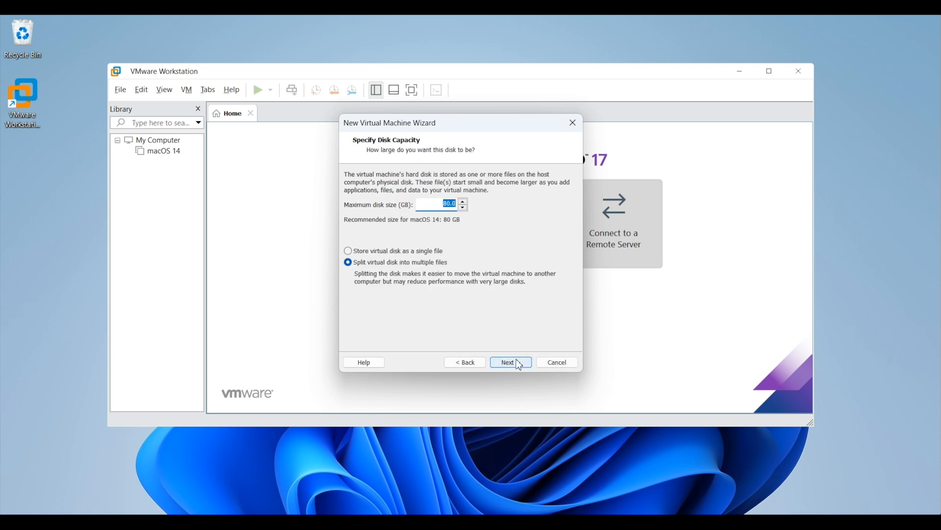
mouse_move(449, 219)
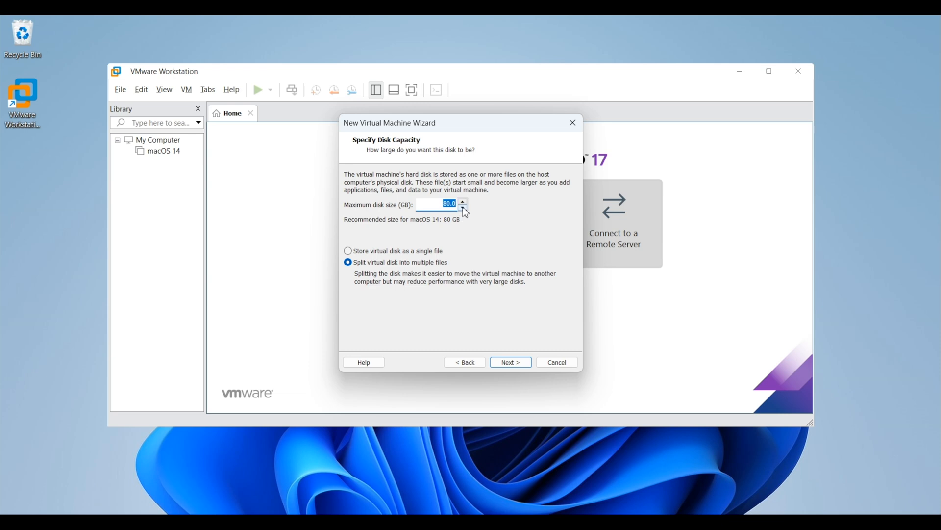
- Keep the 80 GB split disk and advance to the settings summary
left_click(463, 207)
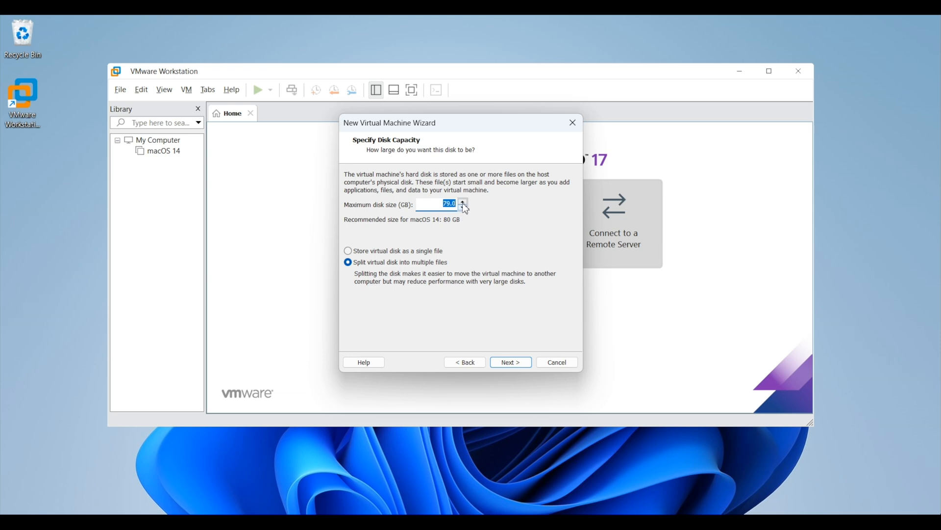
left_click(463, 201)
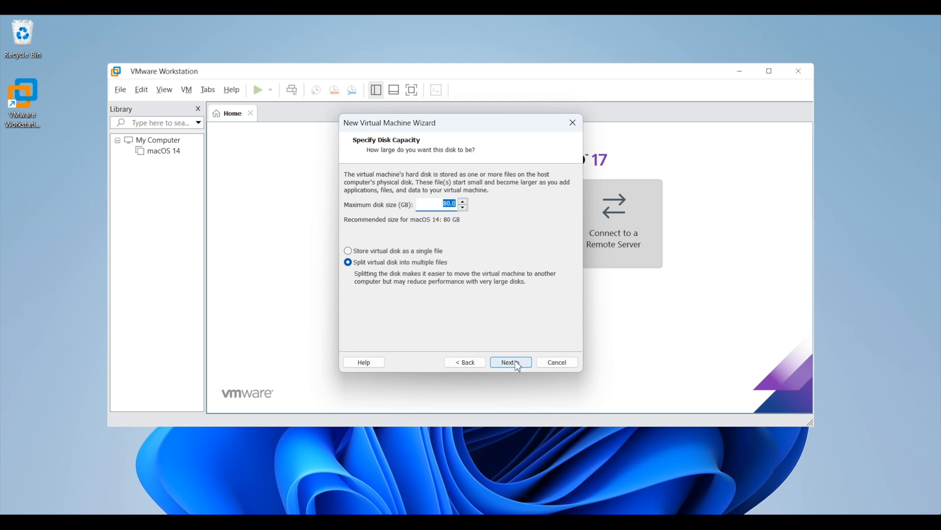
left_click(510, 362)
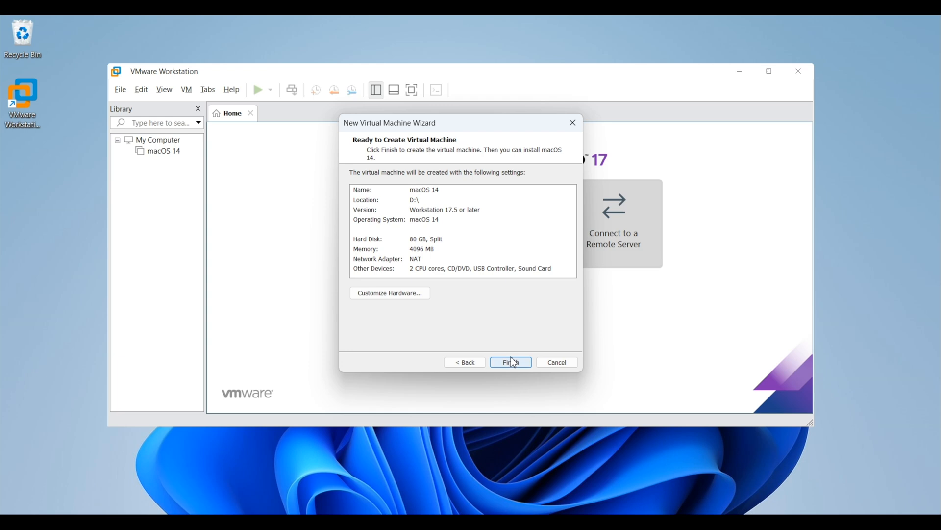
mouse_move(509, 369)
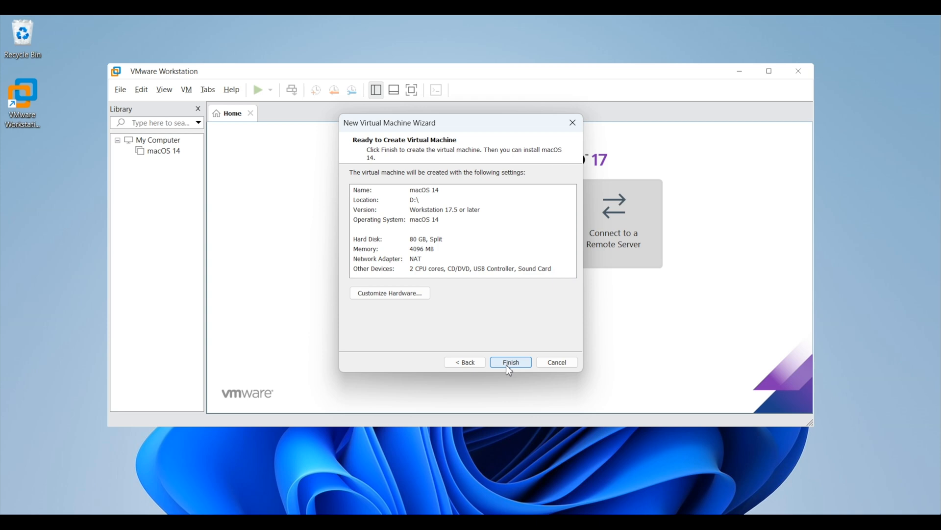
mouse_move(388, 293)
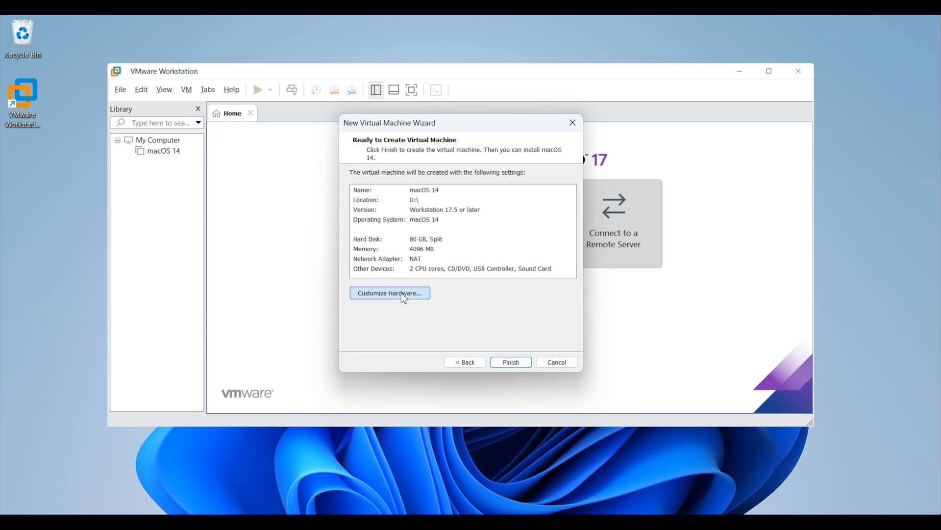
- Give the machine 1 processor with 4 cores, then finish creating macOS 14
left_click(389, 293)
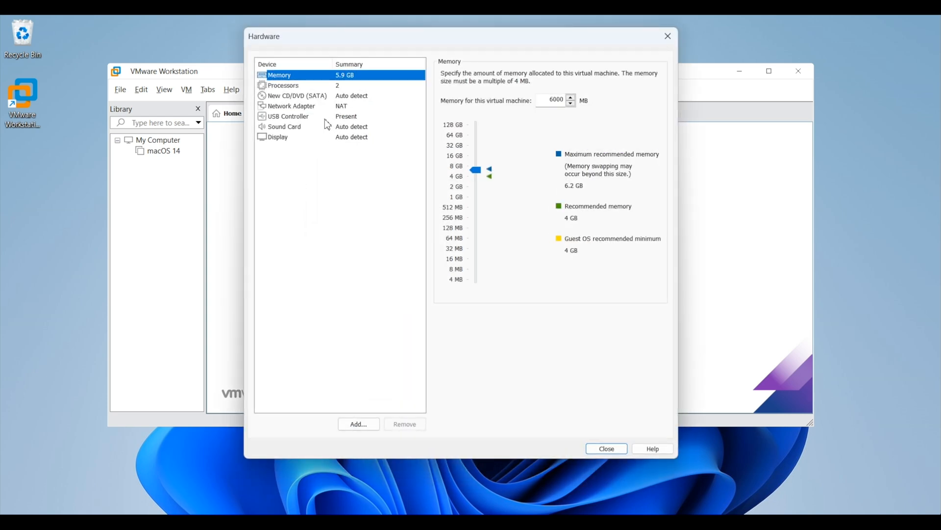
left_click(283, 85)
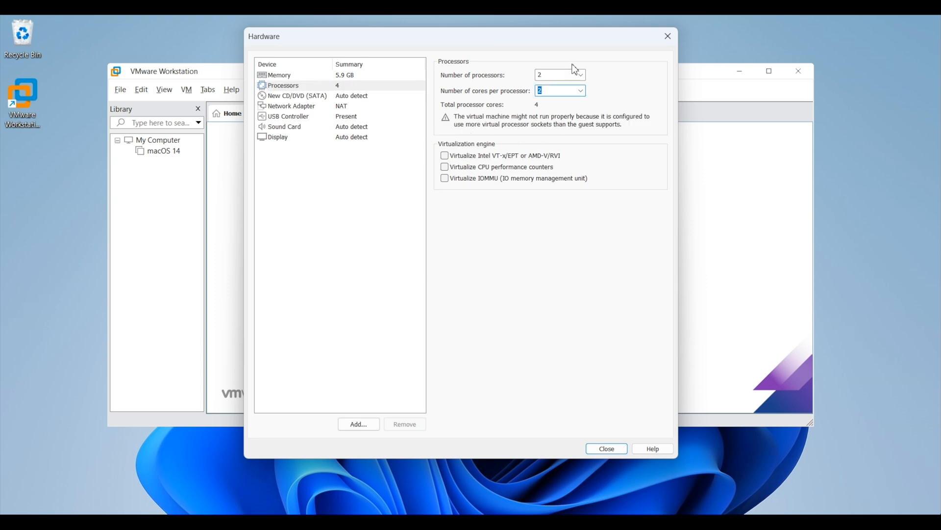
left_click(579, 75)
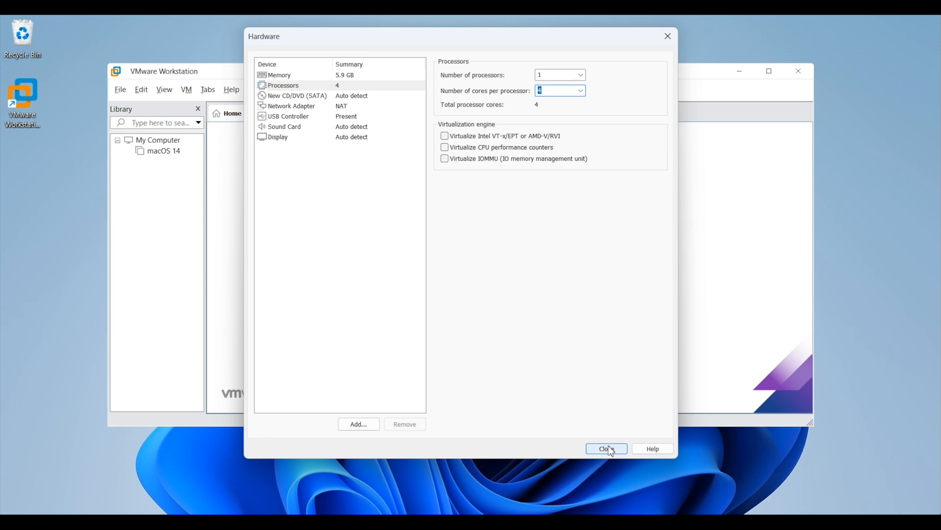
left_click(606, 449)
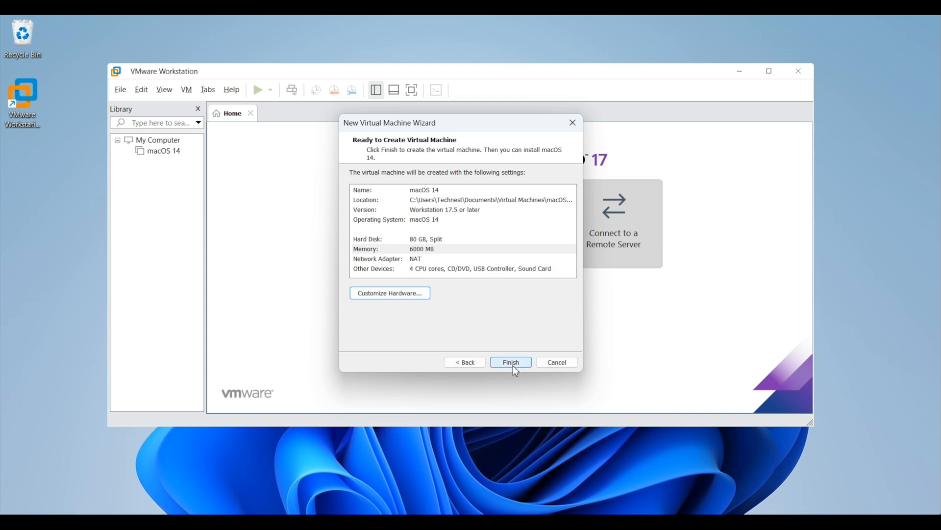
left_click(510, 362)
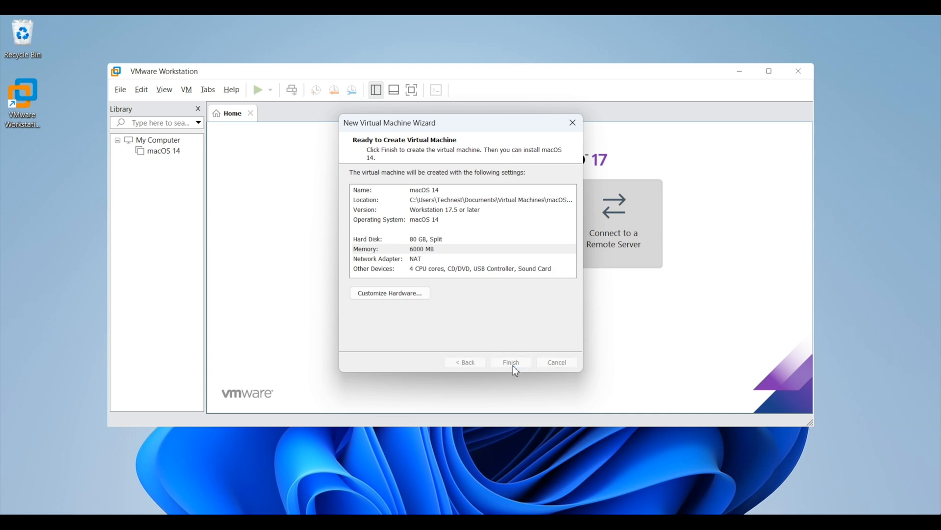
left_click(510, 362)
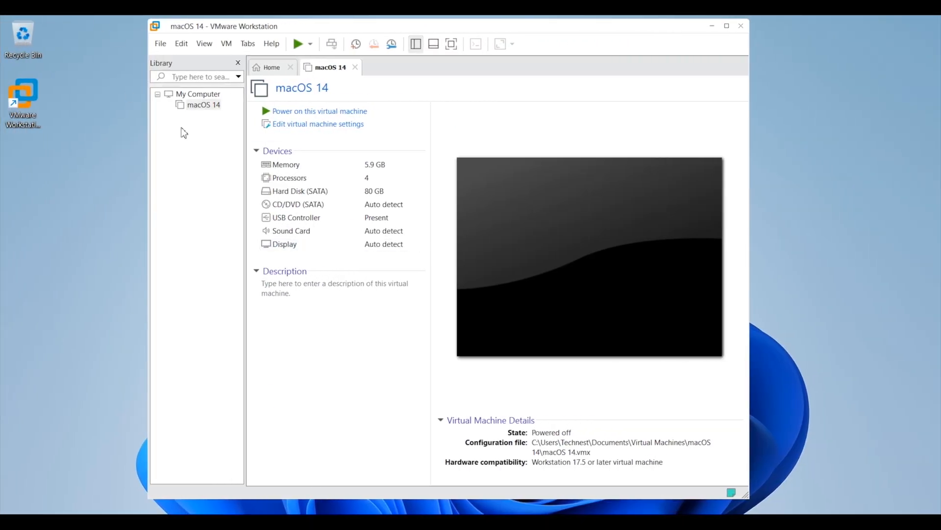
- Set the CD/DVD (SATA) drive to use the Sonoma.iso image file
left_click(203, 105)
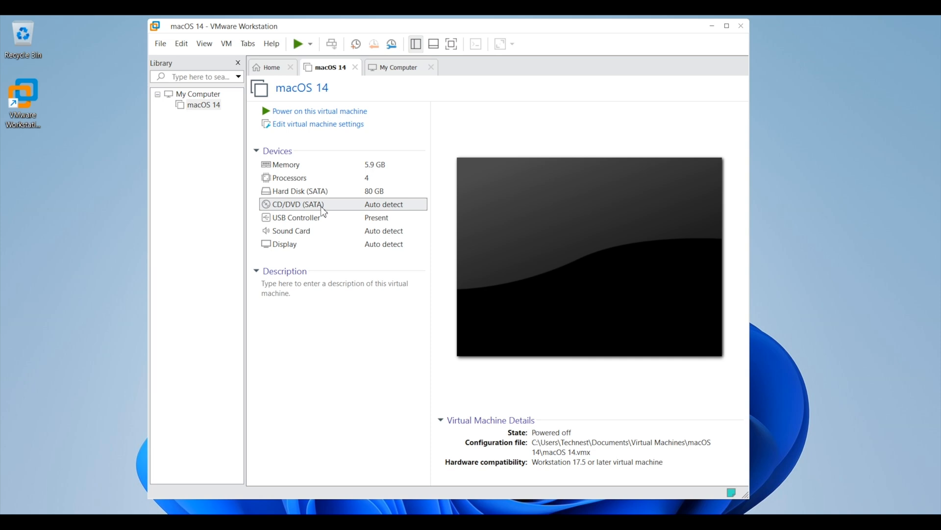
left_click(317, 124)
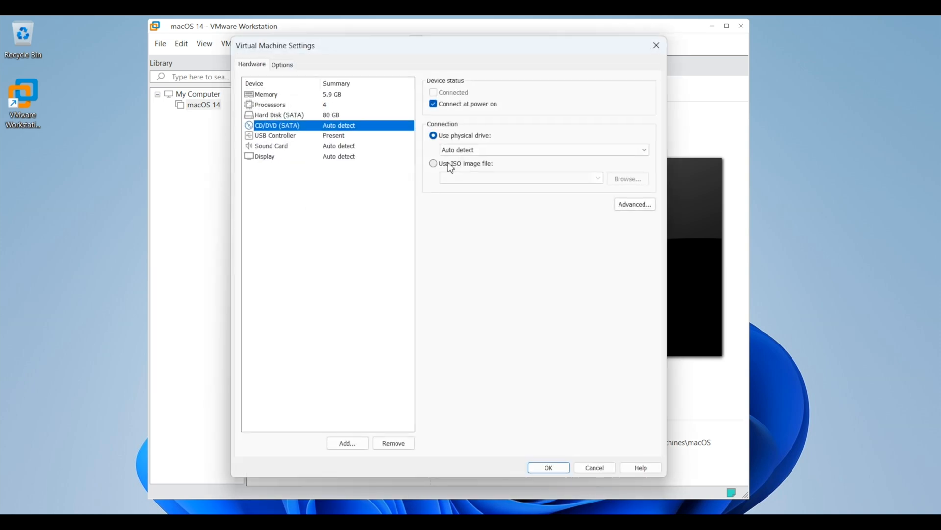
left_click(434, 164)
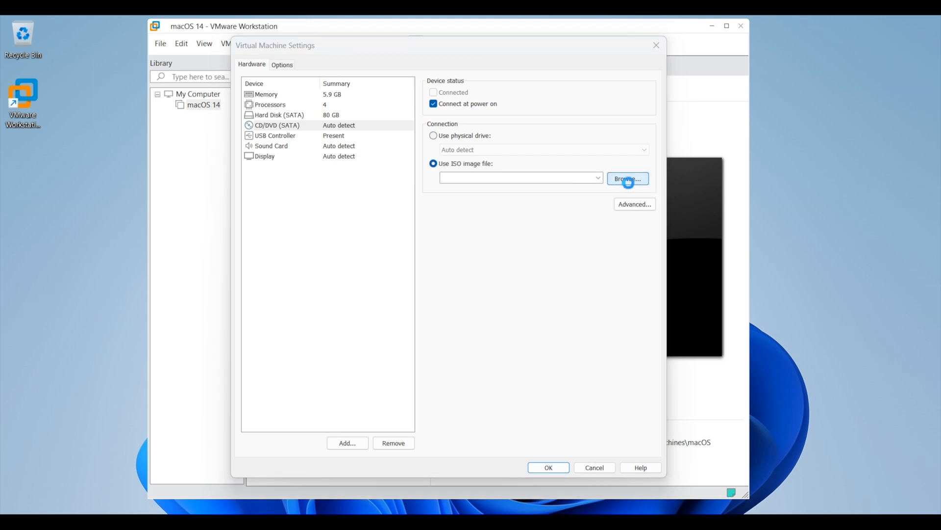
left_click(628, 179)
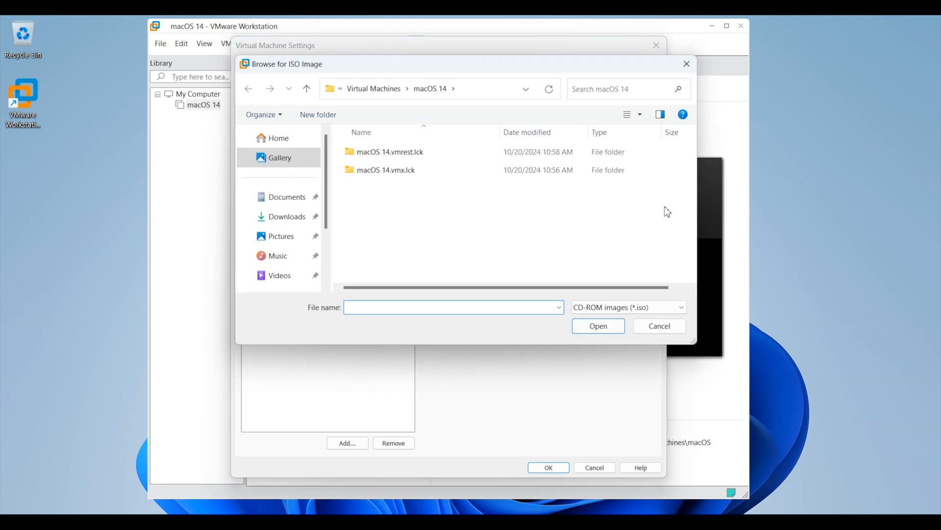
mouse_move(287, 216)
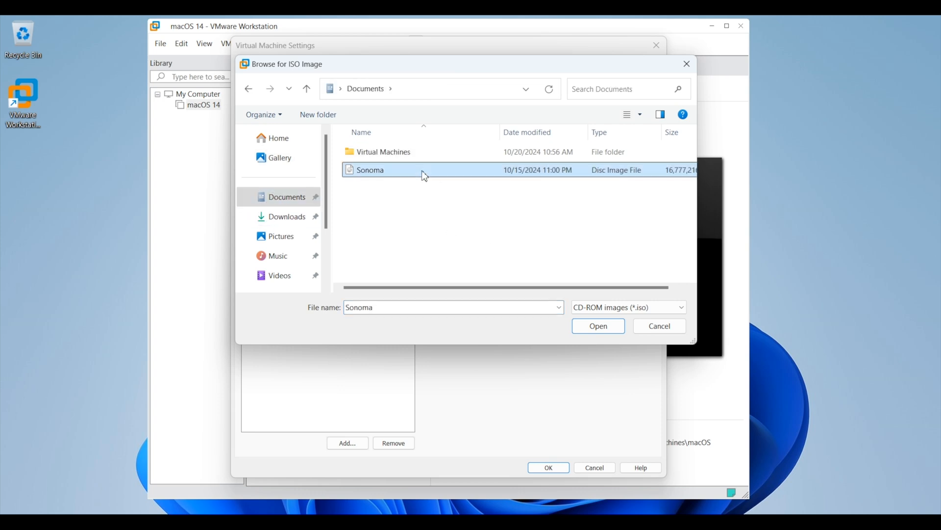
left_click(597, 325)
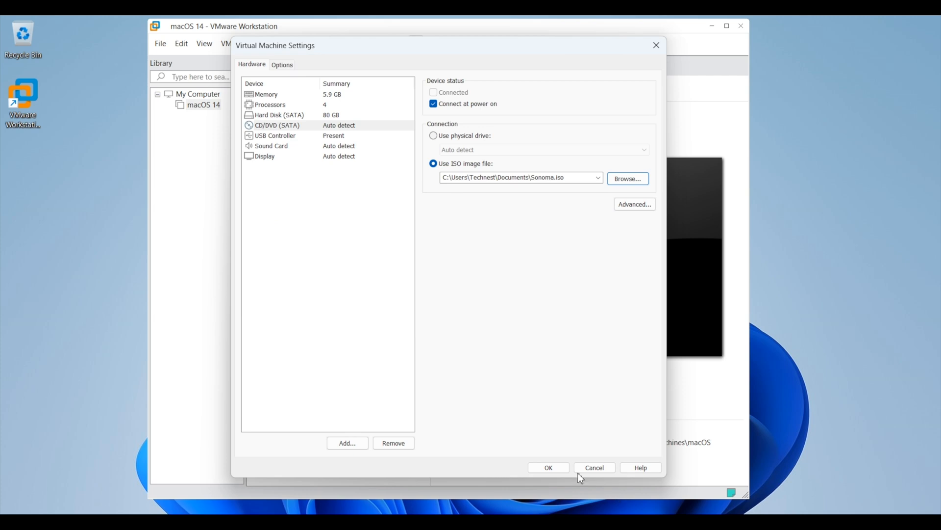
- Save the drive settings, power on the macOS 14 VM and dismiss the Removable Devices hint
left_click(548, 468)
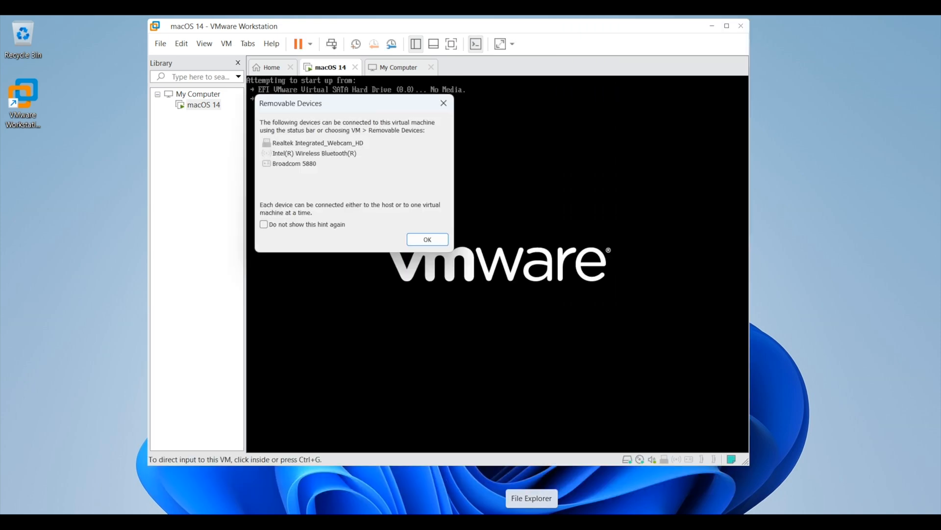
left_click(427, 239)
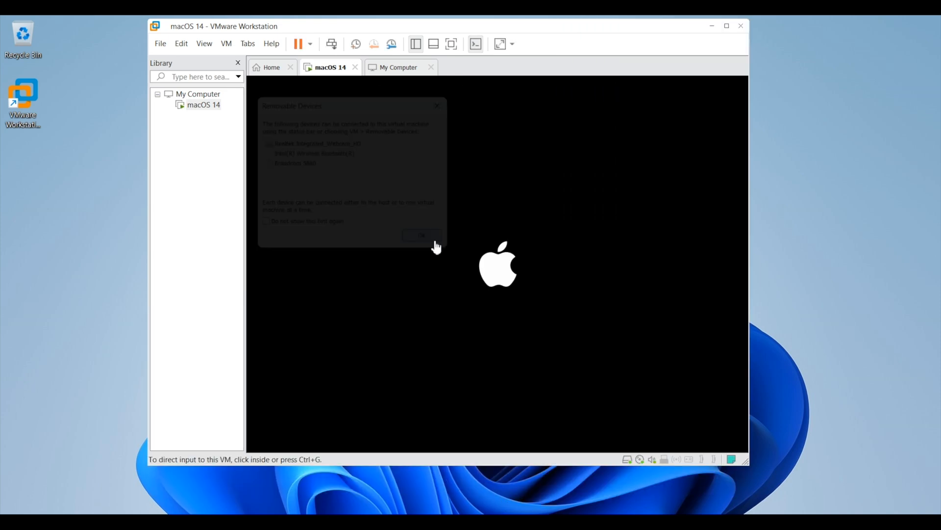
left_click(422, 235)
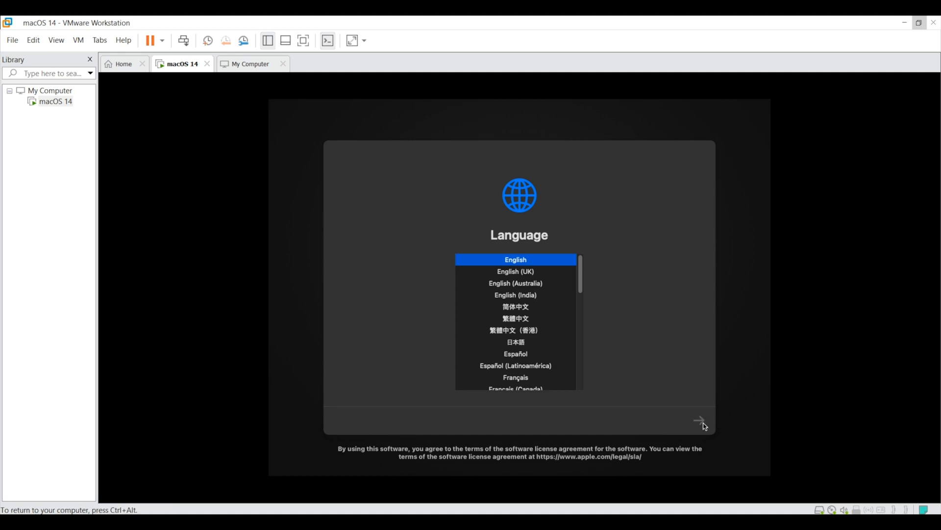
- Continue in English and select the empty VMware Virtual SATA Hard Drive in Disk Utility
left_click(701, 420)
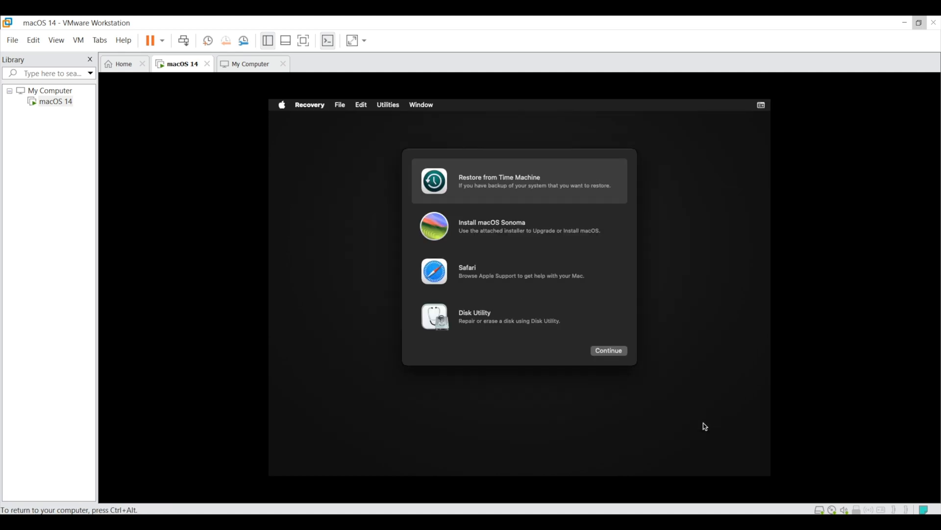
mouse_move(500, 319)
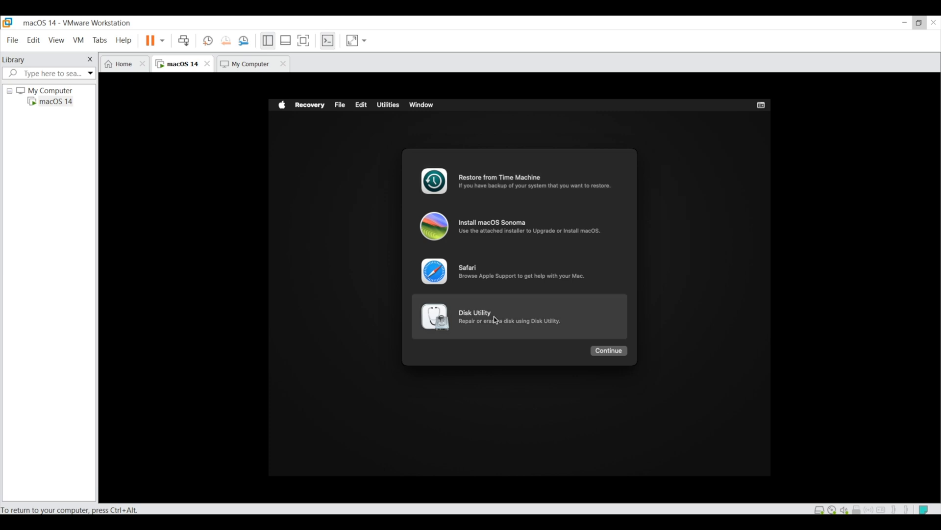
mouse_move(585, 340)
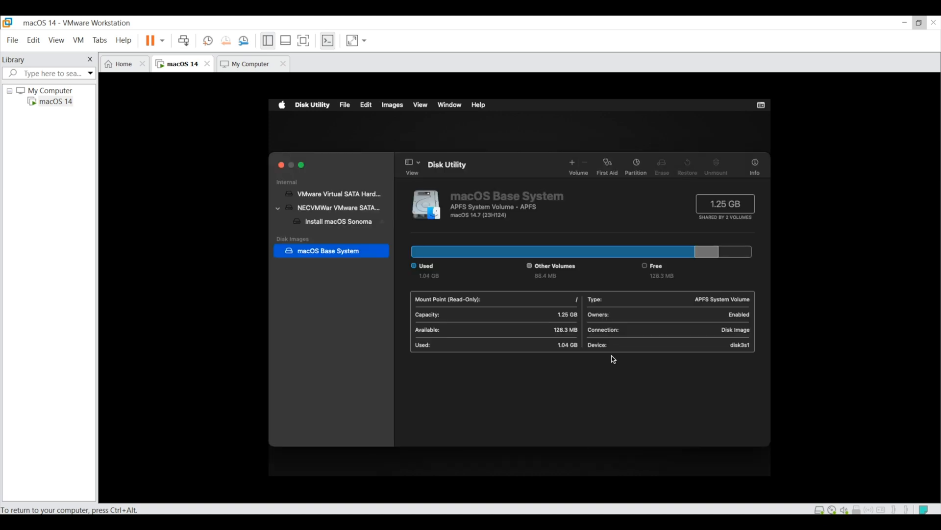
left_click(338, 204)
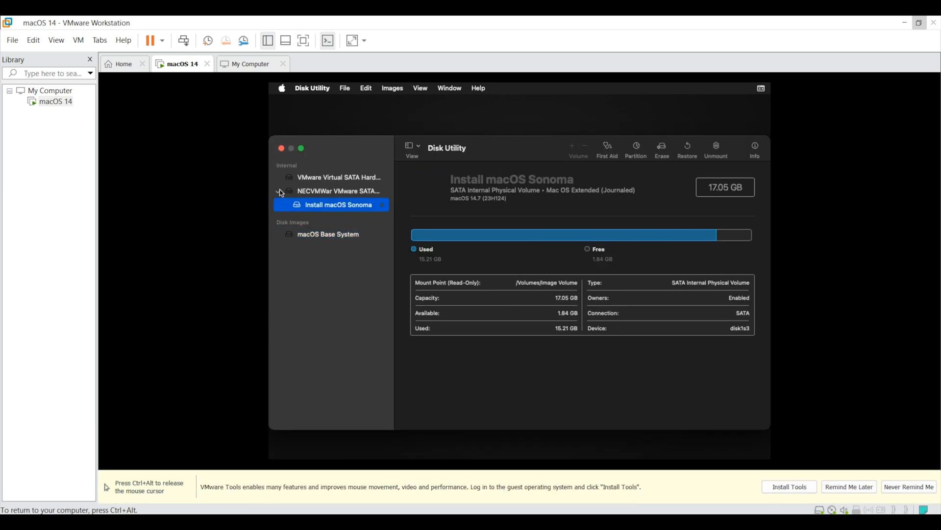
left_click(278, 191)
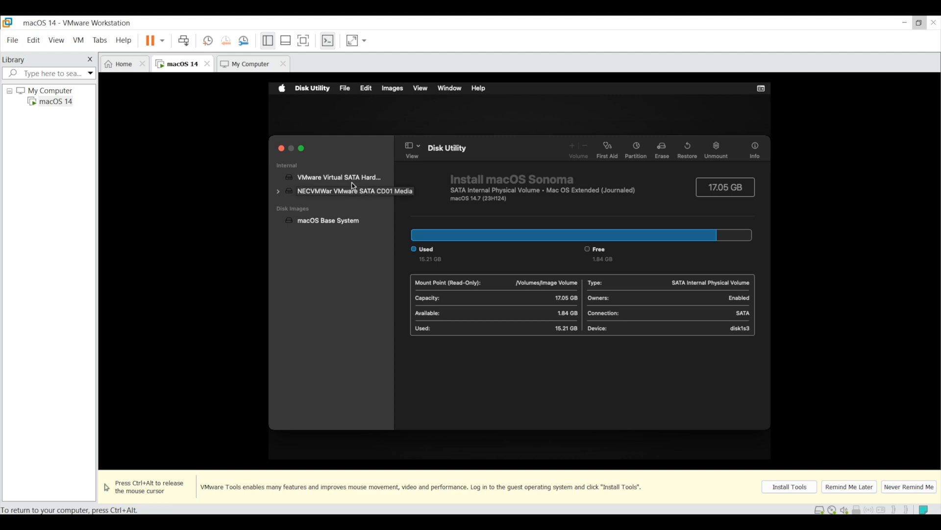
left_click(338, 176)
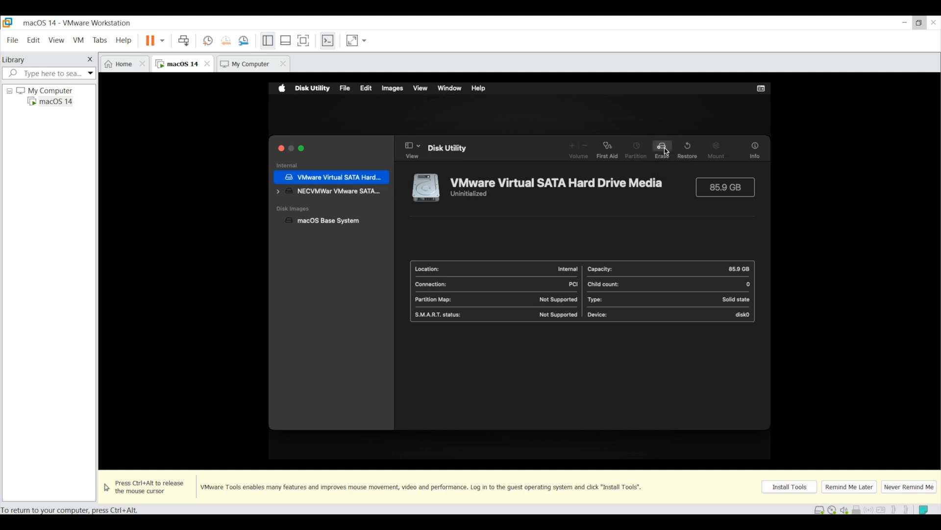
- Erase the drive as APFS volume 'MacOS', then quit Disk Utility
left_click(662, 147)
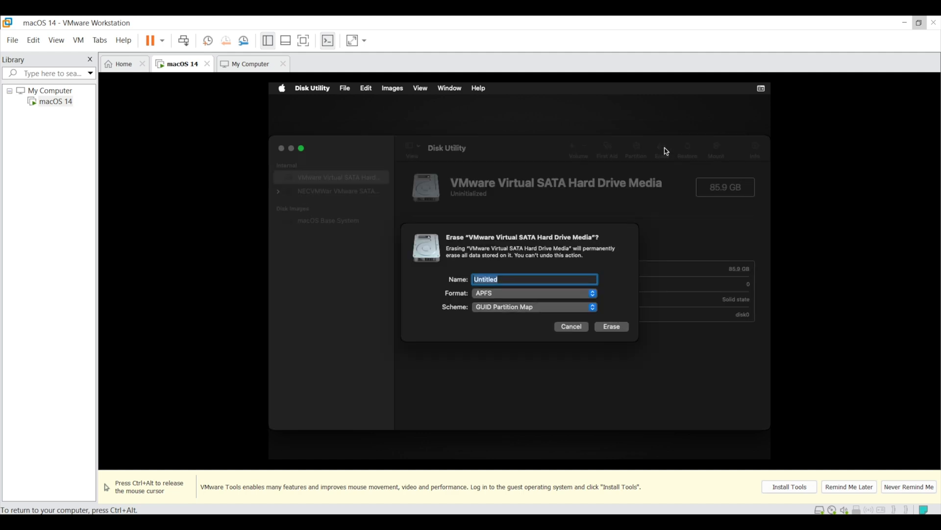
type("M")
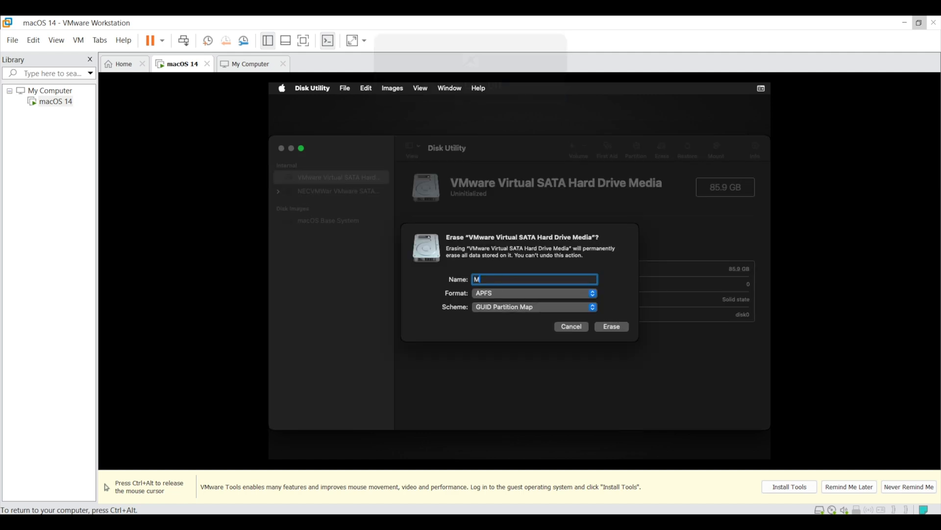
left_click(570, 326)
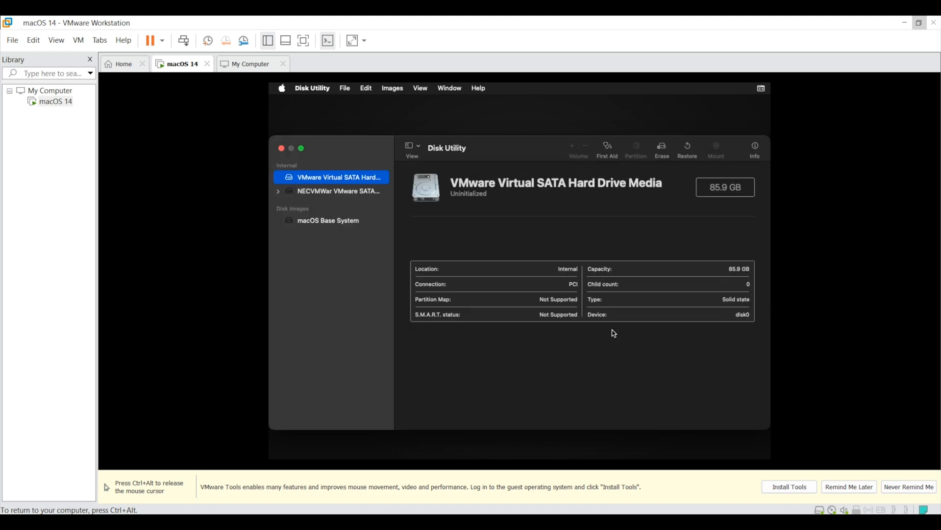
left_click(661, 149)
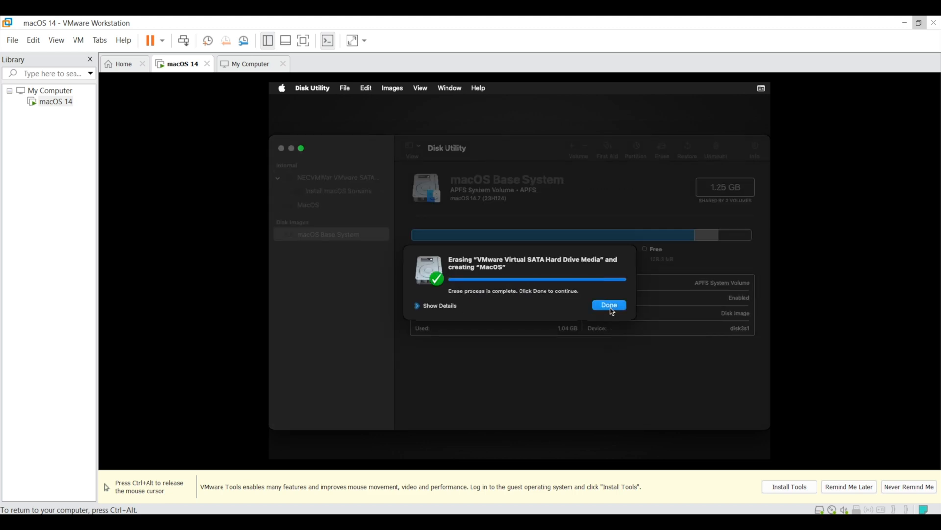
left_click(608, 305)
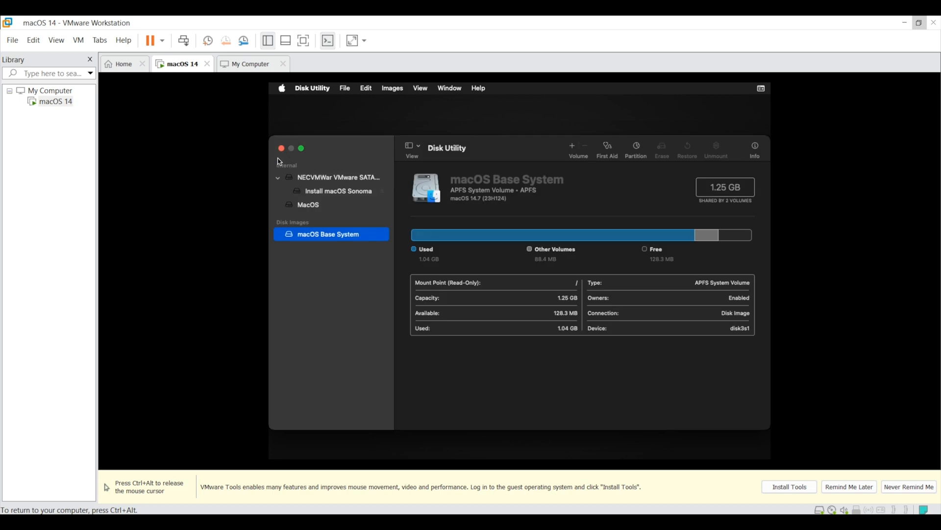
left_click(280, 148)
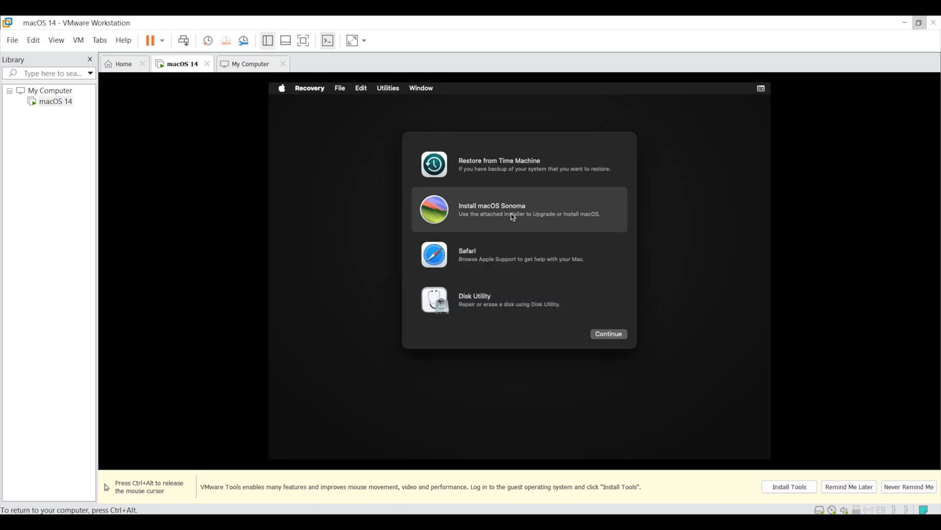
mouse_move(626, 359)
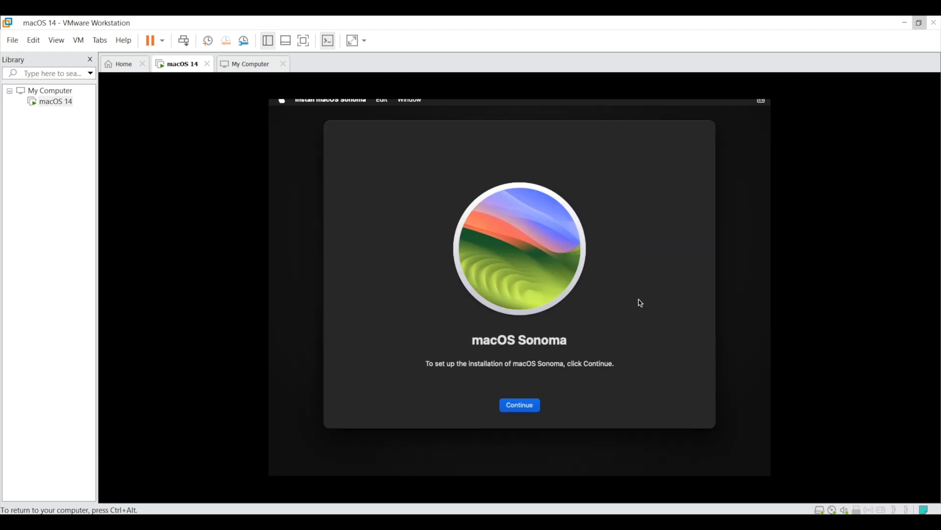
- Continue past the Sonoma welcome, agree to the licence, and install onto the MacOS disk
left_click(518, 404)
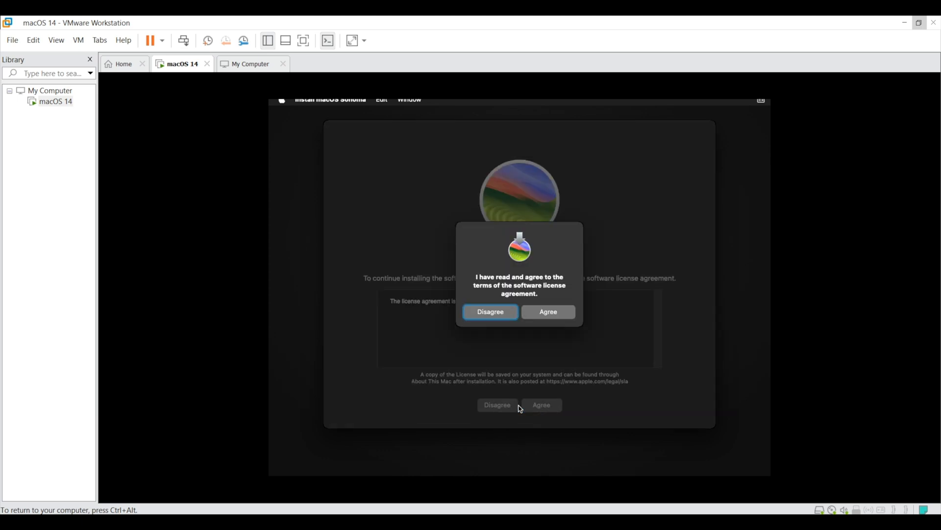
mouse_move(547, 312)
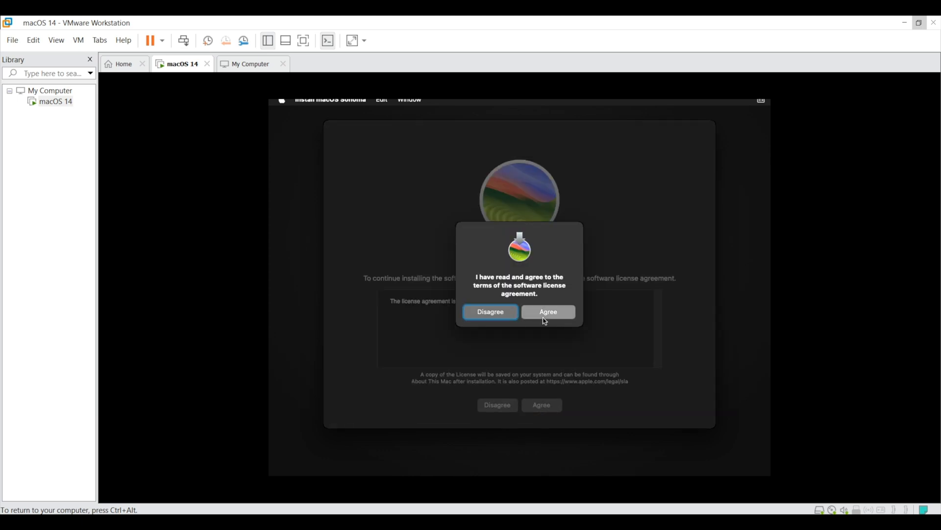
left_click(547, 311)
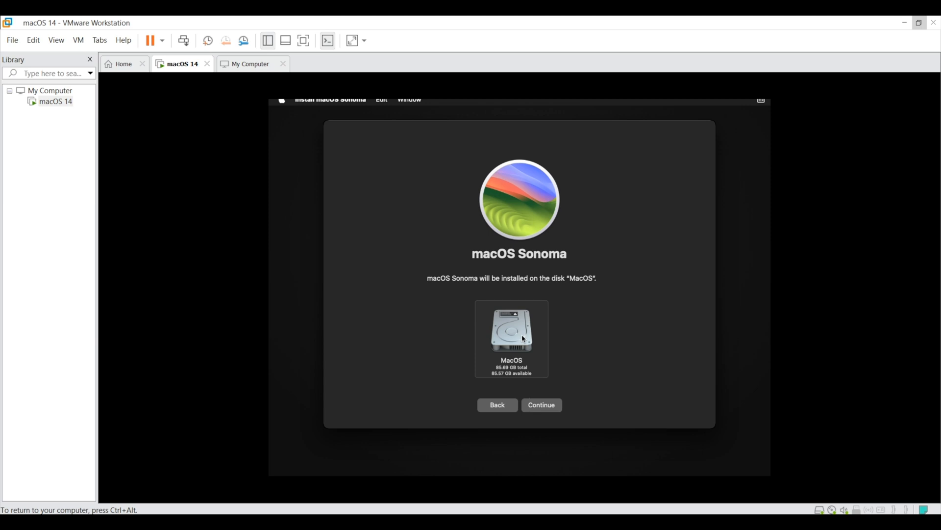
mouse_move(529, 330)
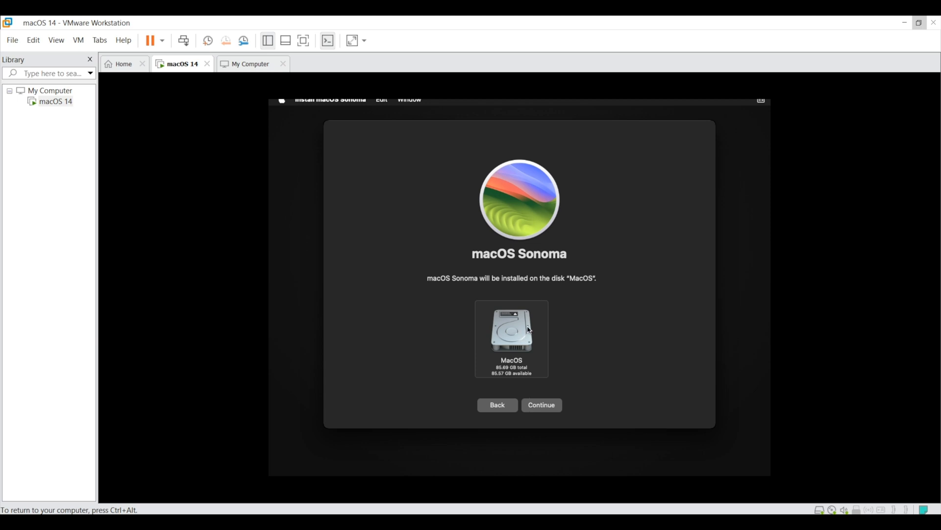
mouse_move(553, 404)
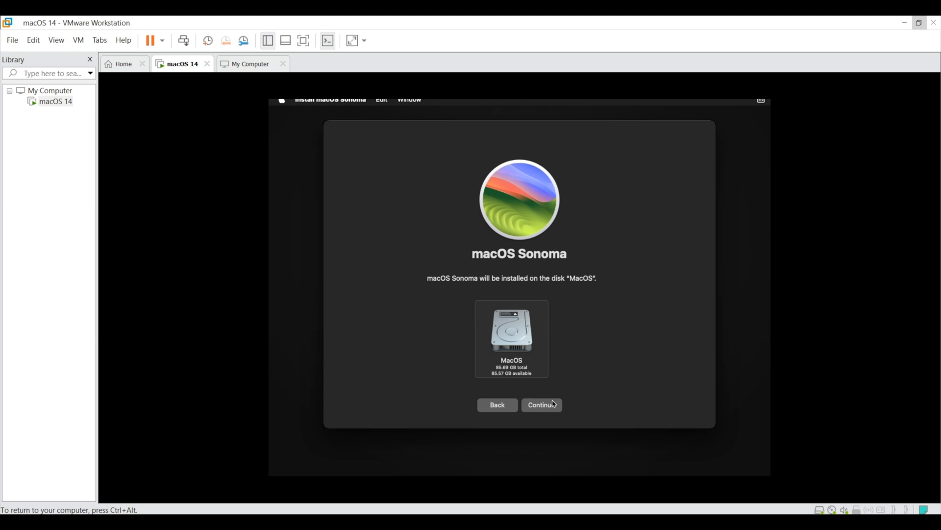
left_click(541, 404)
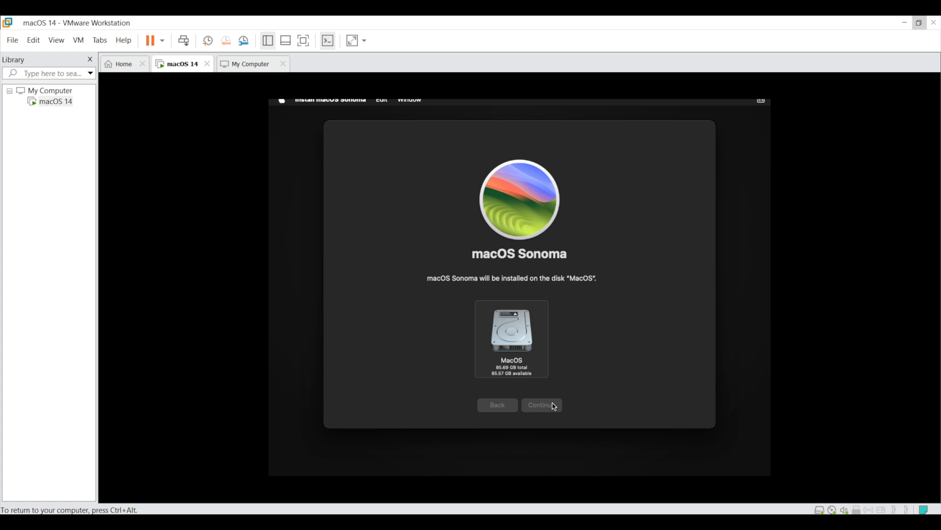
left_click(538, 404)
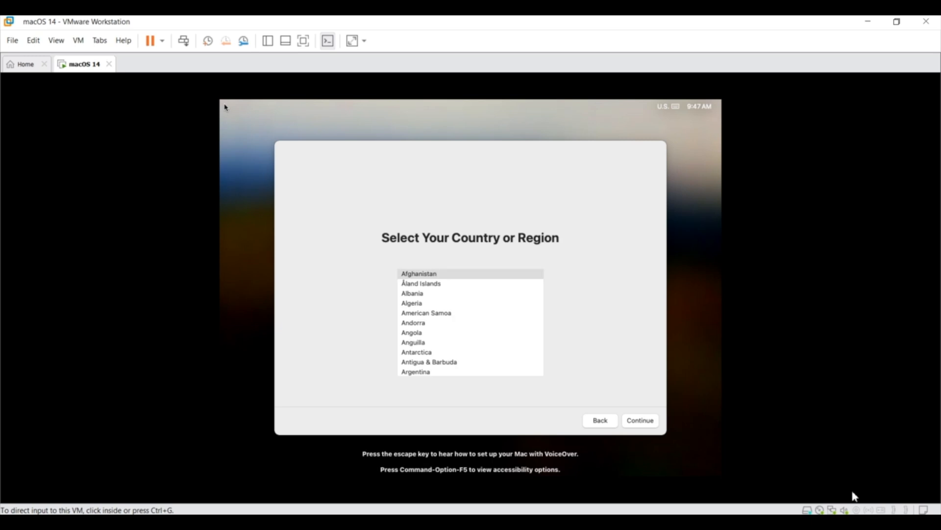
- Pick India, accept language defaults, skip Accessibility and postpone Apple ID sign-in
left_click(419, 273)
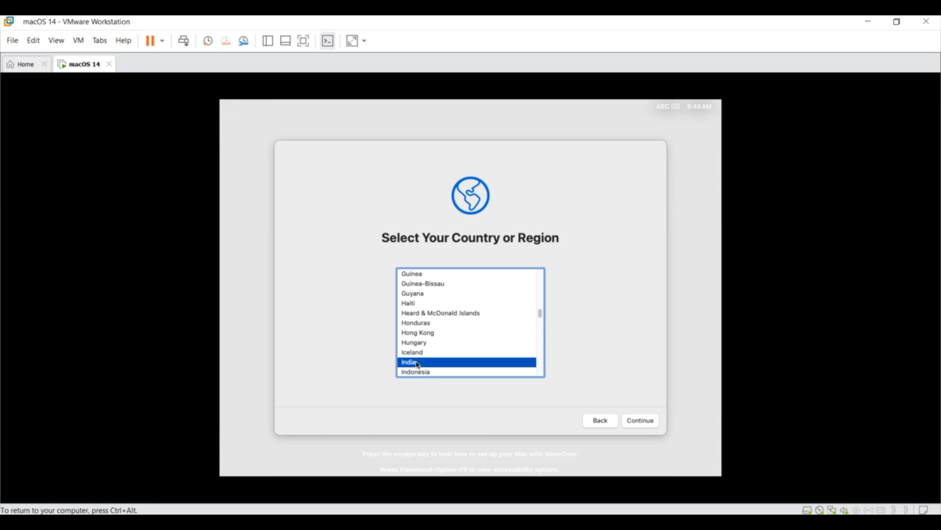
left_click(639, 420)
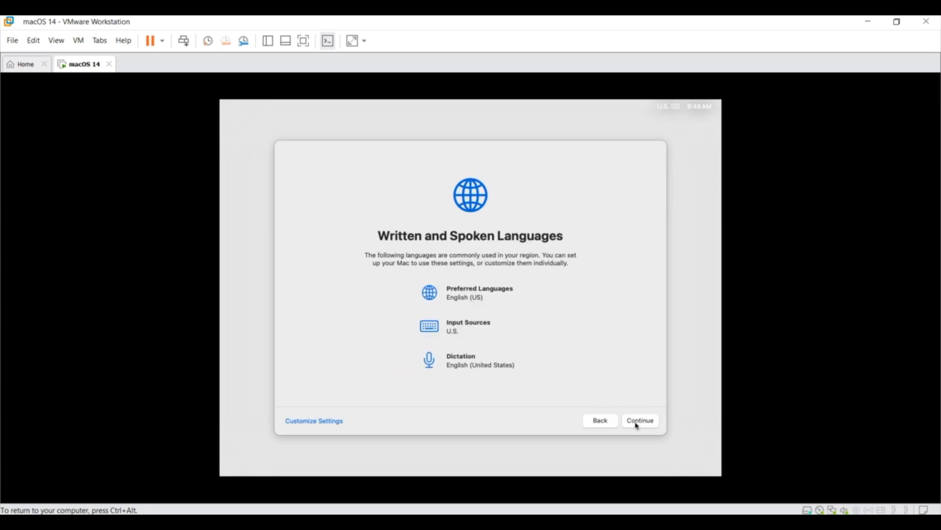
left_click(640, 420)
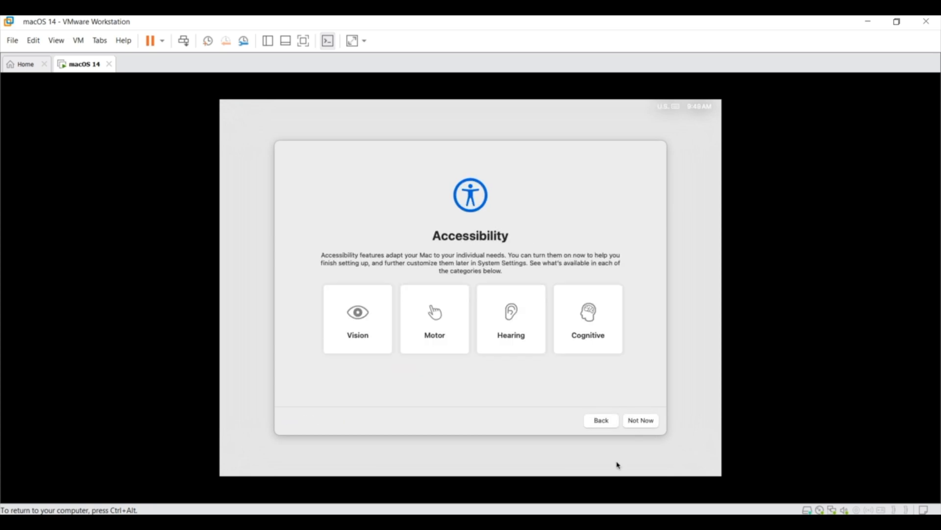
left_click(640, 420)
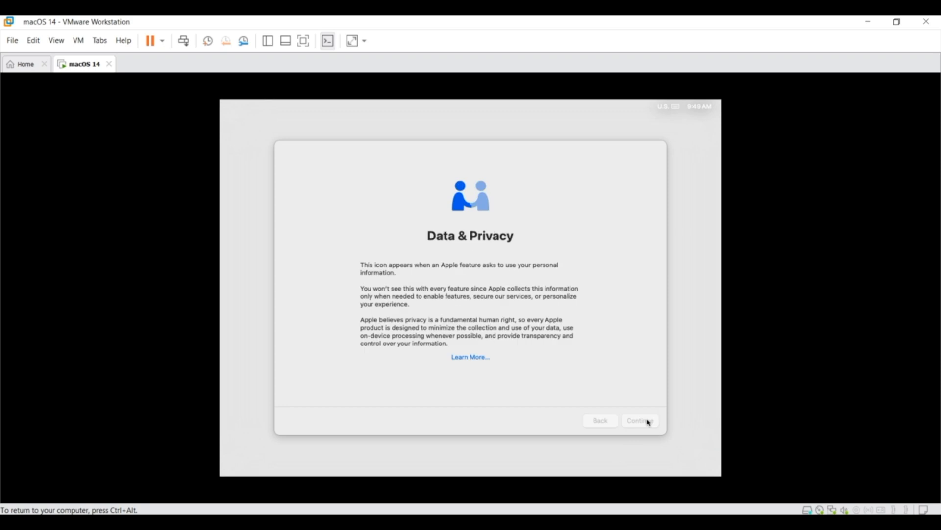
left_click(639, 420)
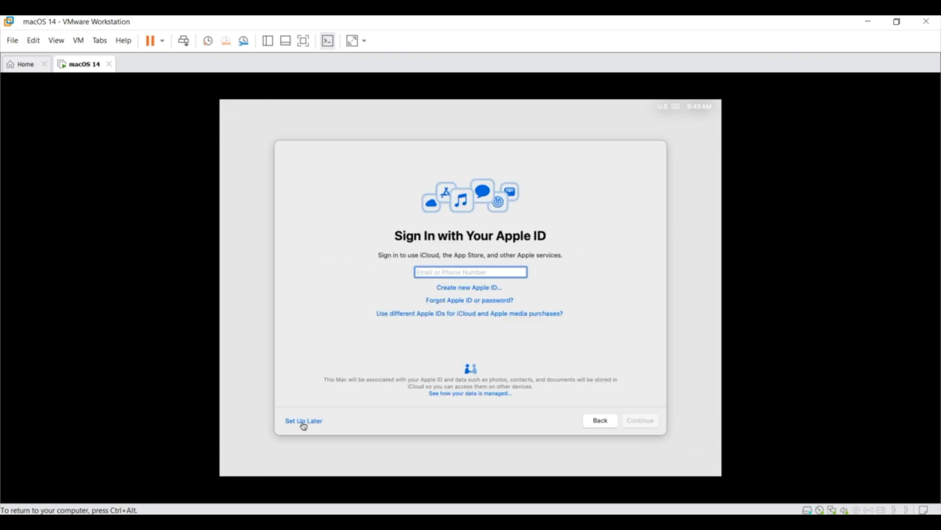
left_click(303, 420)
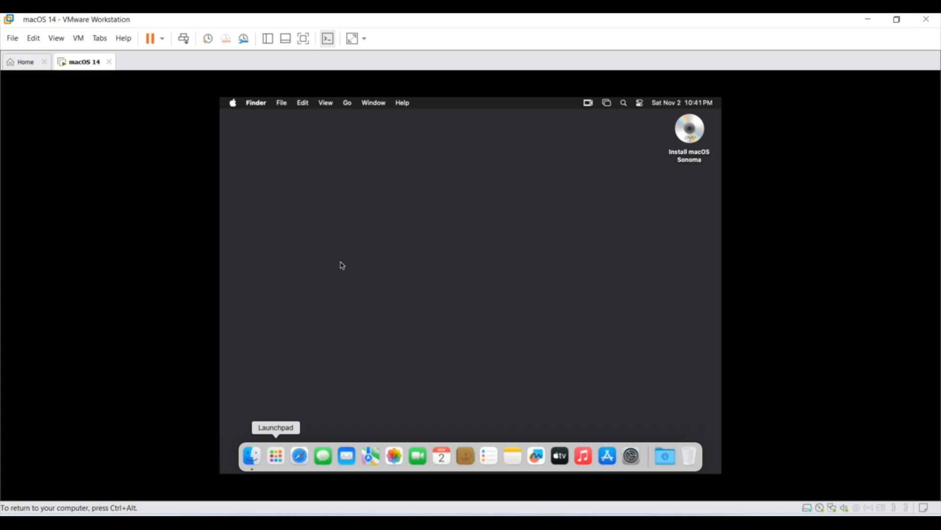
- Open Displays from About This Mac, showing only 1024 × 768 available
left_click(232, 102)
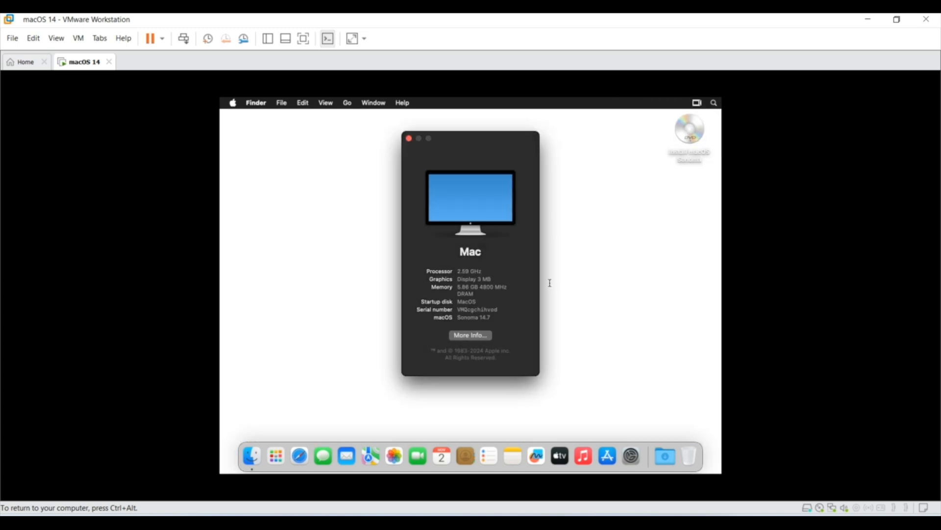
left_click(470, 334)
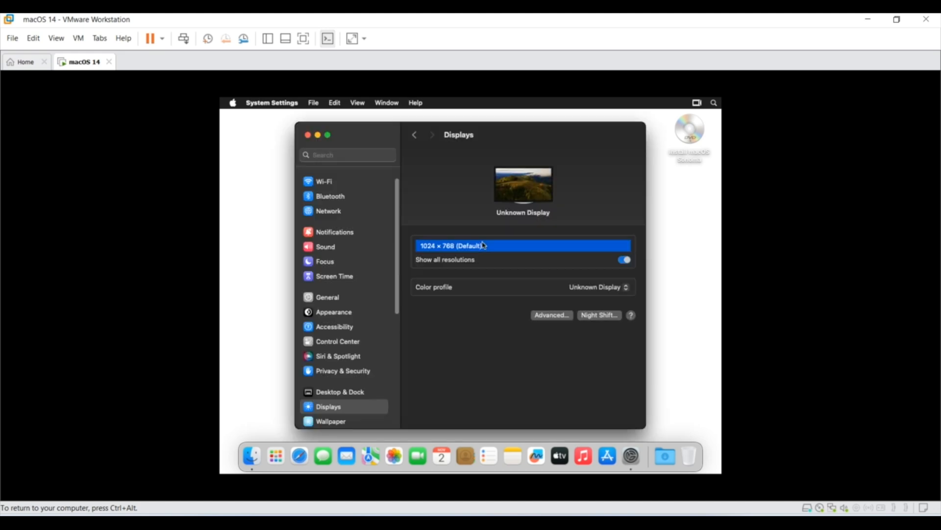
mouse_move(590, 250)
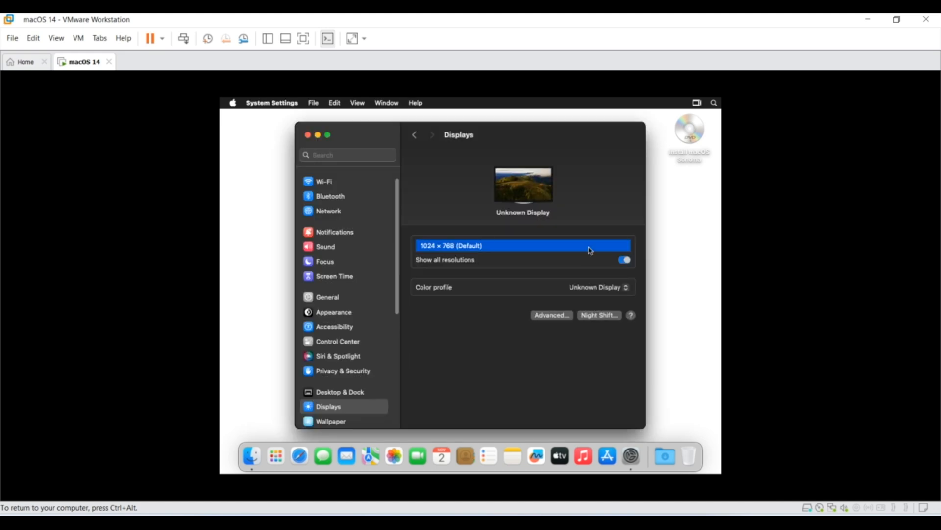
mouse_move(442, 255)
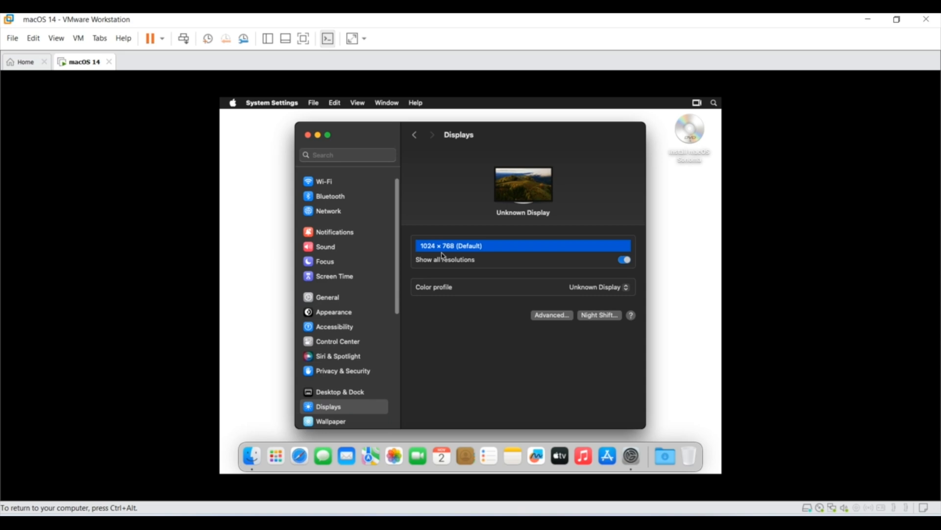
mouse_move(494, 257)
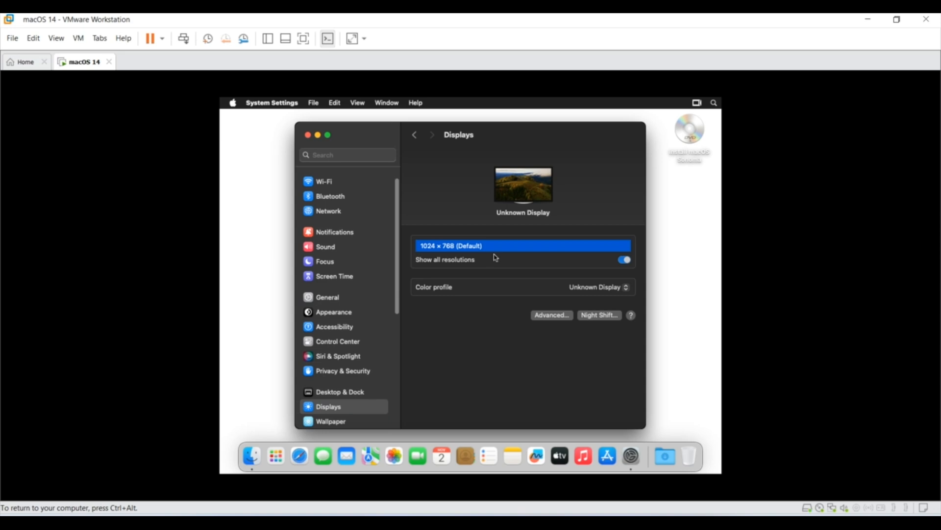
mouse_move(446, 259)
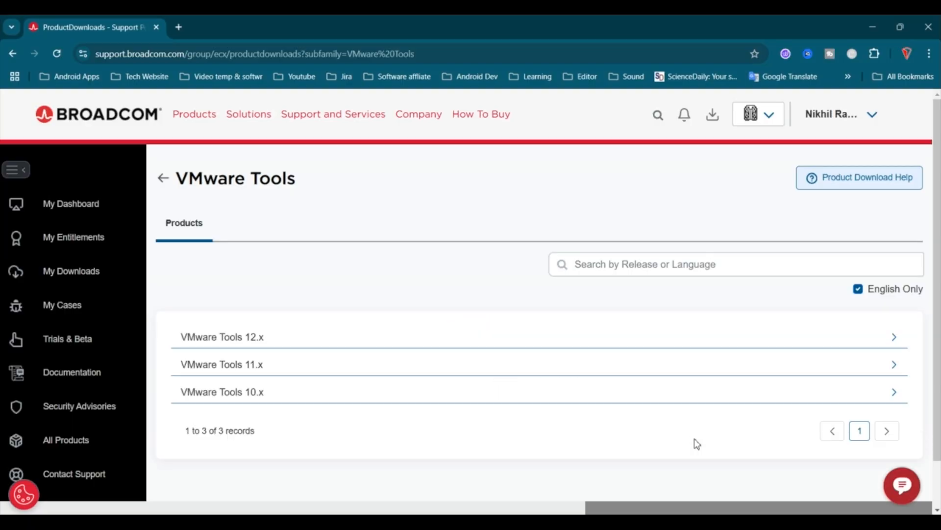
mouse_move(654, 506)
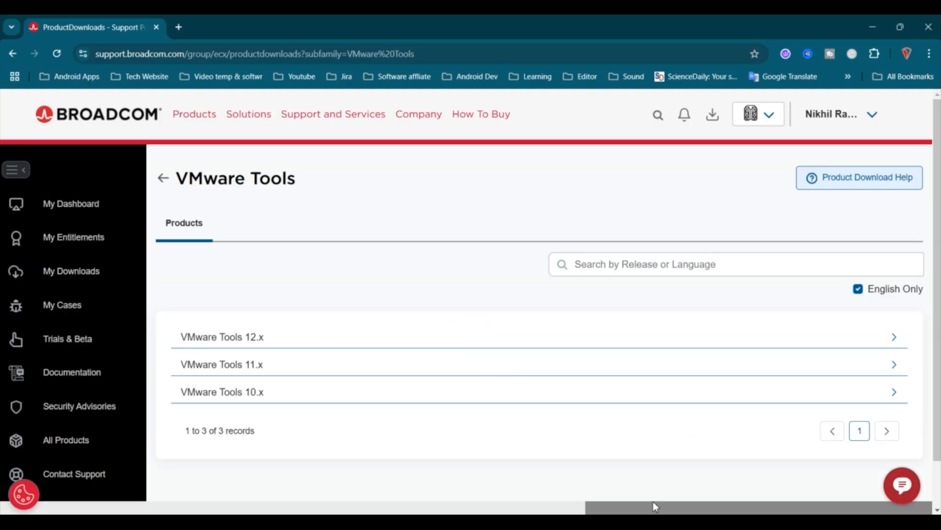
- Download the VMware Tools 11.3.5 macOS packages zip from the 11.x releases
left_click(221, 363)
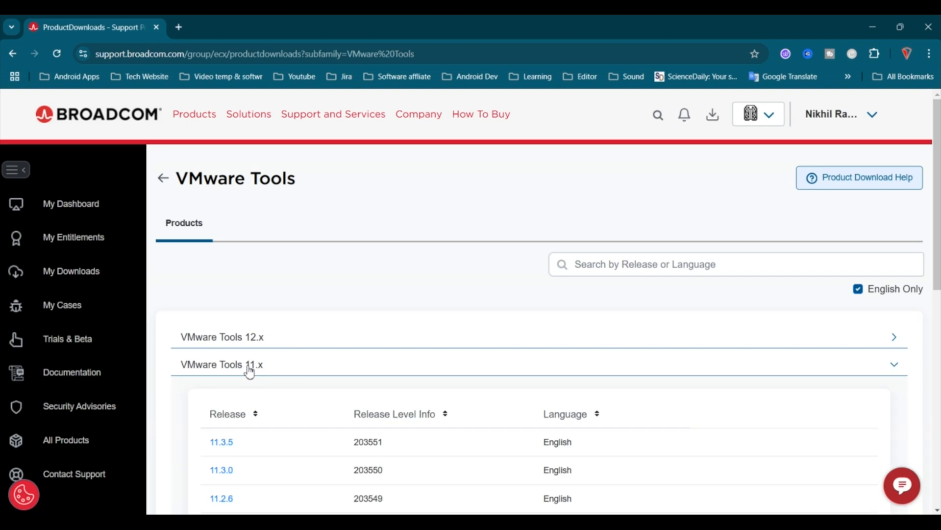
scroll("down", 3)
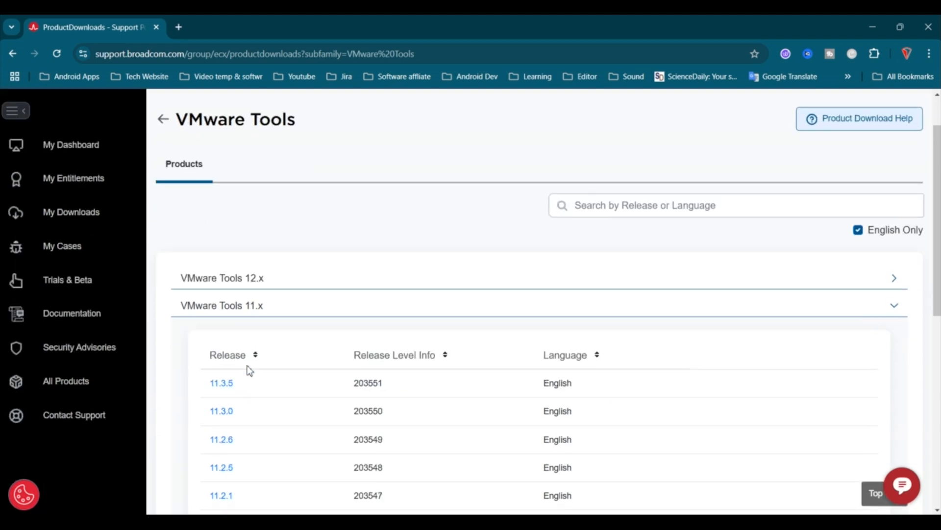
left_click(222, 382)
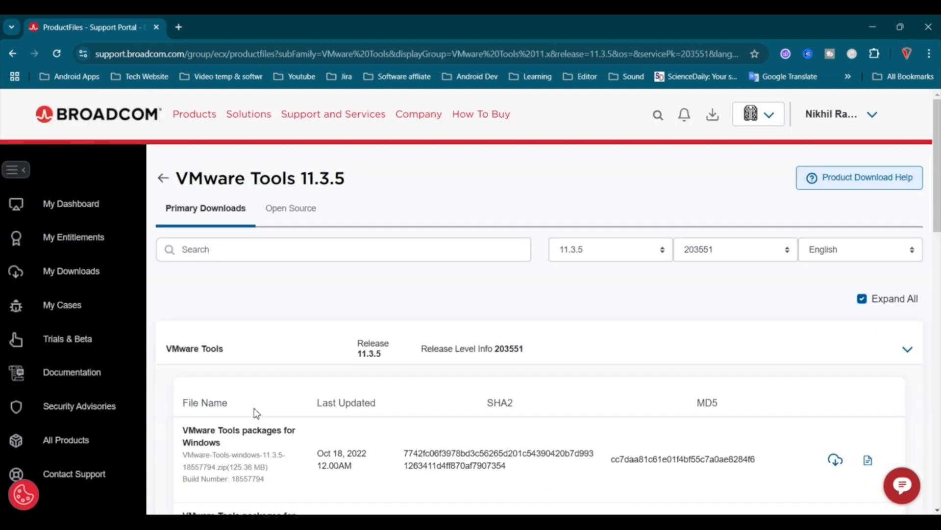
scroll("down", 3)
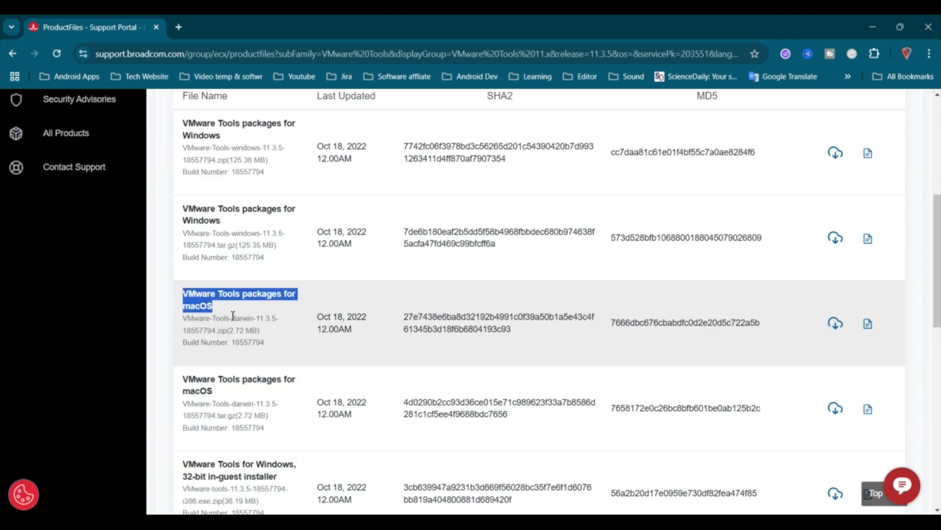
left_click(835, 323)
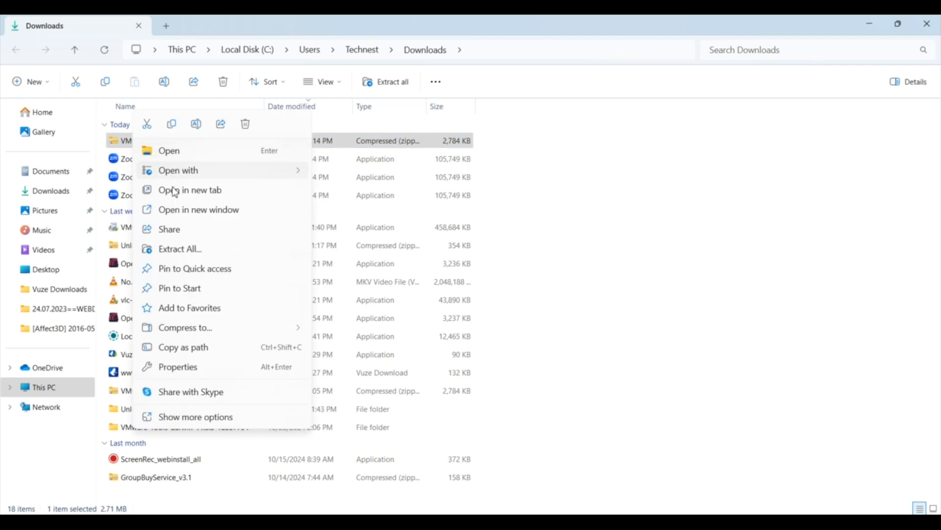
- Extract the VMware-Tools-darwin zip into its suggested folder in Downloads
left_click(180, 248)
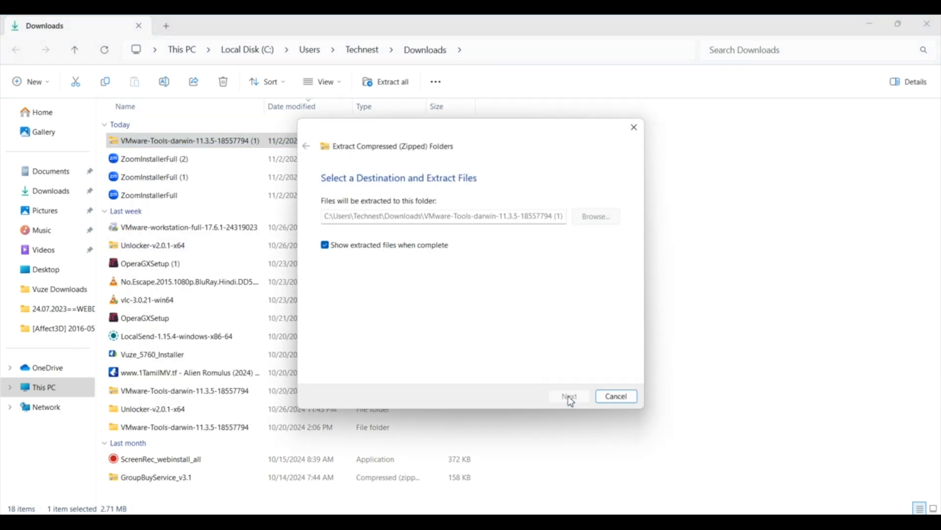
left_click(568, 396)
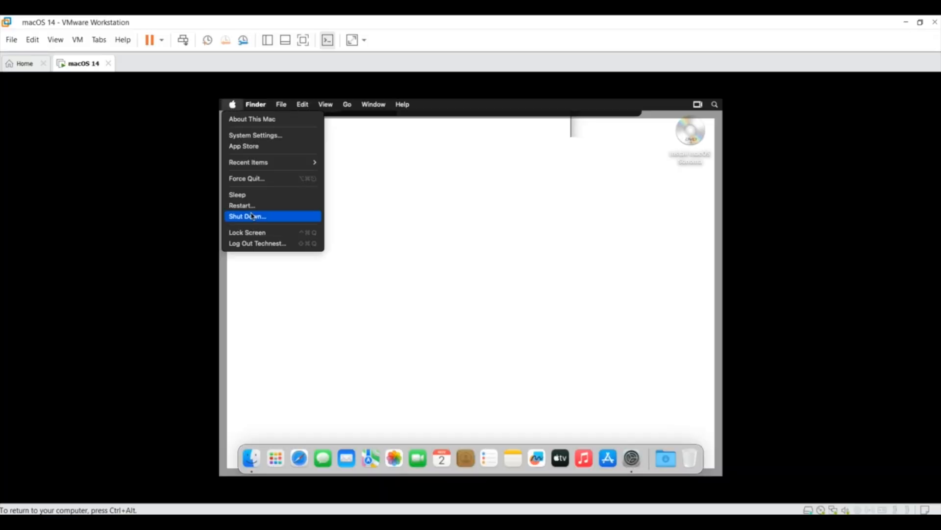
- Shut down the guest and set darwin.iso as the CD/DVD (SATA) disc image
left_click(247, 216)
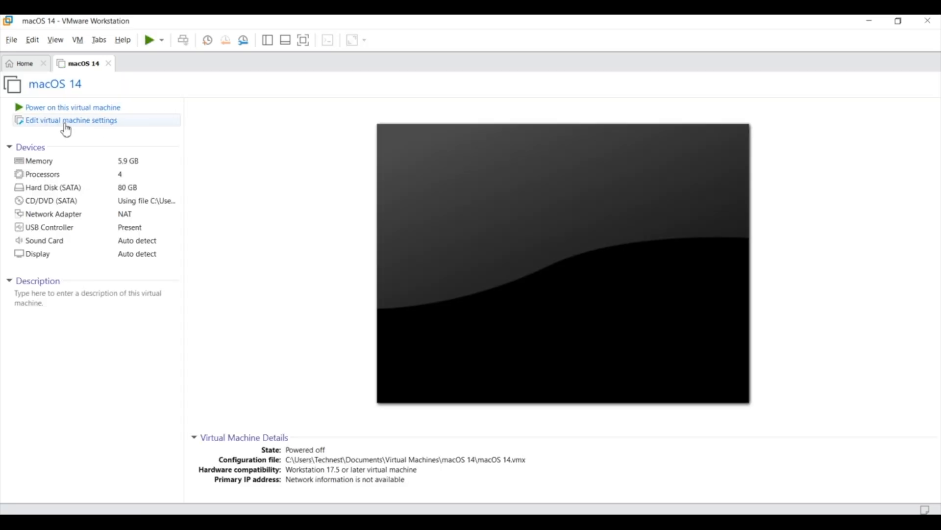
left_click(70, 119)
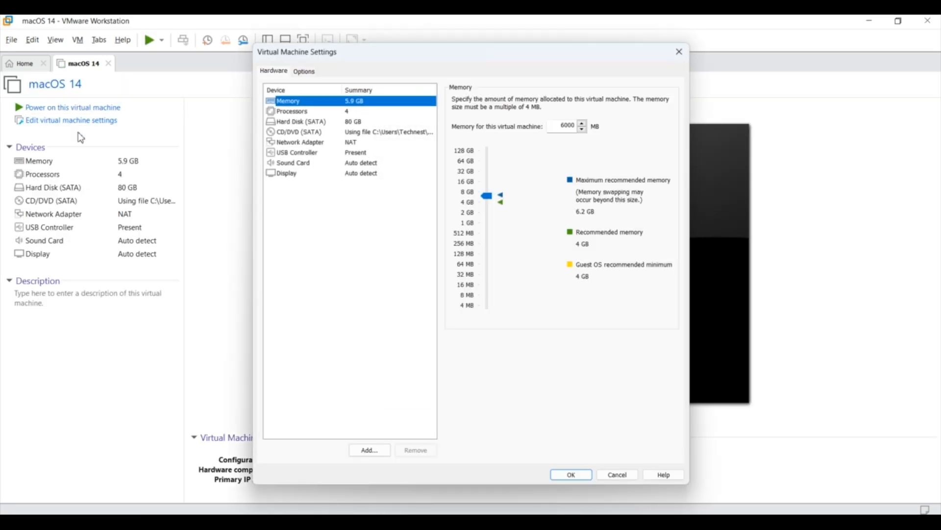
left_click(296, 132)
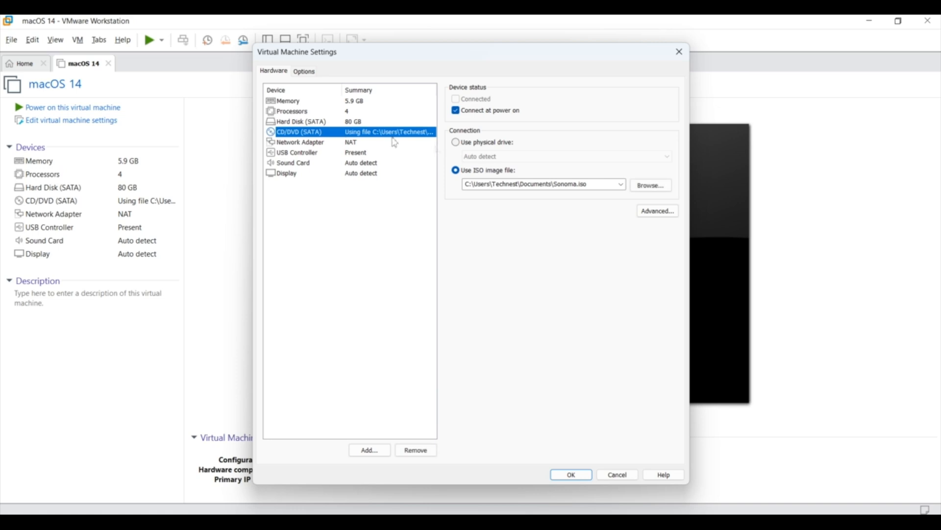
mouse_move(651, 185)
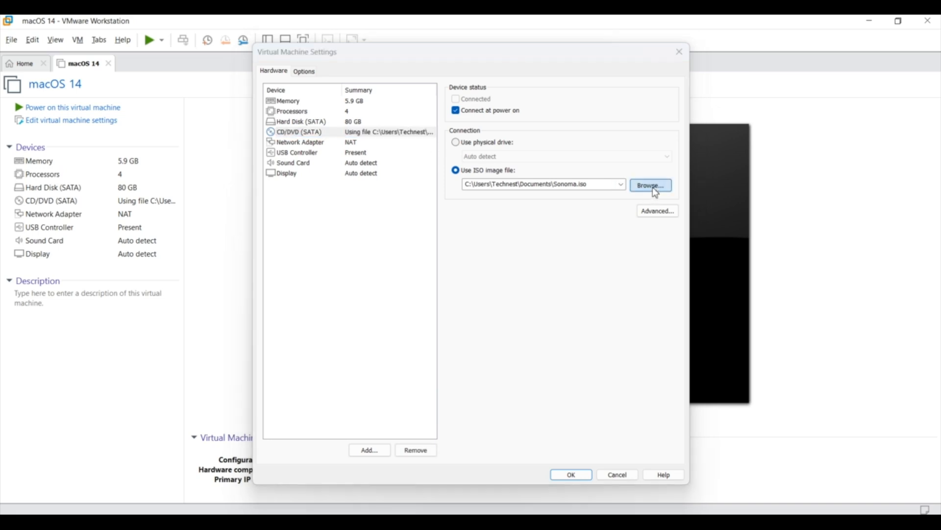
left_click(650, 185)
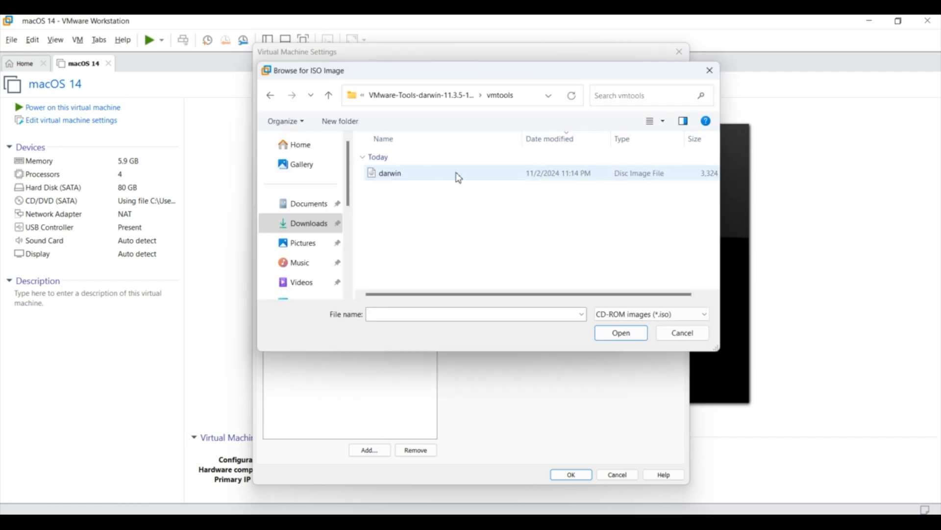
left_click(620, 332)
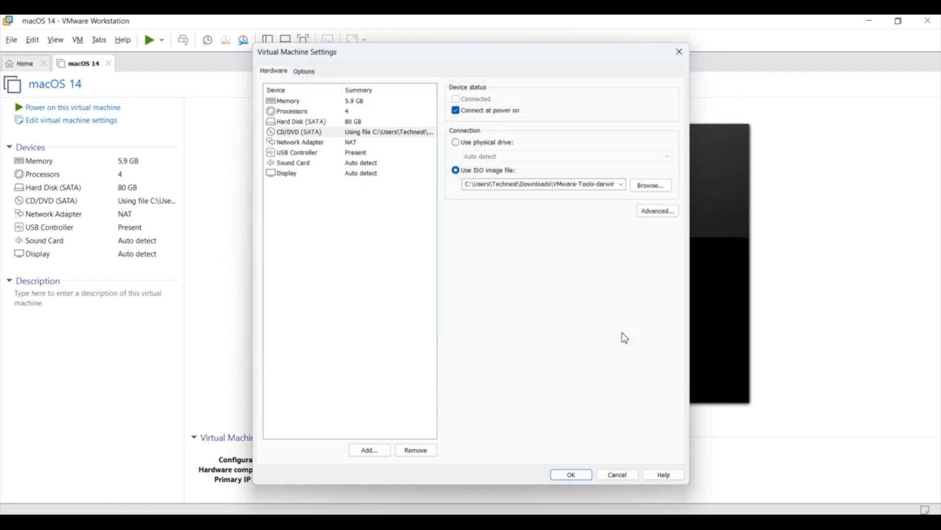
left_click(570, 474)
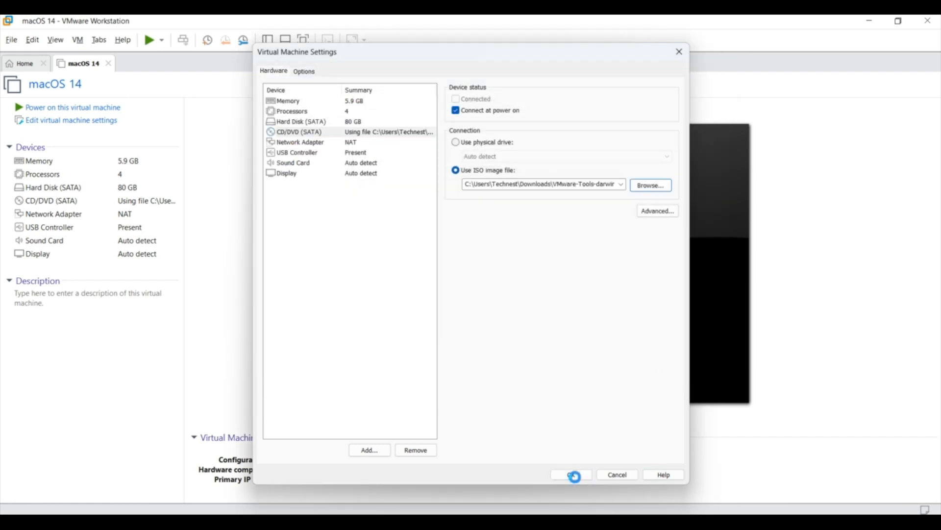
left_click(569, 475)
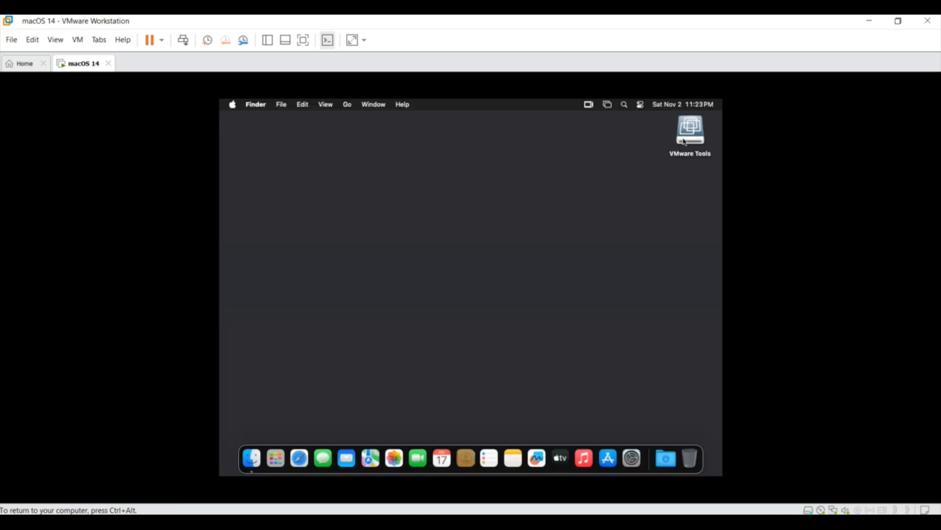
- Launch Install VMware Tools from the mounted disc and continue past the introduction
double_click(689, 129)
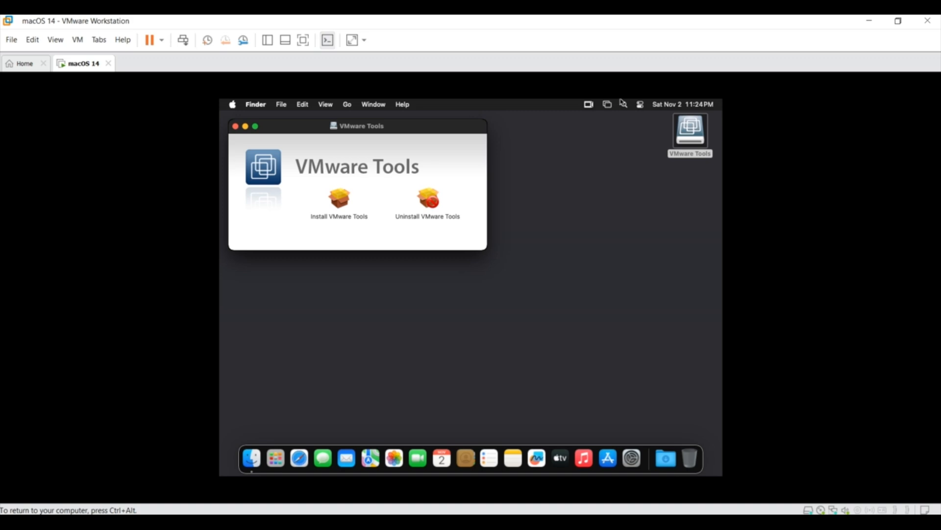
left_click(339, 200)
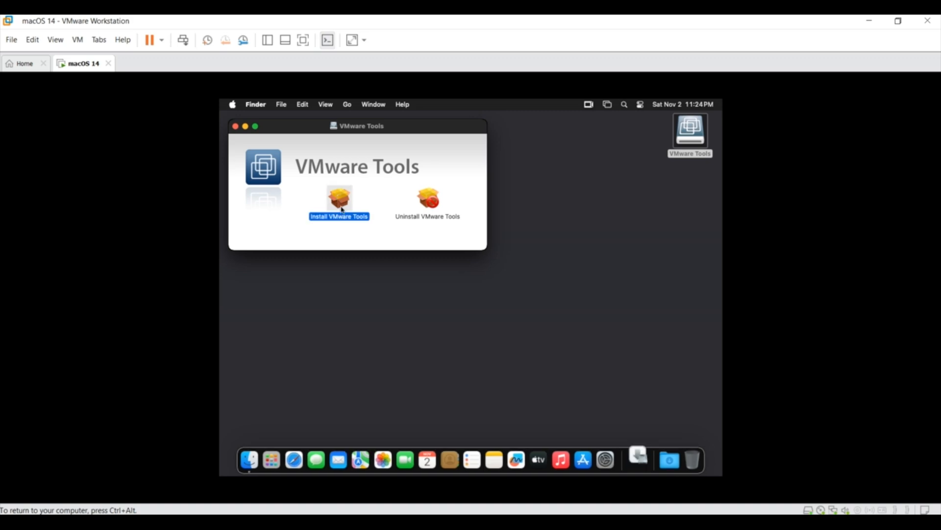
double_click(339, 198)
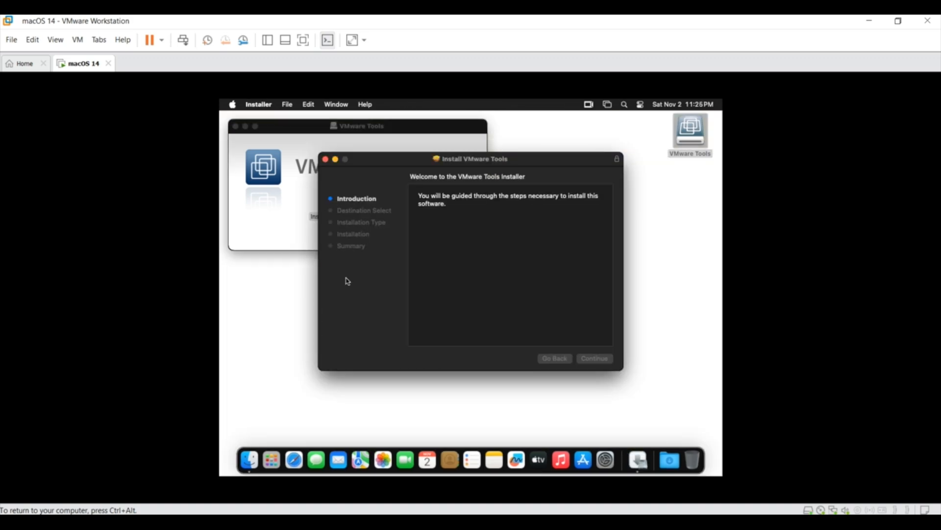
left_click(593, 358)
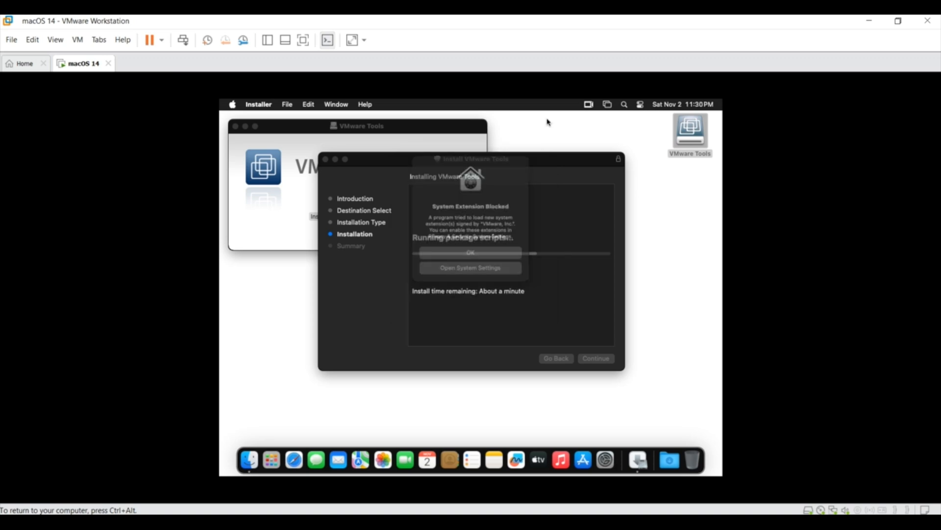
- Allow VMware's system software in Security settings with the password, postponing the restart
left_click(471, 267)
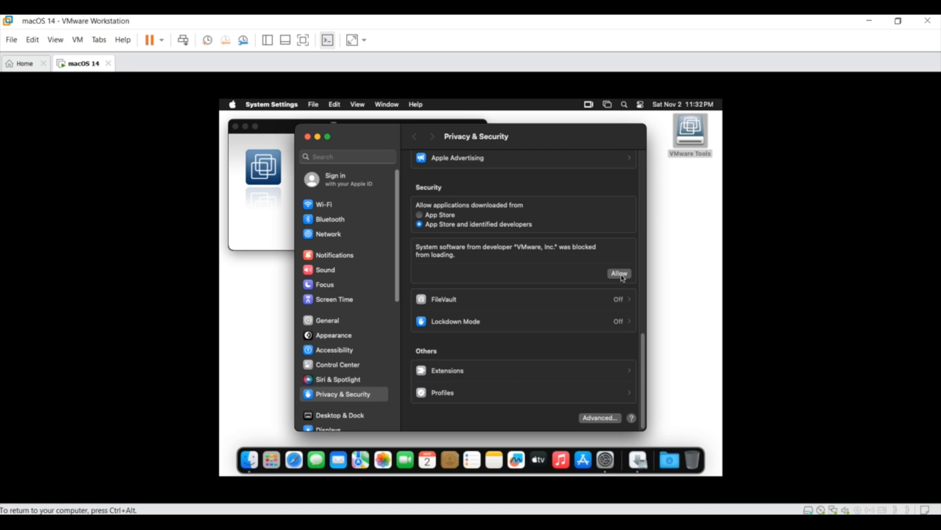
left_click(618, 273)
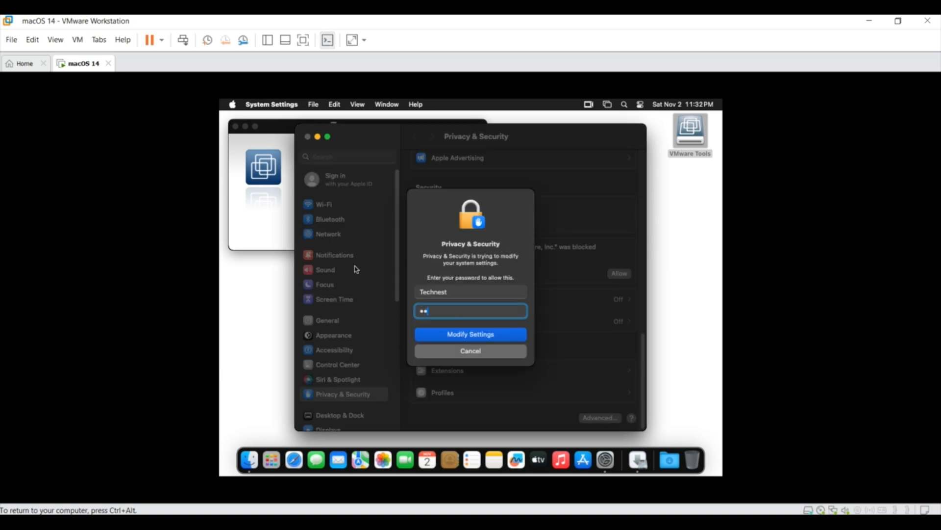
left_click(471, 334)
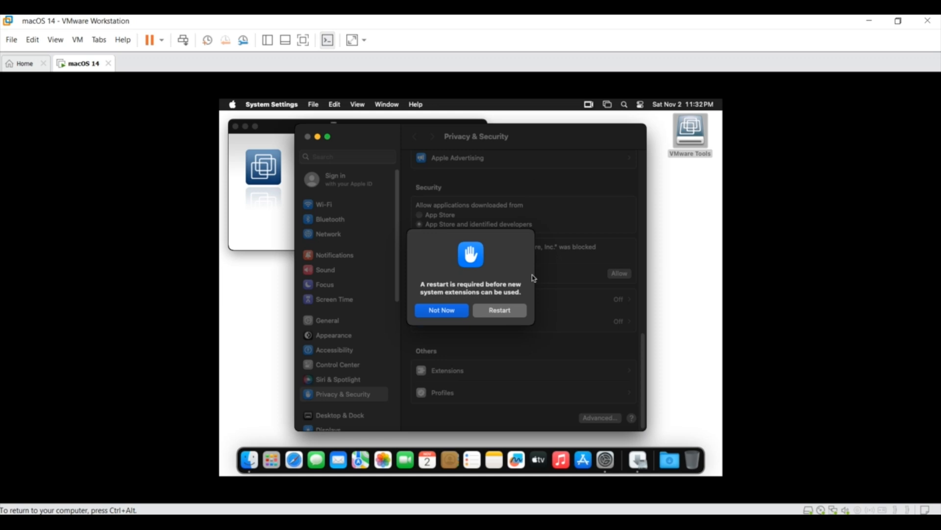
mouse_move(539, 318)
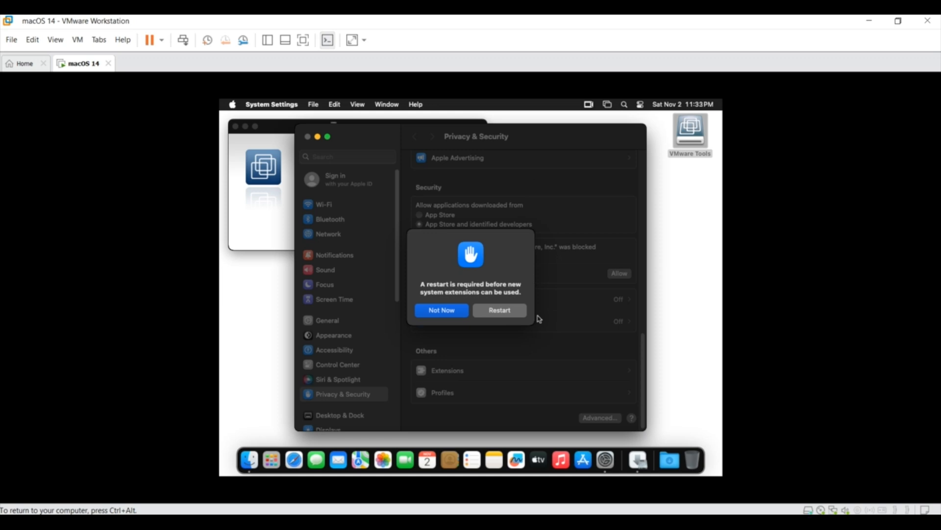
left_click(441, 310)
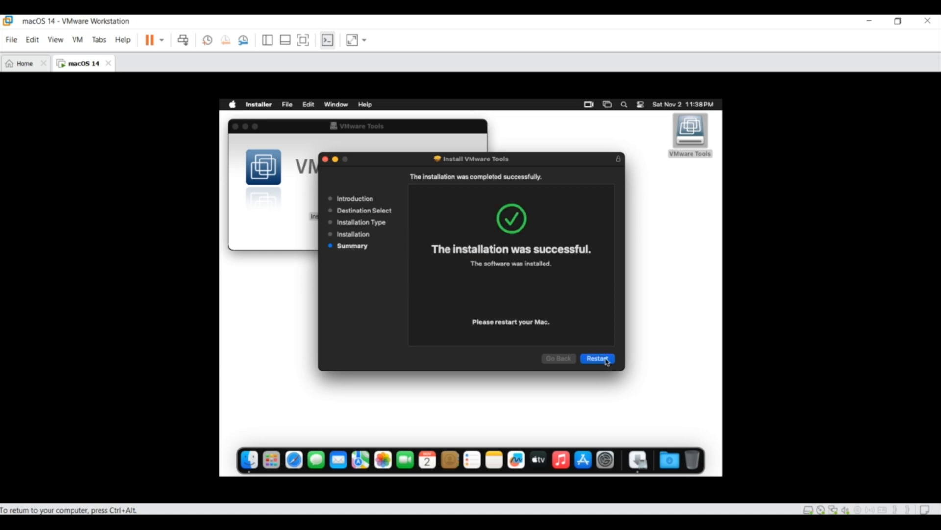
- Restart macOS, check the graphics memory in About This Mac, then shut the guest down
left_click(597, 358)
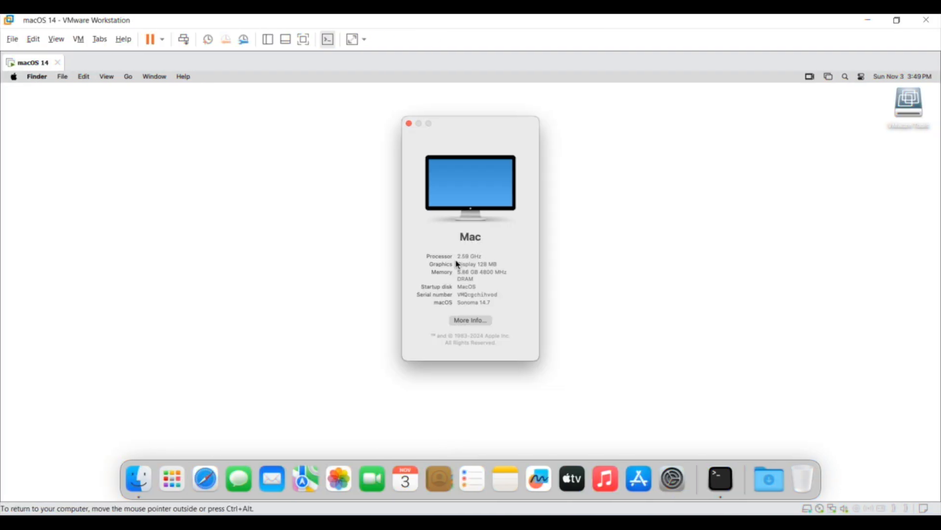
double_click(474, 264)
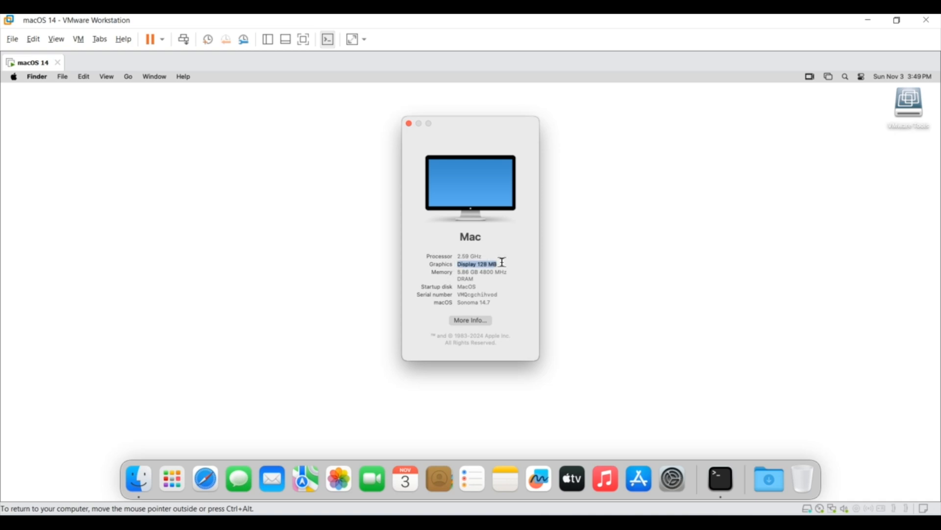
left_click(13, 76)
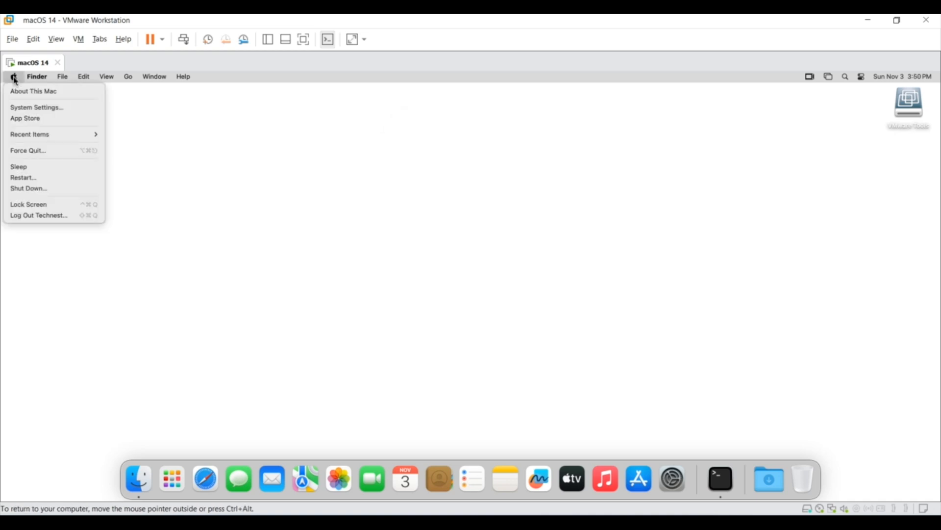
left_click(29, 188)
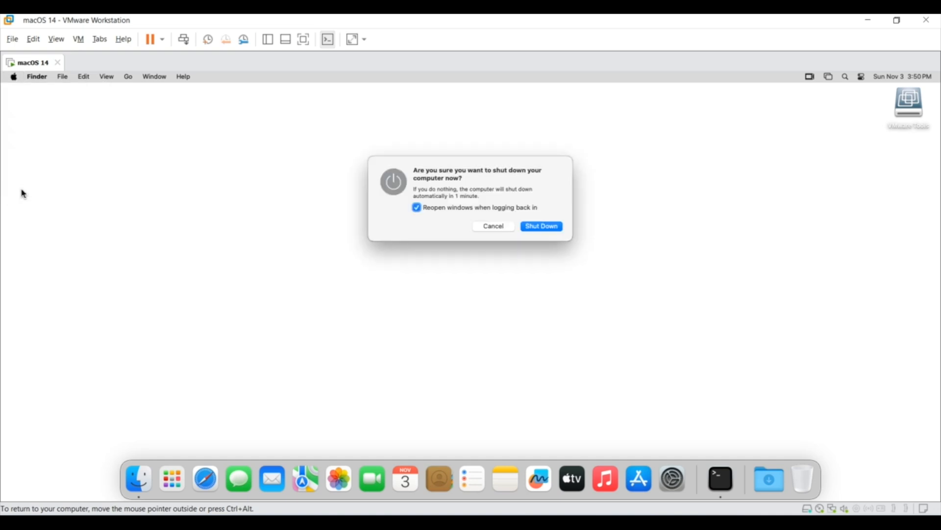
left_click(539, 226)
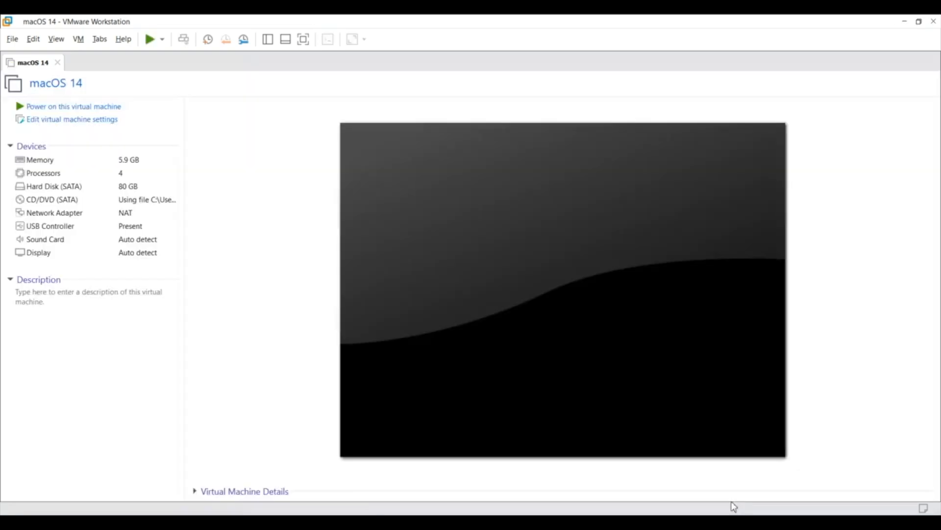
mouse_move(70, 119)
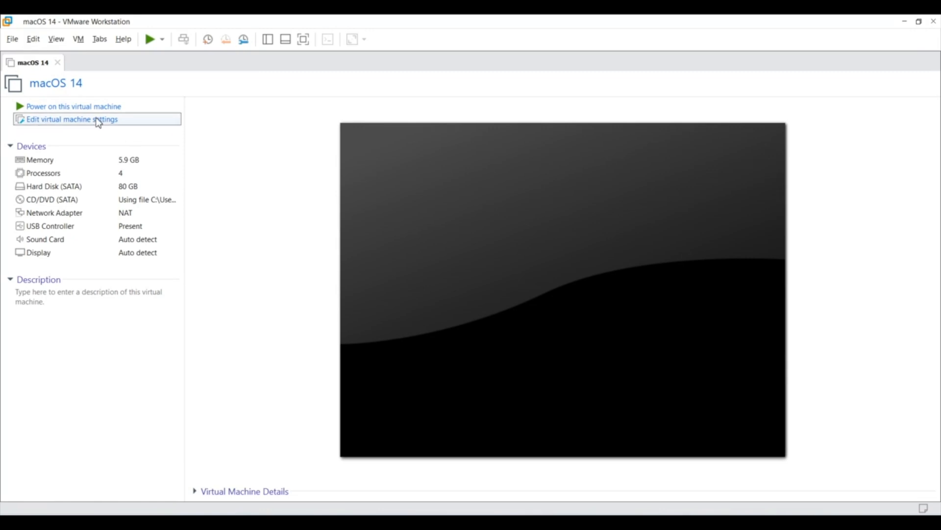
- Set Shared Folders to Always enabled in the VM's Options settings
left_click(71, 119)
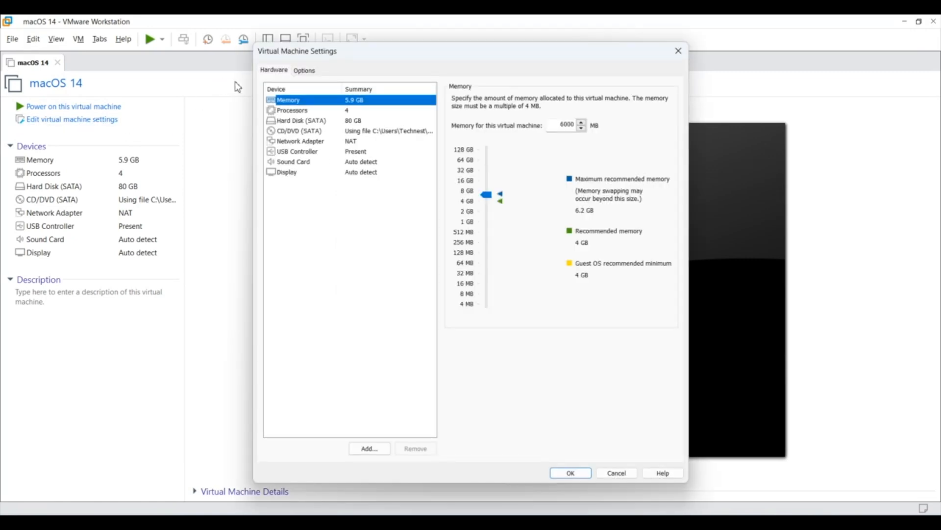
left_click(305, 70)
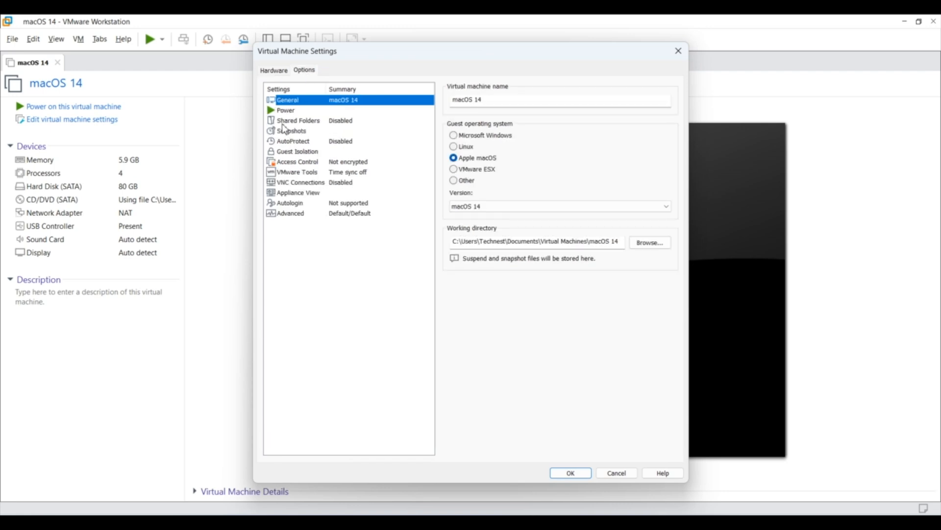
left_click(297, 120)
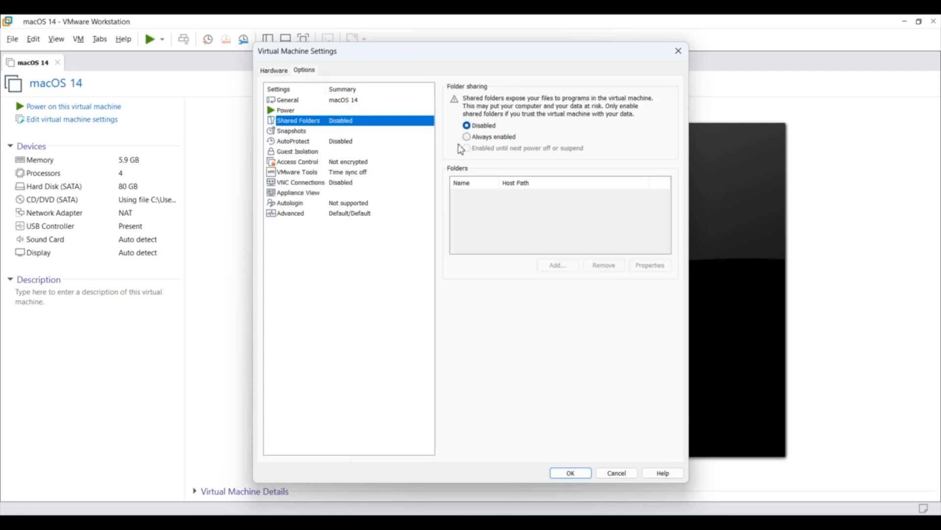
left_click(467, 136)
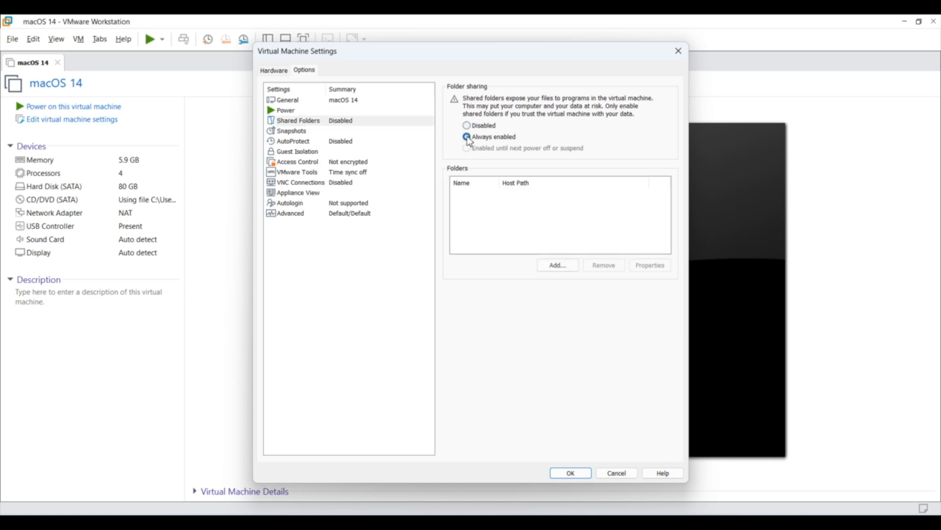
- Add the host Documents folder as a shared folder and apply the settings
left_click(556, 265)
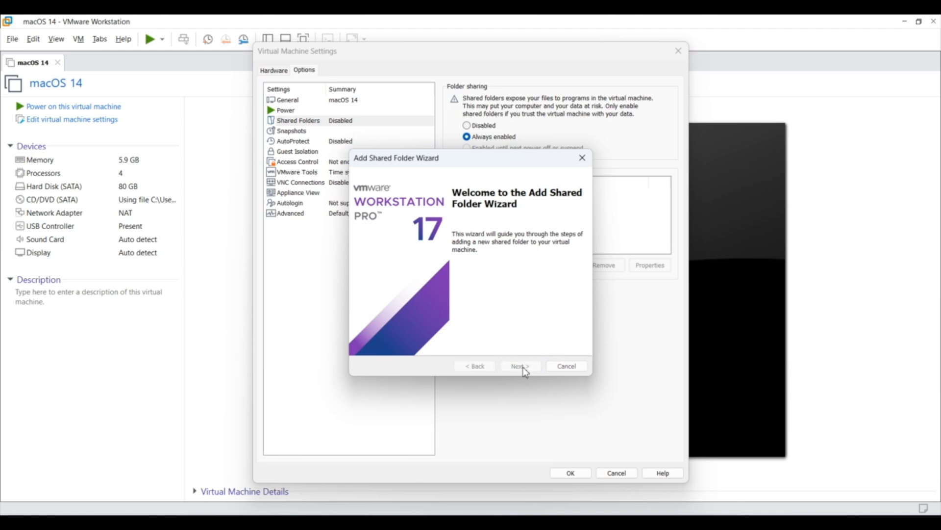
left_click(520, 366)
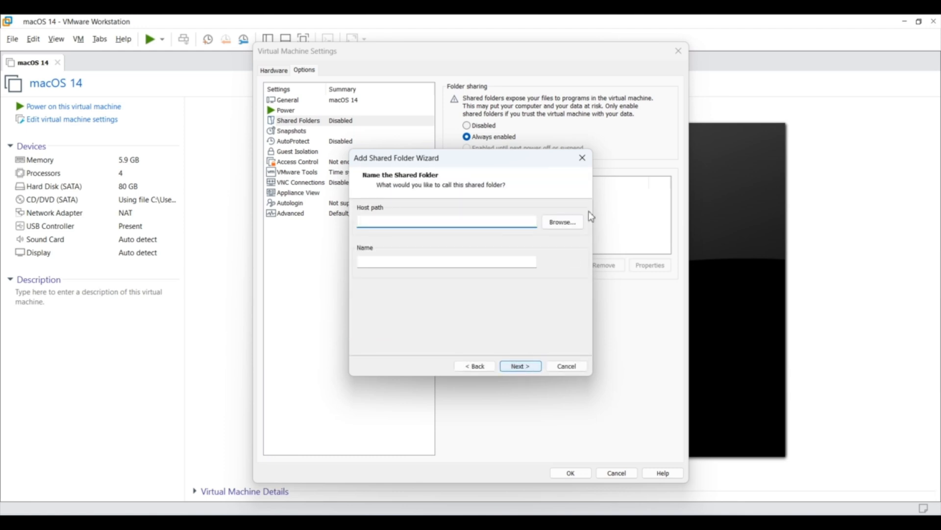
left_click(561, 222)
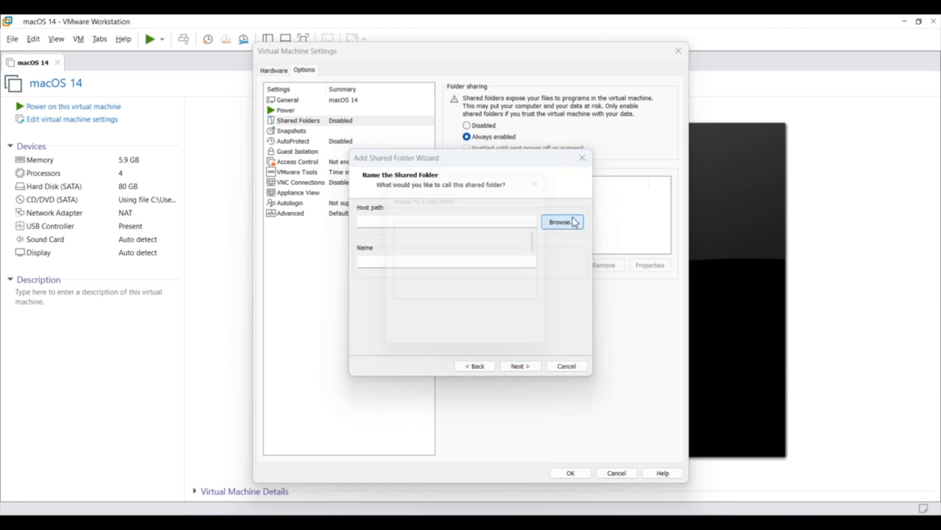
left_click(561, 222)
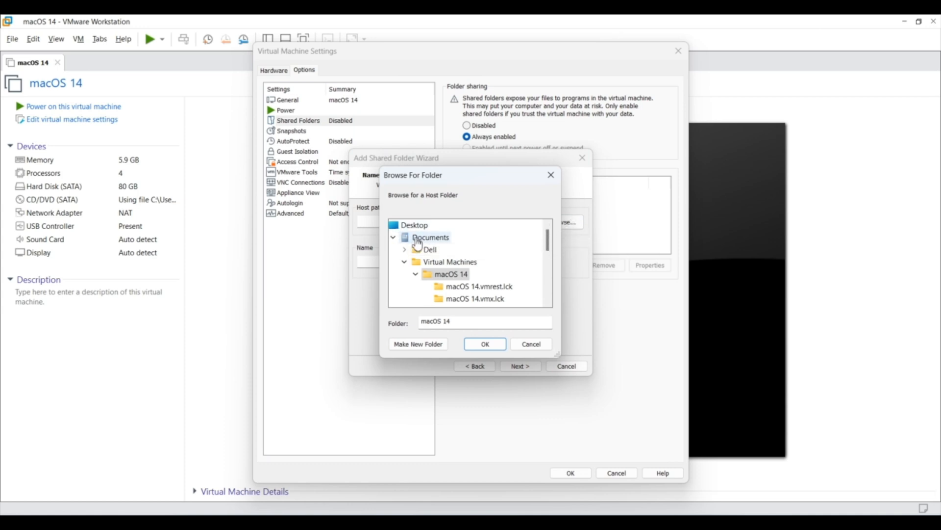
left_click(430, 237)
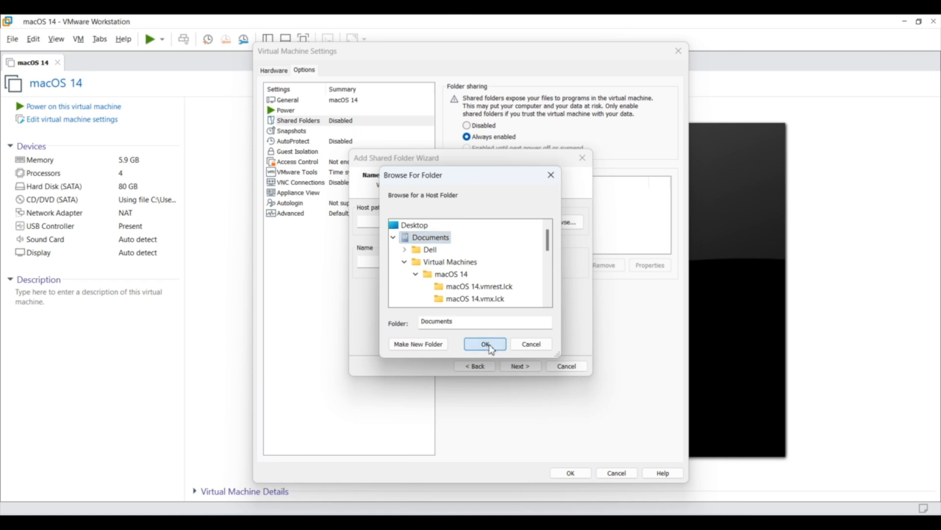
left_click(485, 343)
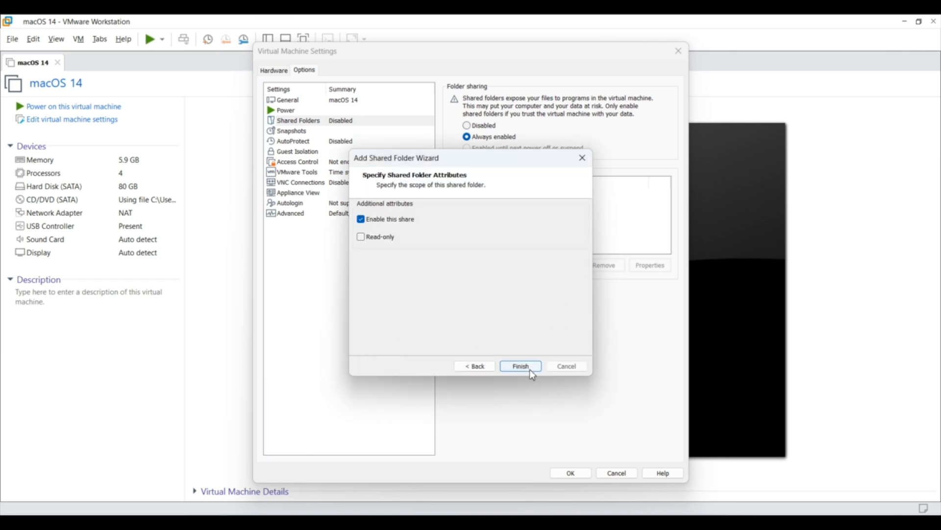
left_click(520, 366)
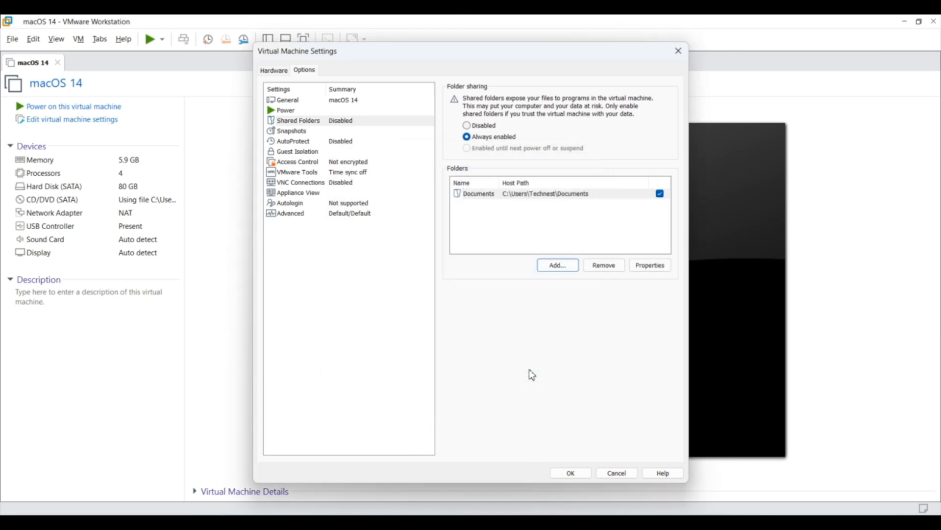
left_click(569, 473)
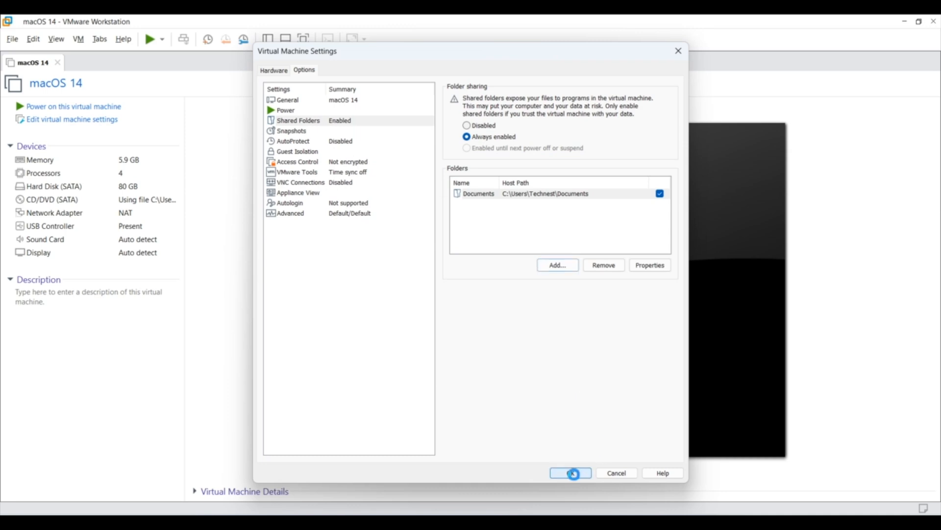
left_click(569, 473)
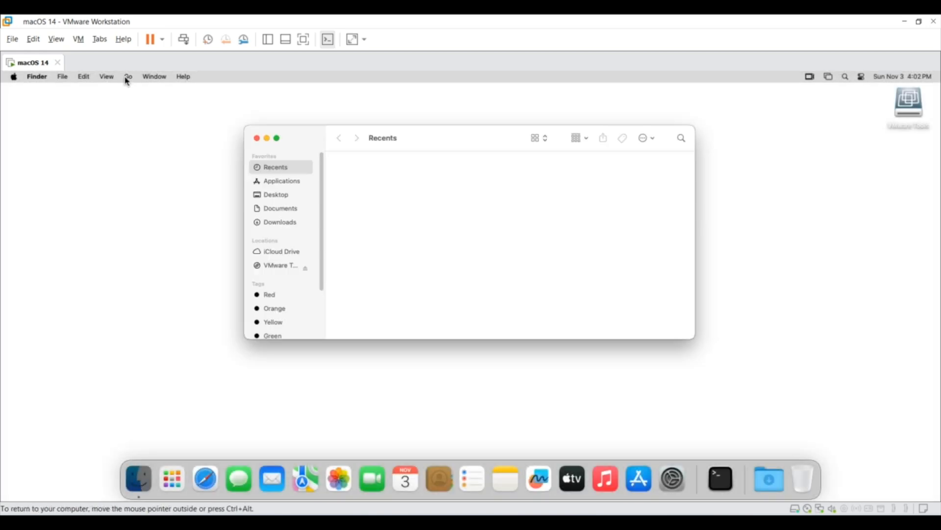
- In Finder, go to Computer and browse VMware Shared Folders > Documents
left_click(128, 76)
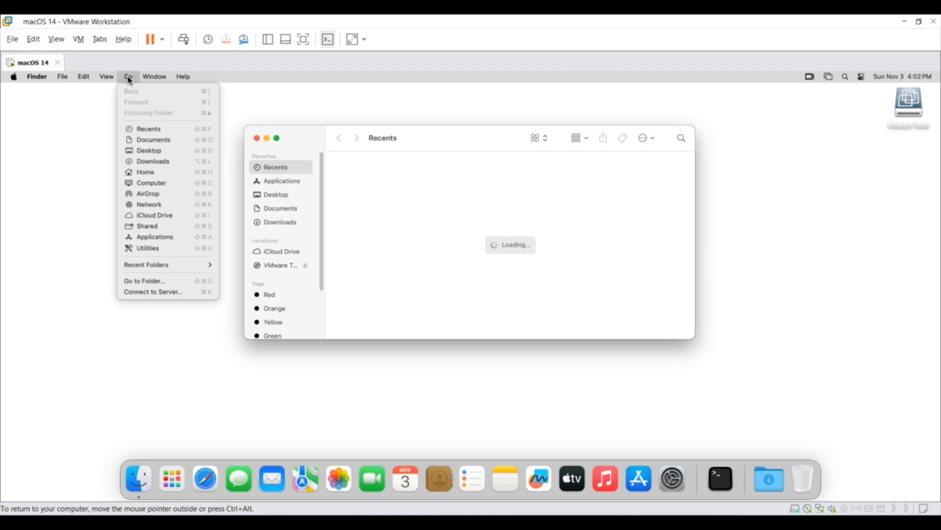
mouse_move(152, 182)
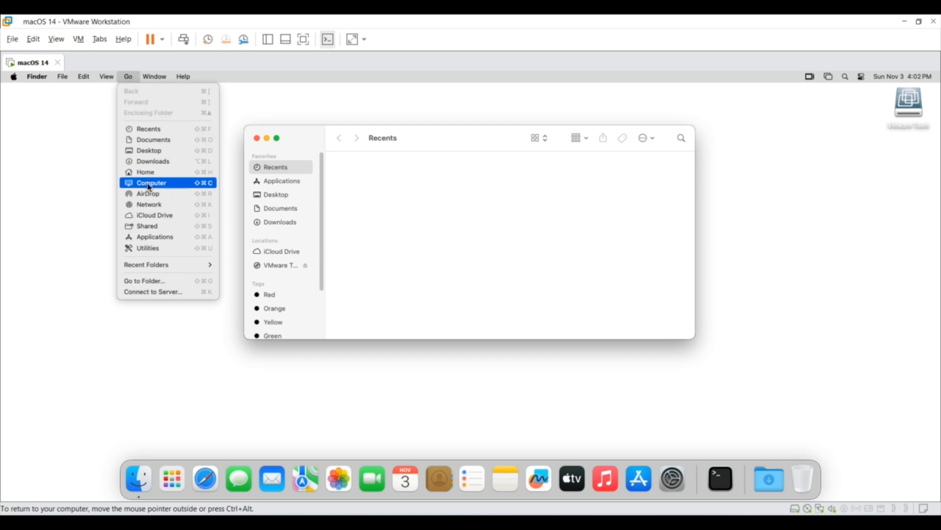
left_click(152, 182)
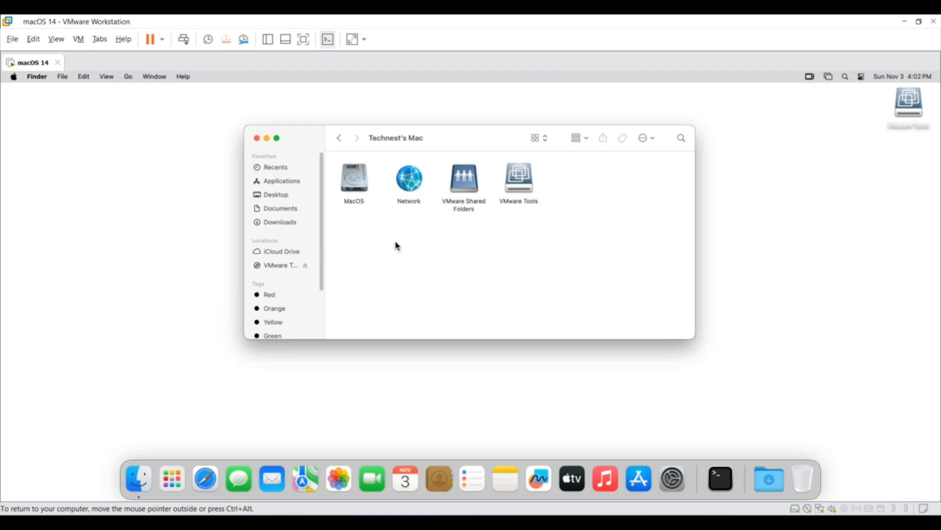
mouse_move(464, 174)
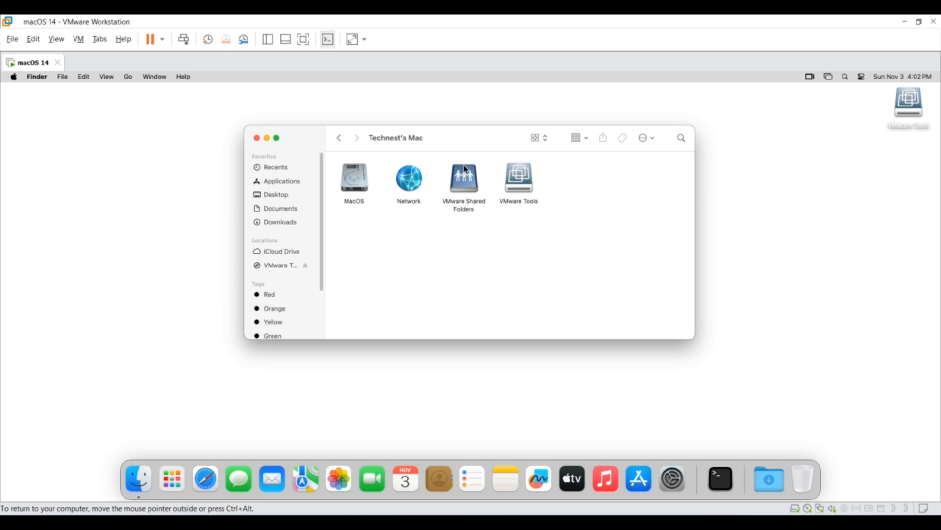
double_click(464, 177)
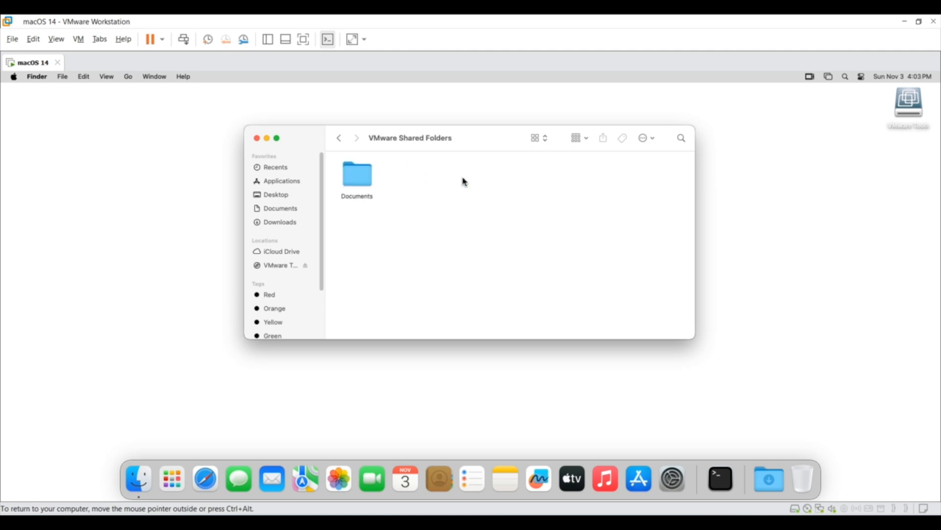
double_click(357, 174)
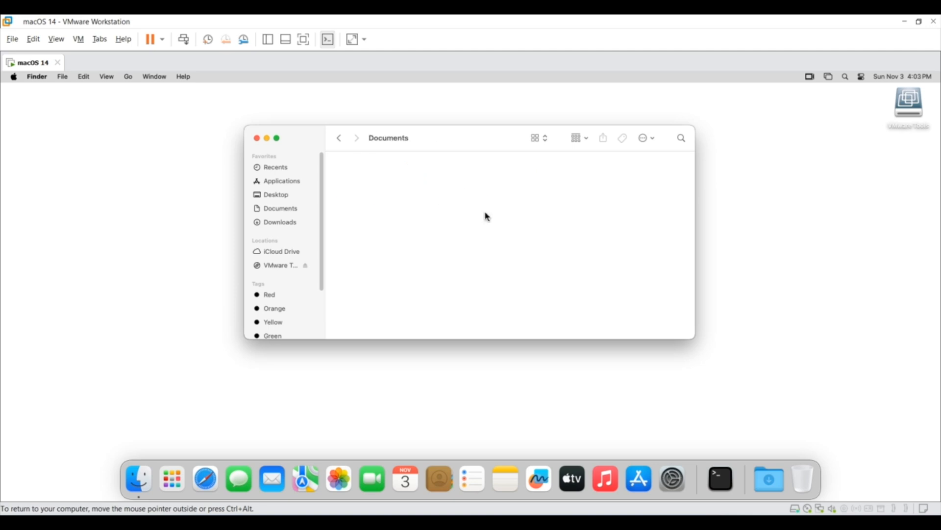